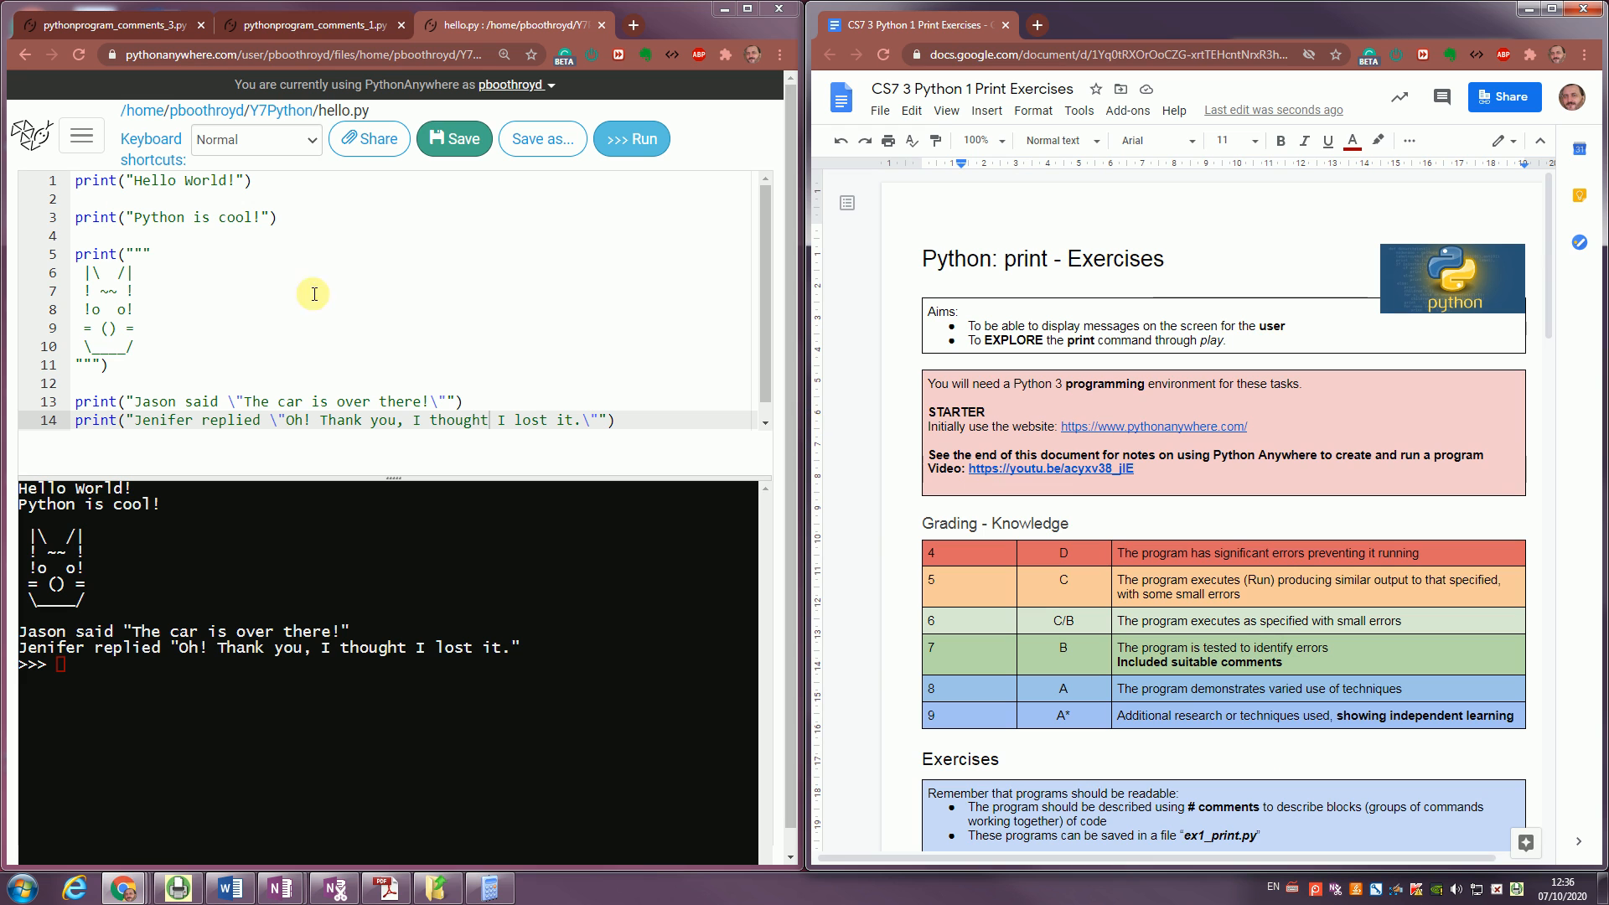
mouse_move(319, 470)
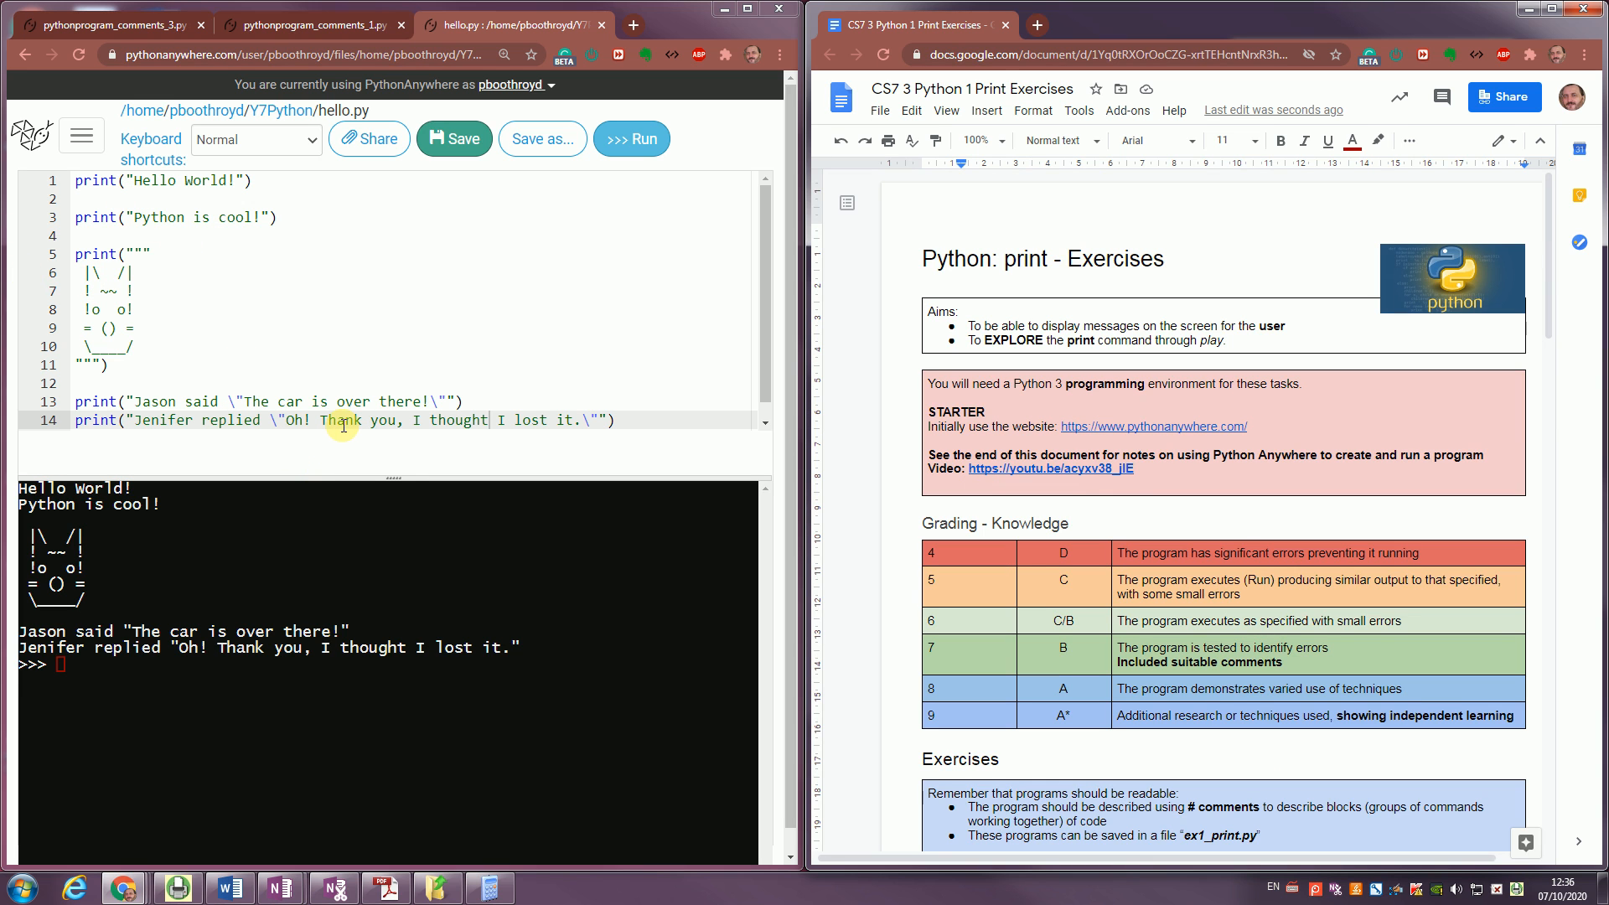
Save the hello program under the new name ex1_print.py in the Y7Python folder.
scroll(down, 3)
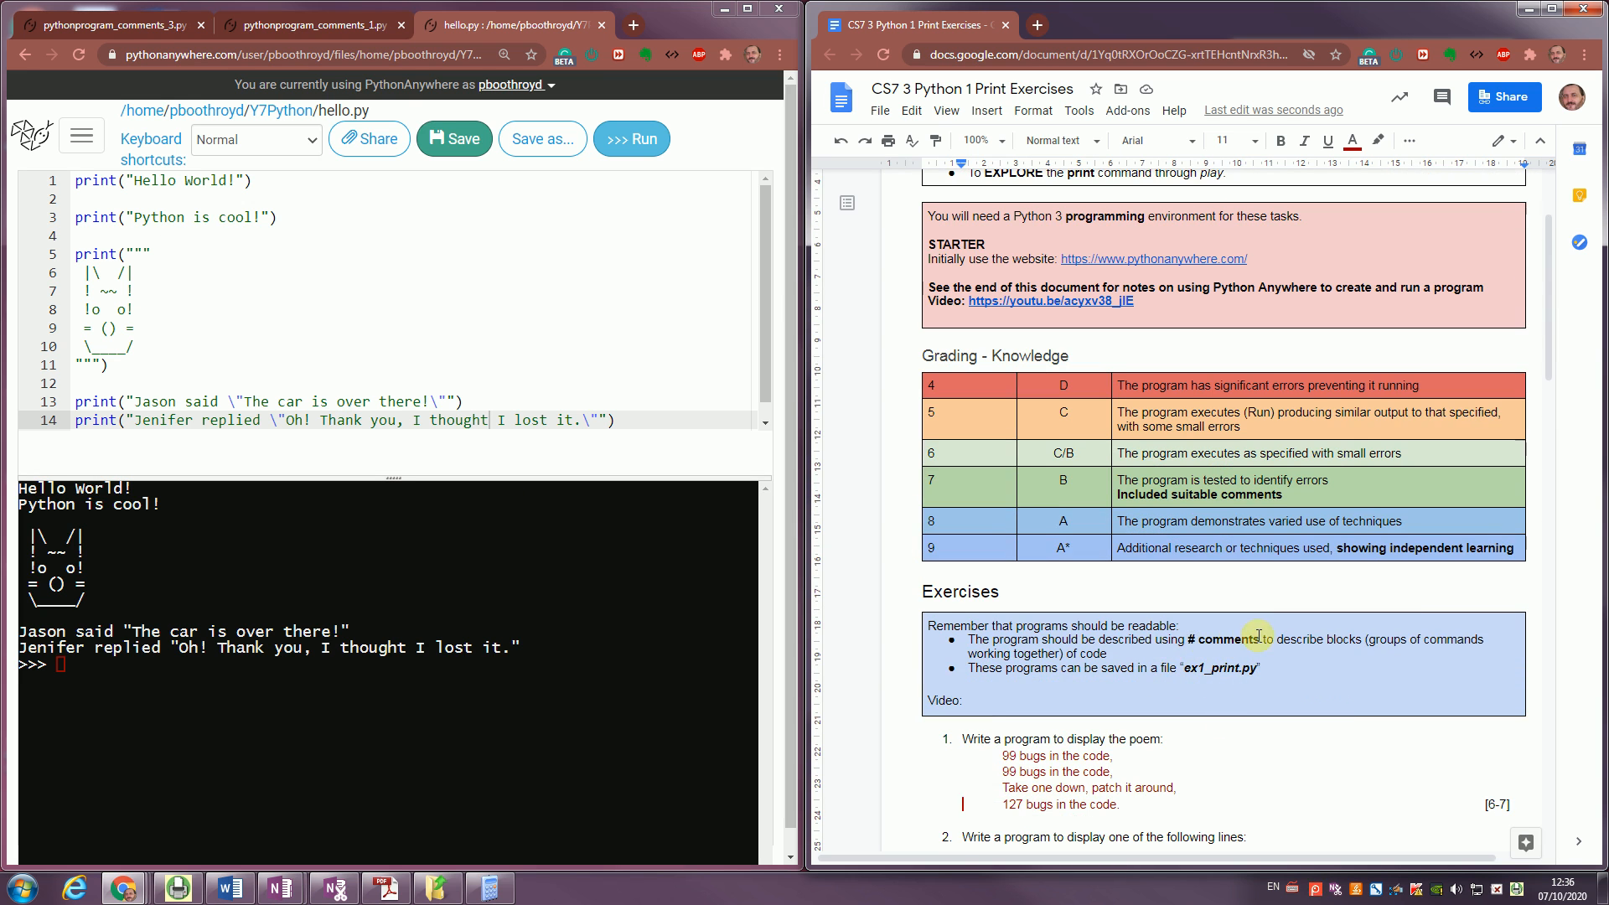
mouse_move(1277, 659)
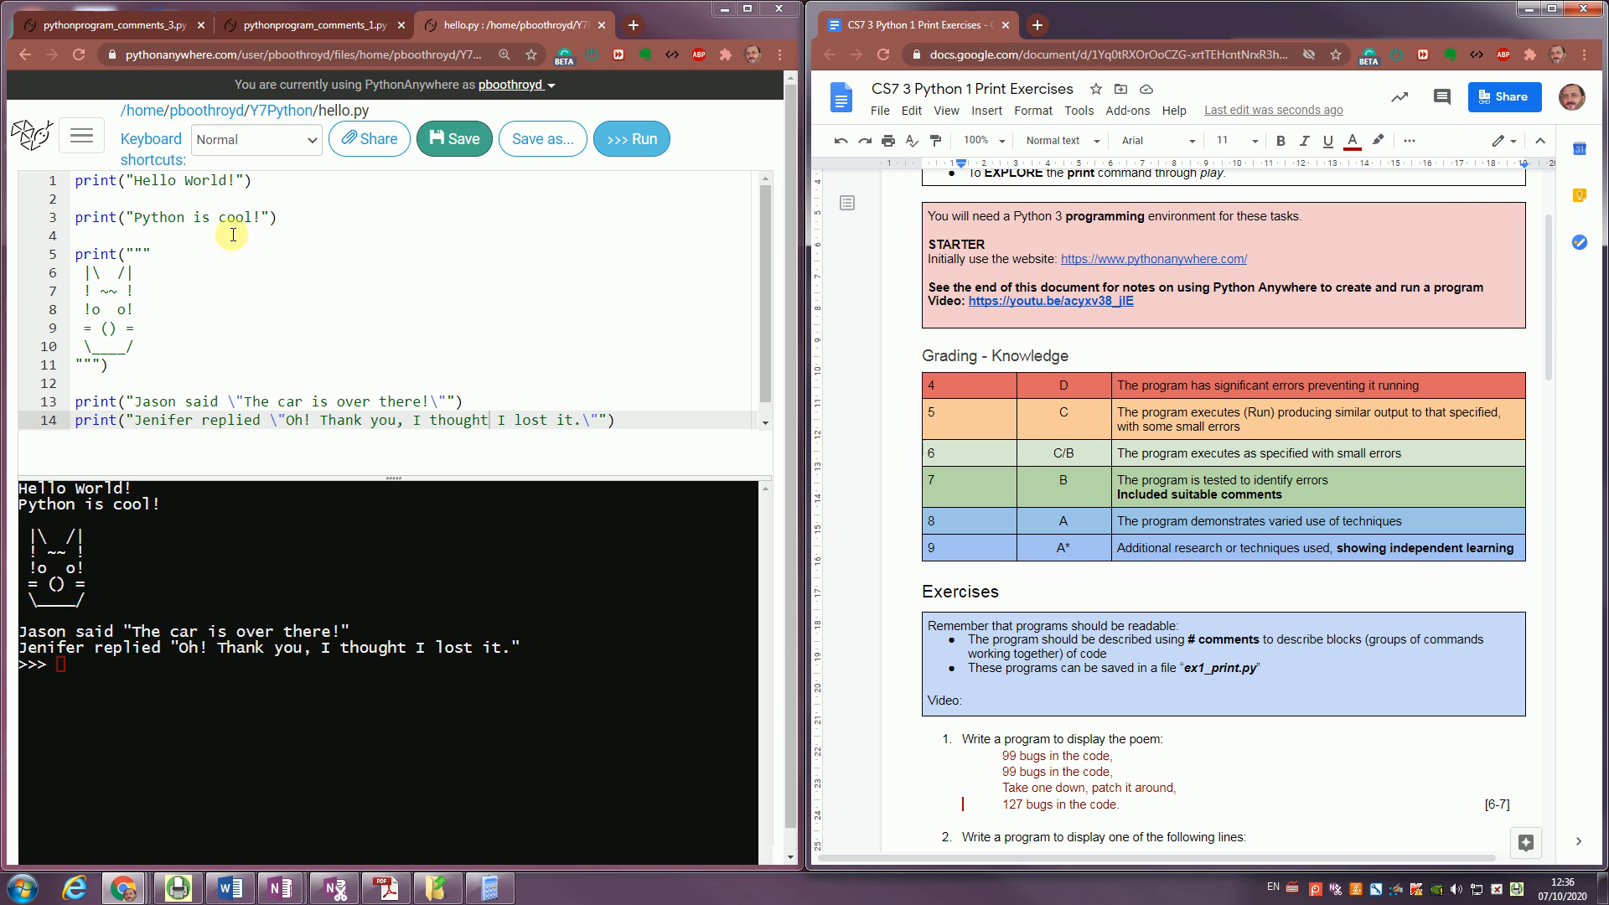
mouse_move(507, 139)
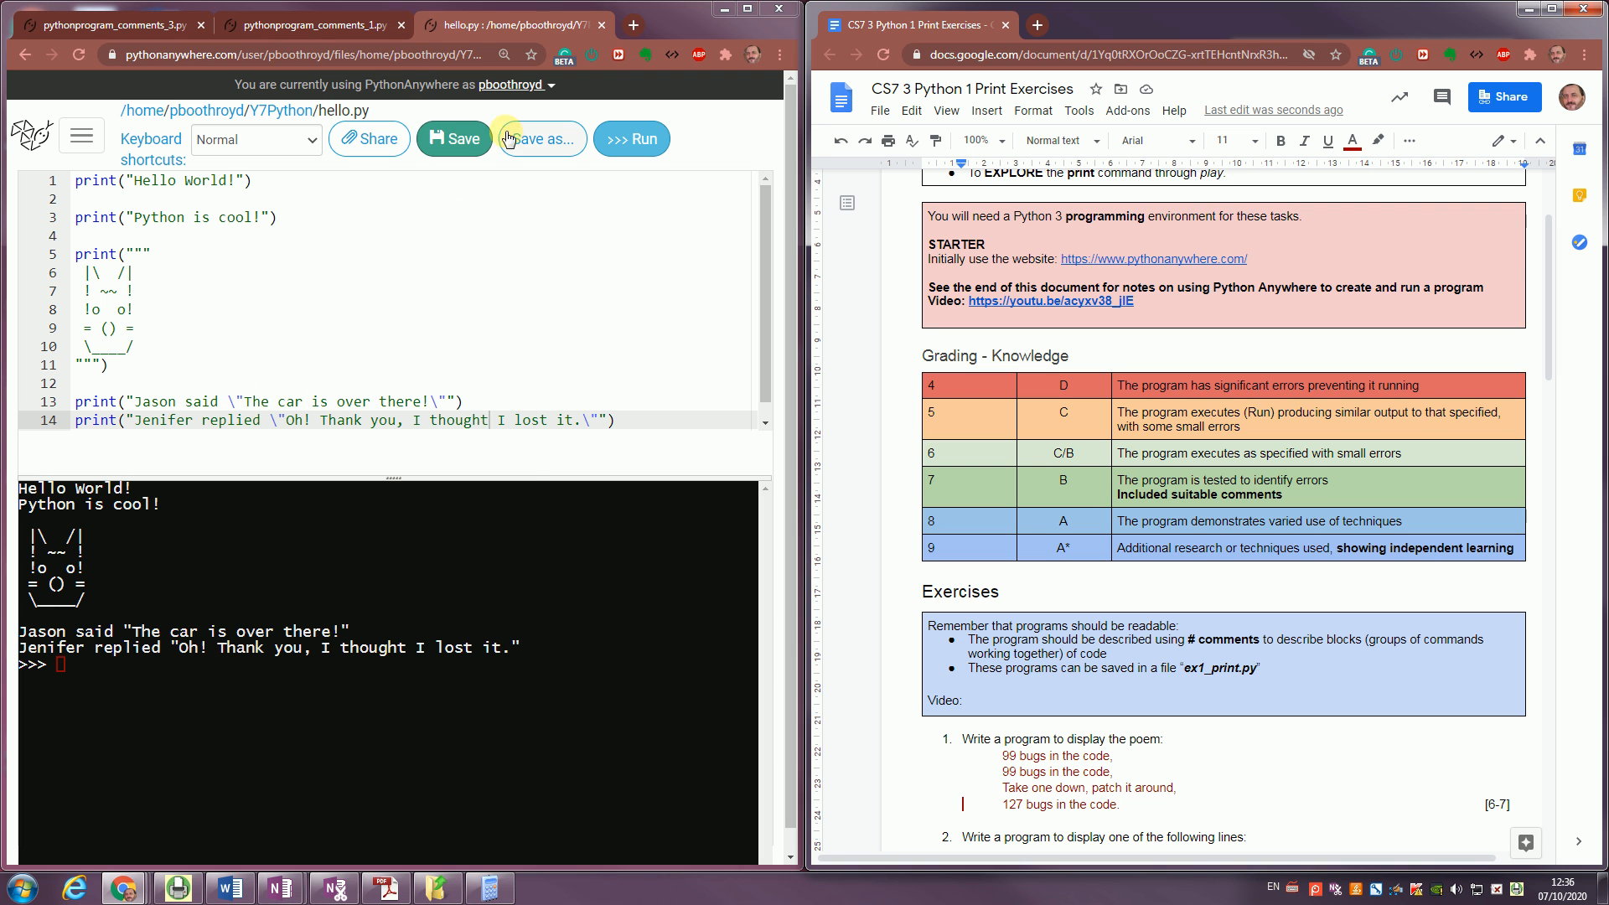
click(541, 138)
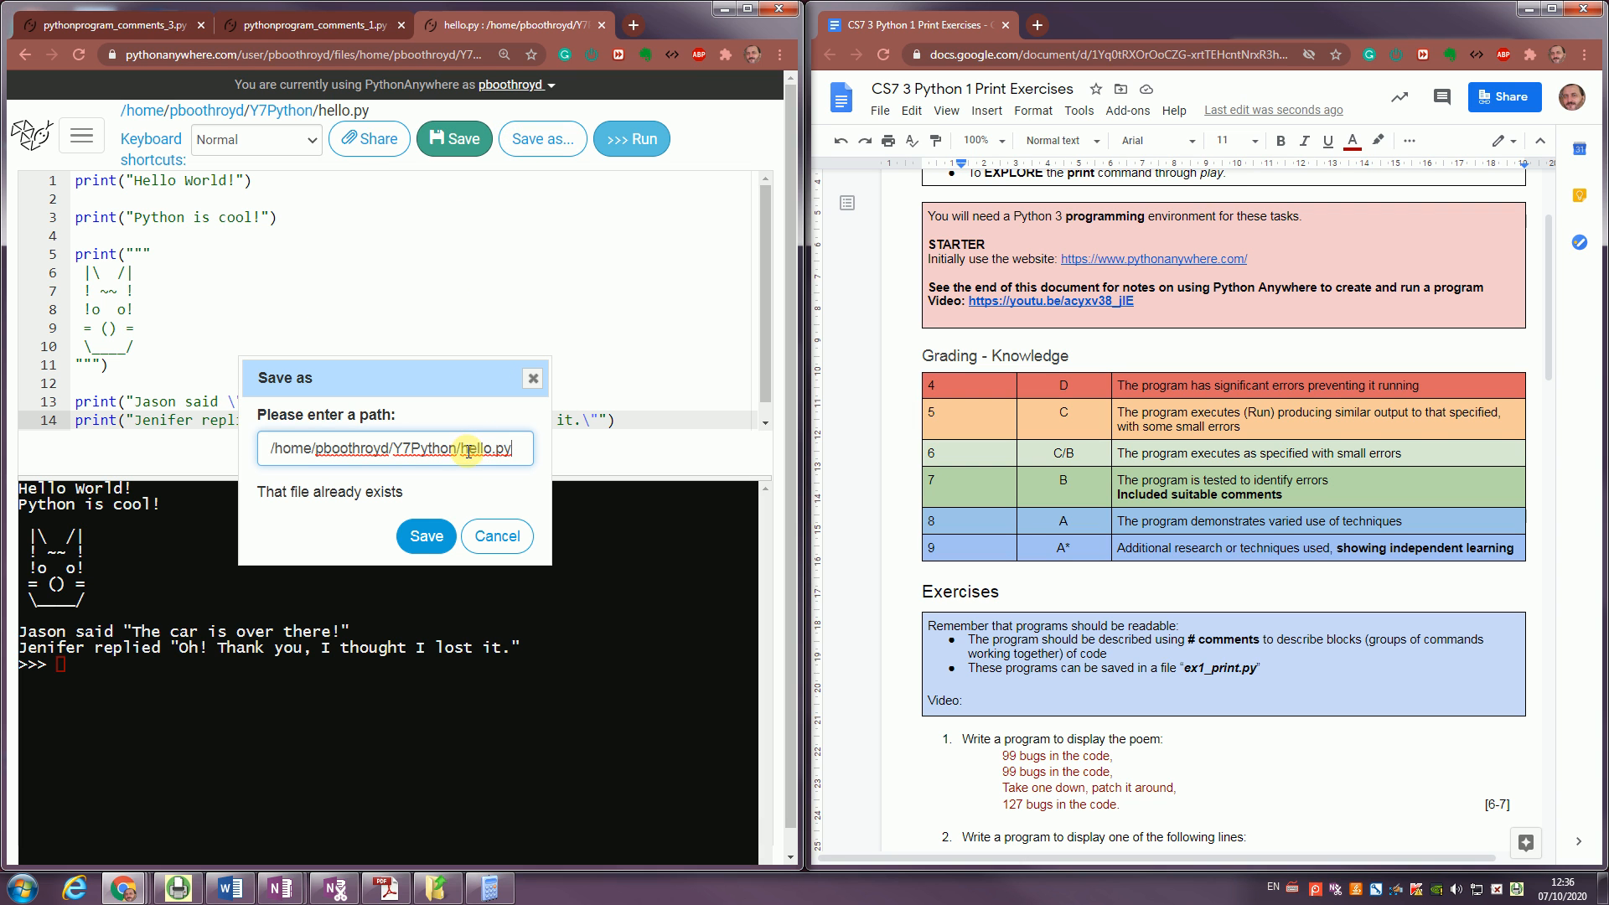
double_click(489, 448)
text(x1_)
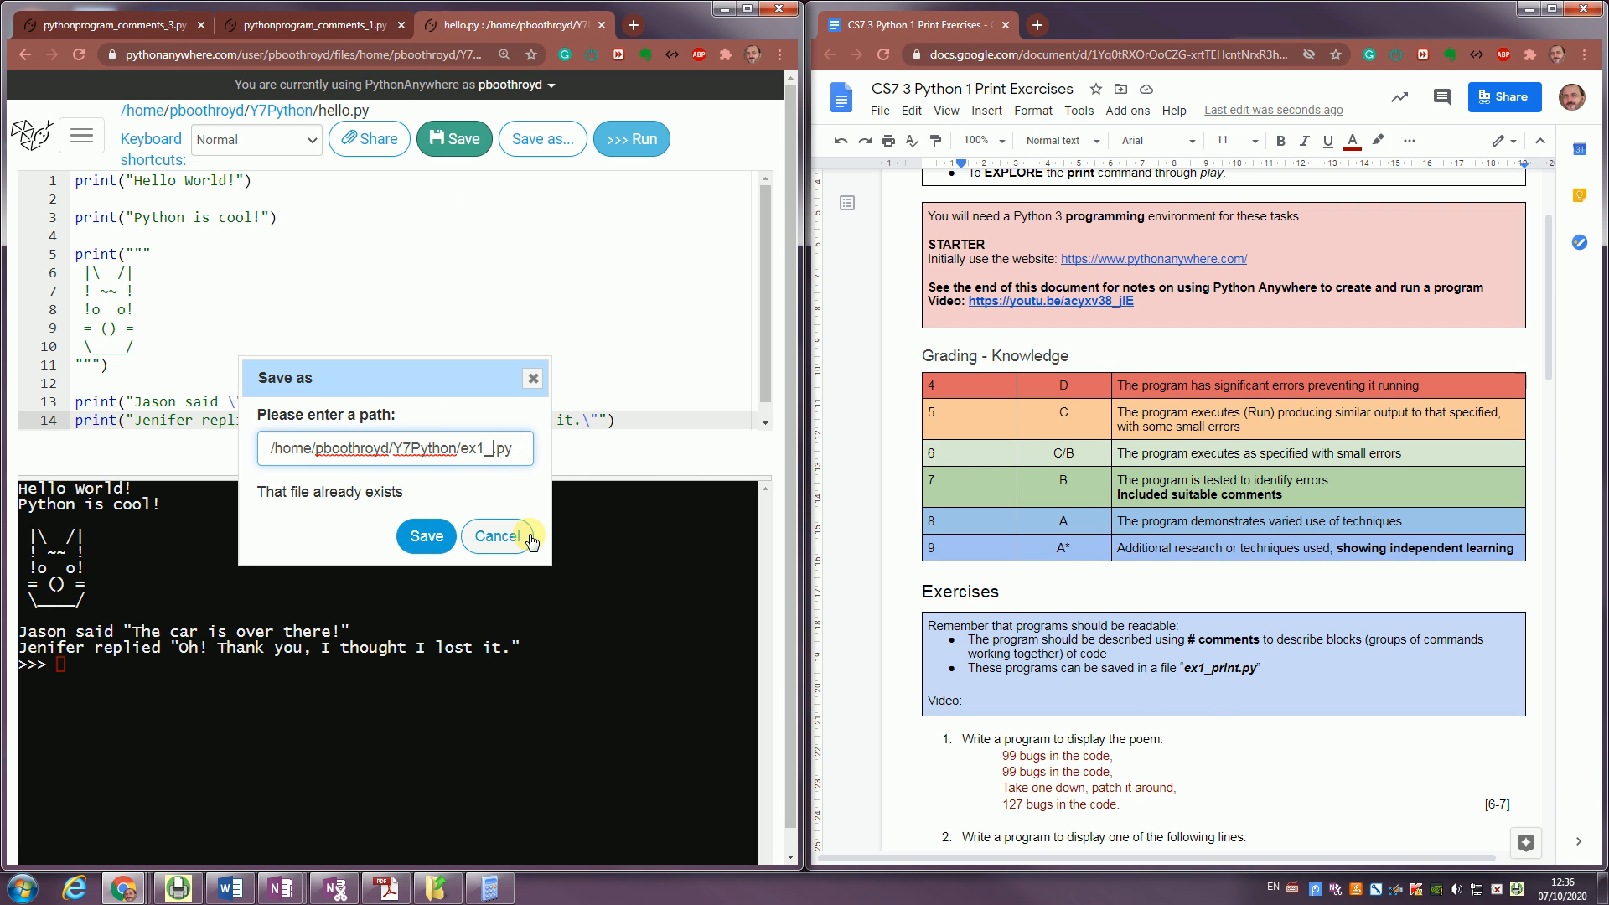
text(print)
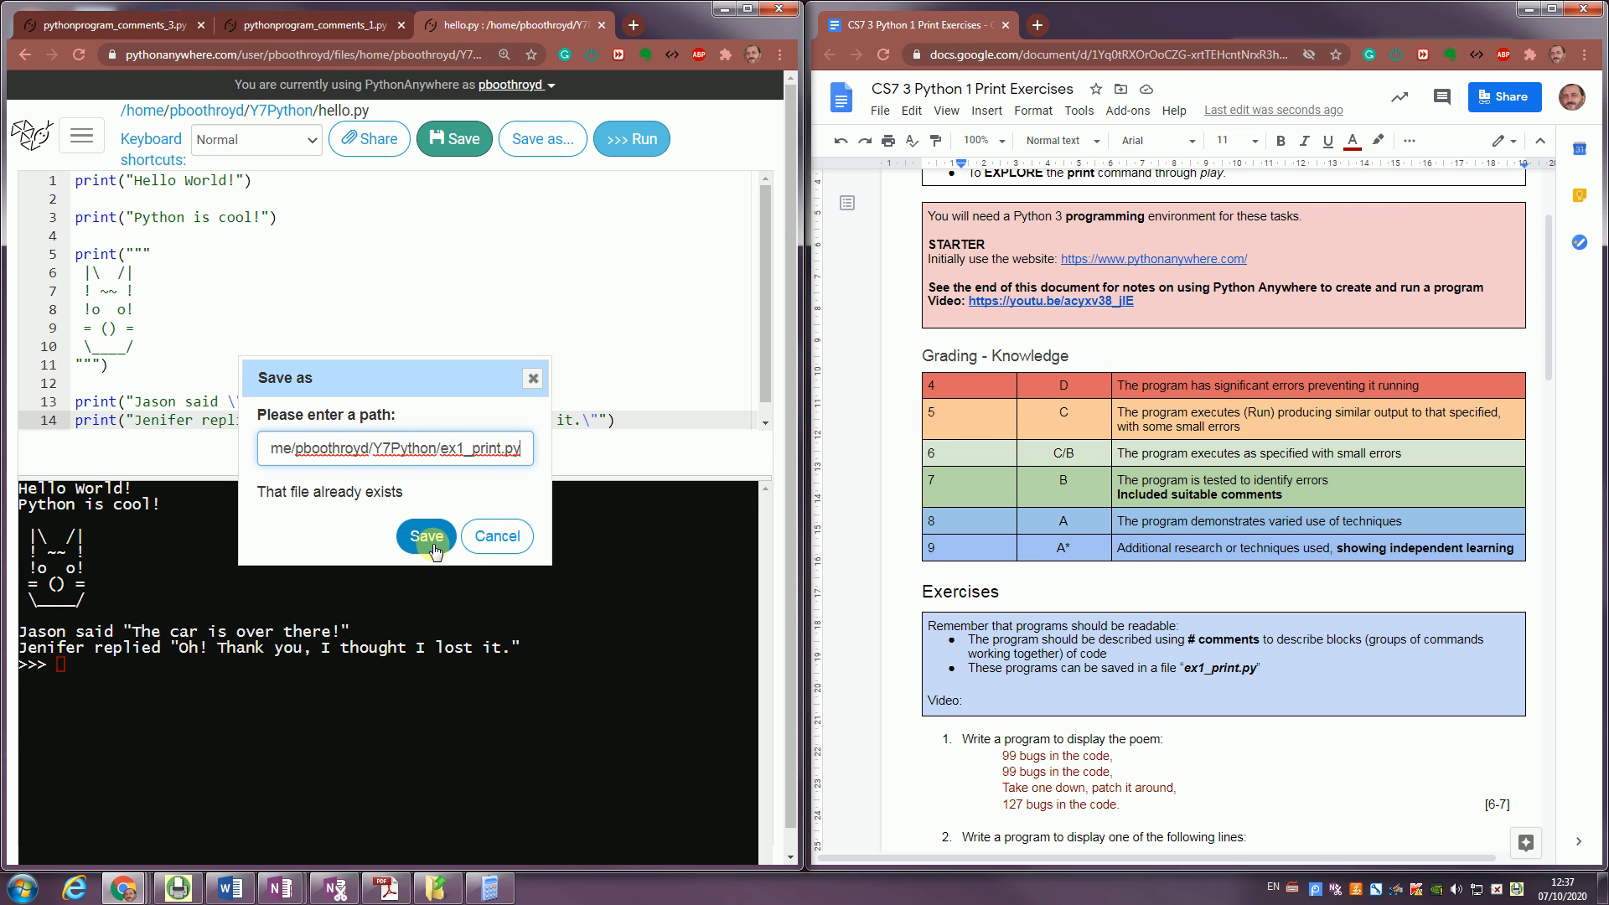
click(425, 536)
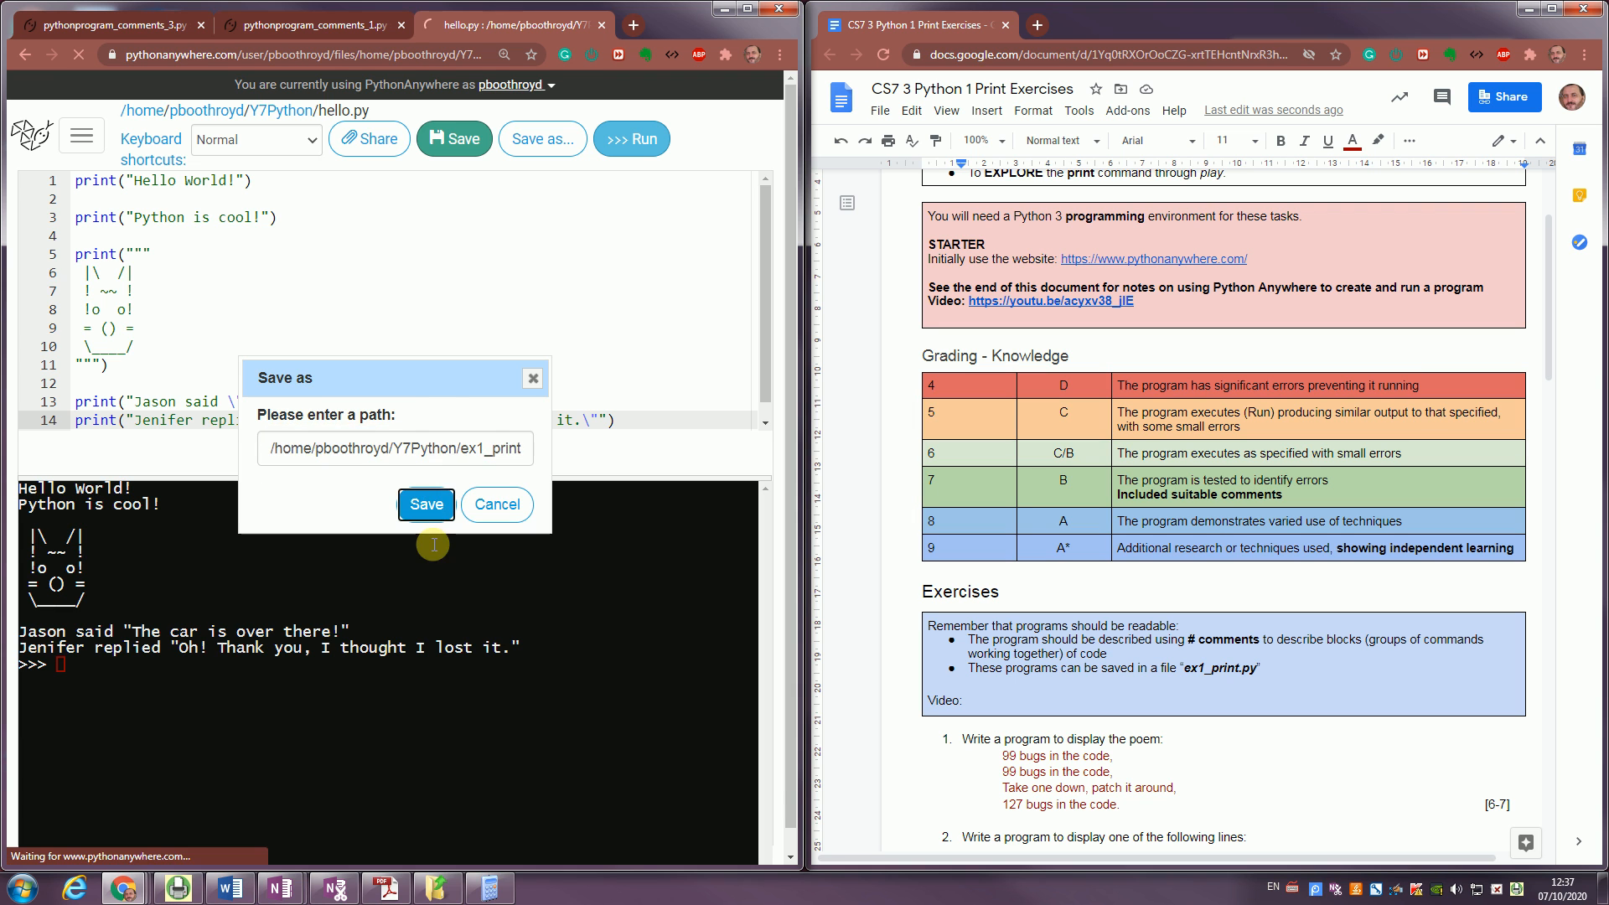
click(424, 503)
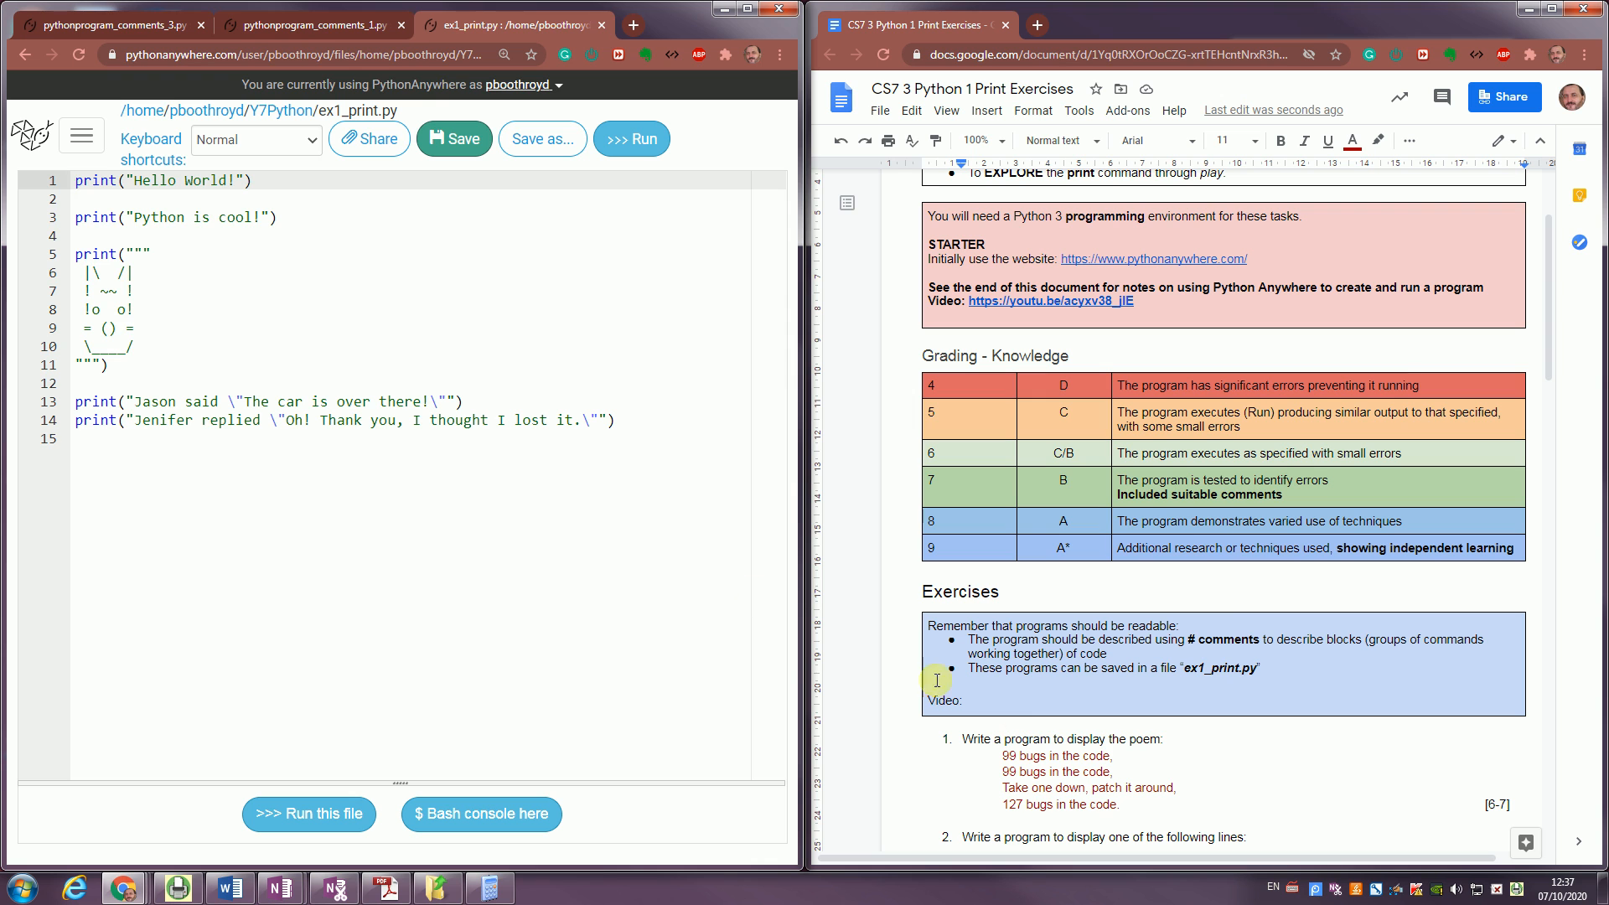
mouse_move(1206, 648)
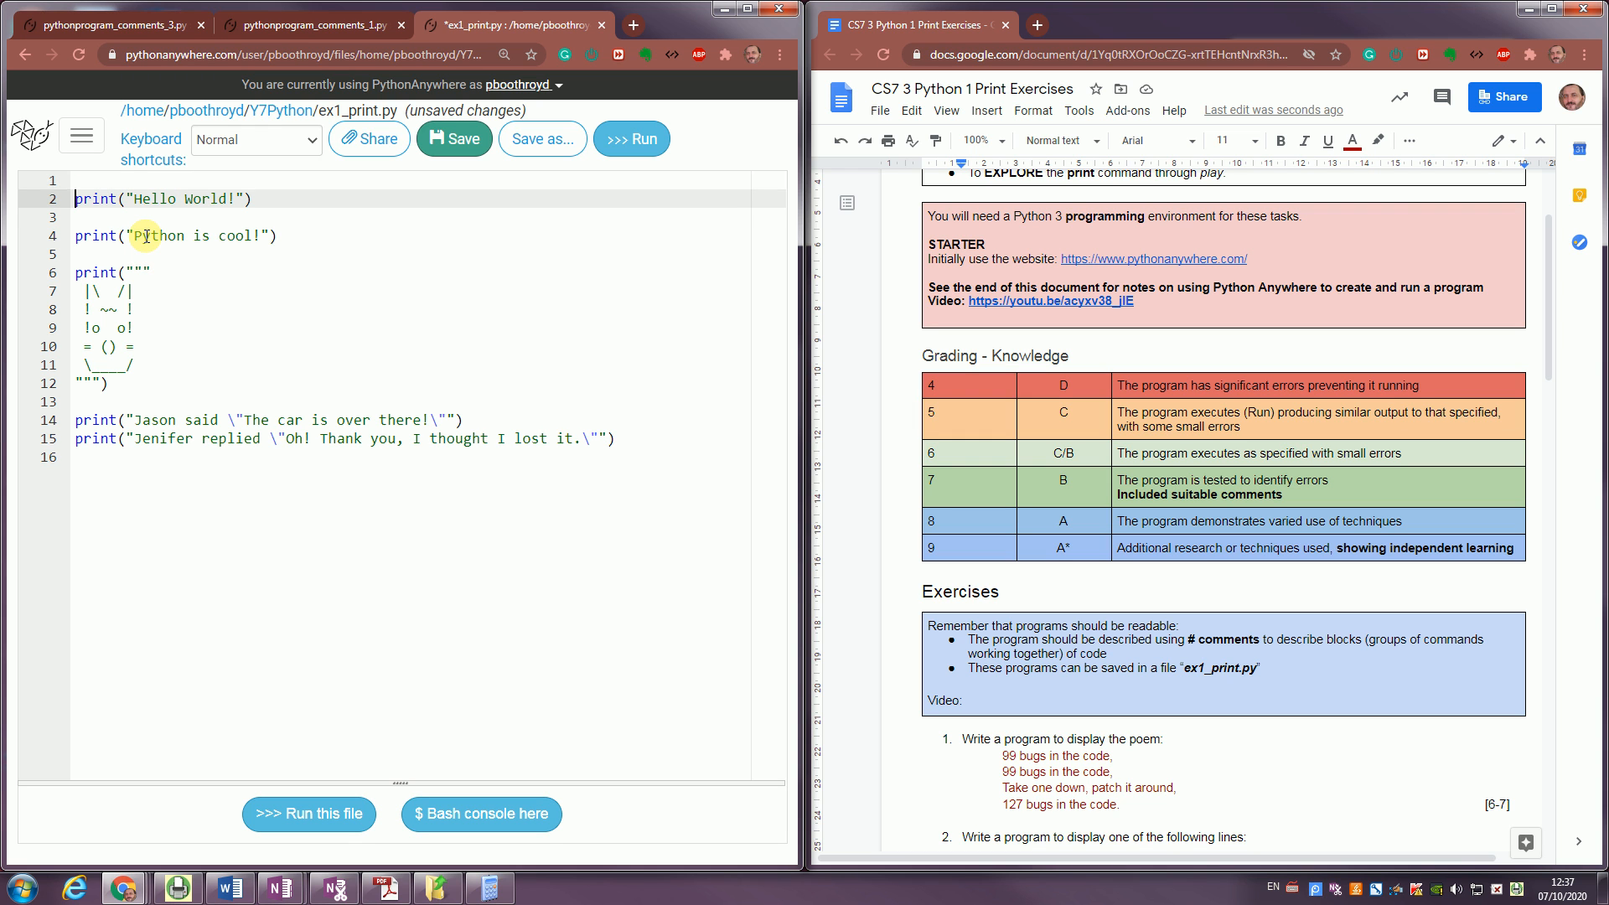
Type the comment '# Simple greeting' above the two greeting print lines.
text(#)
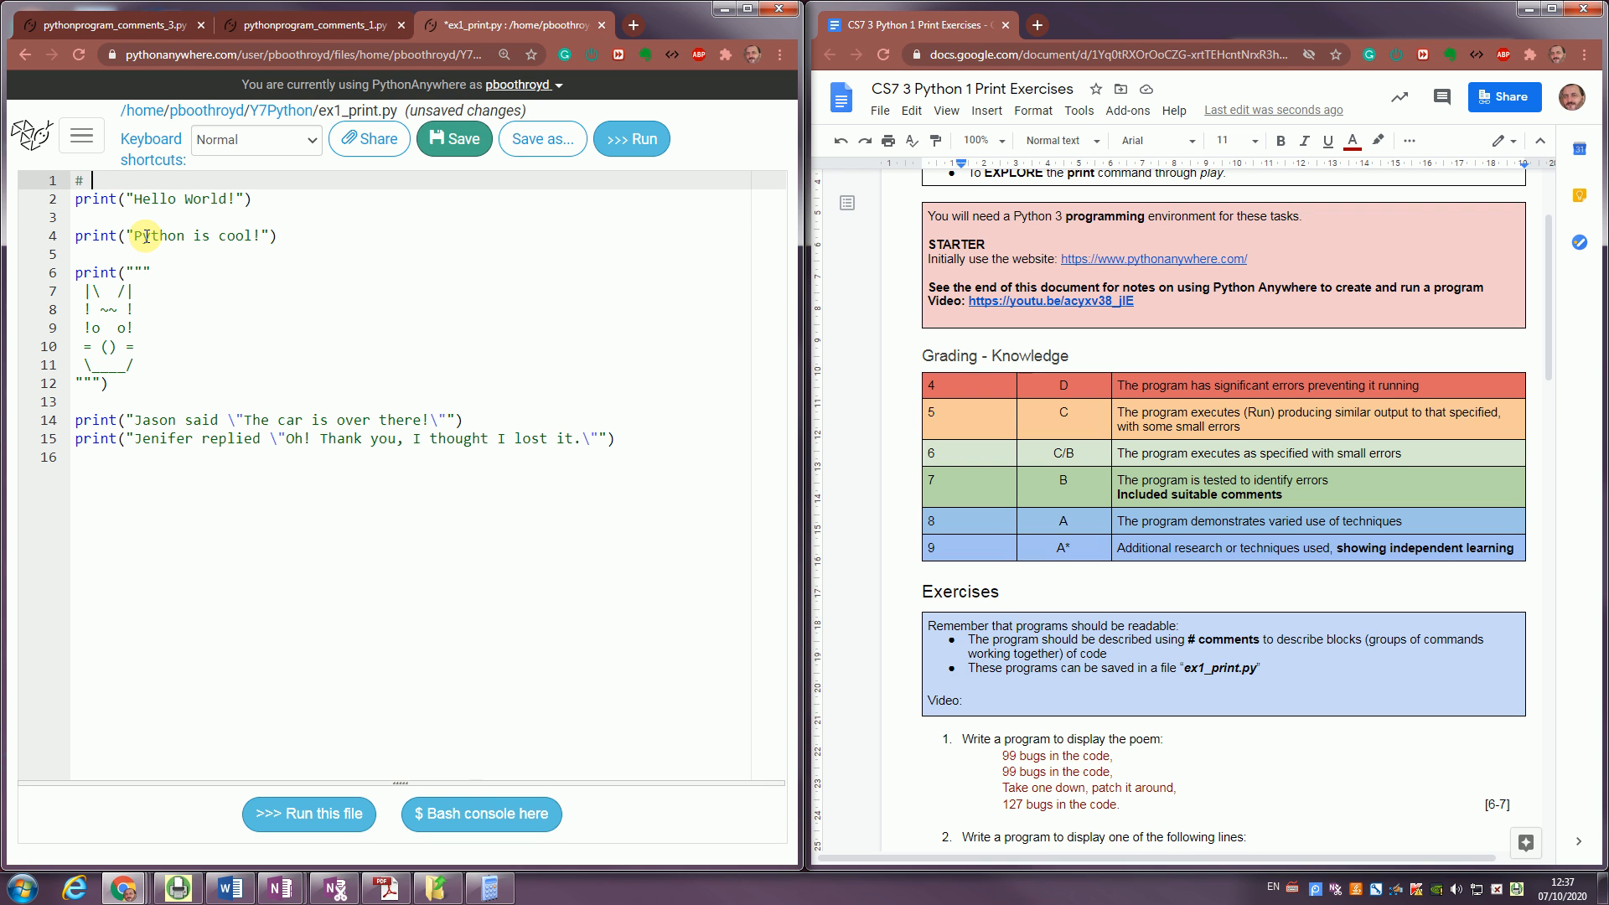
text(Simple)
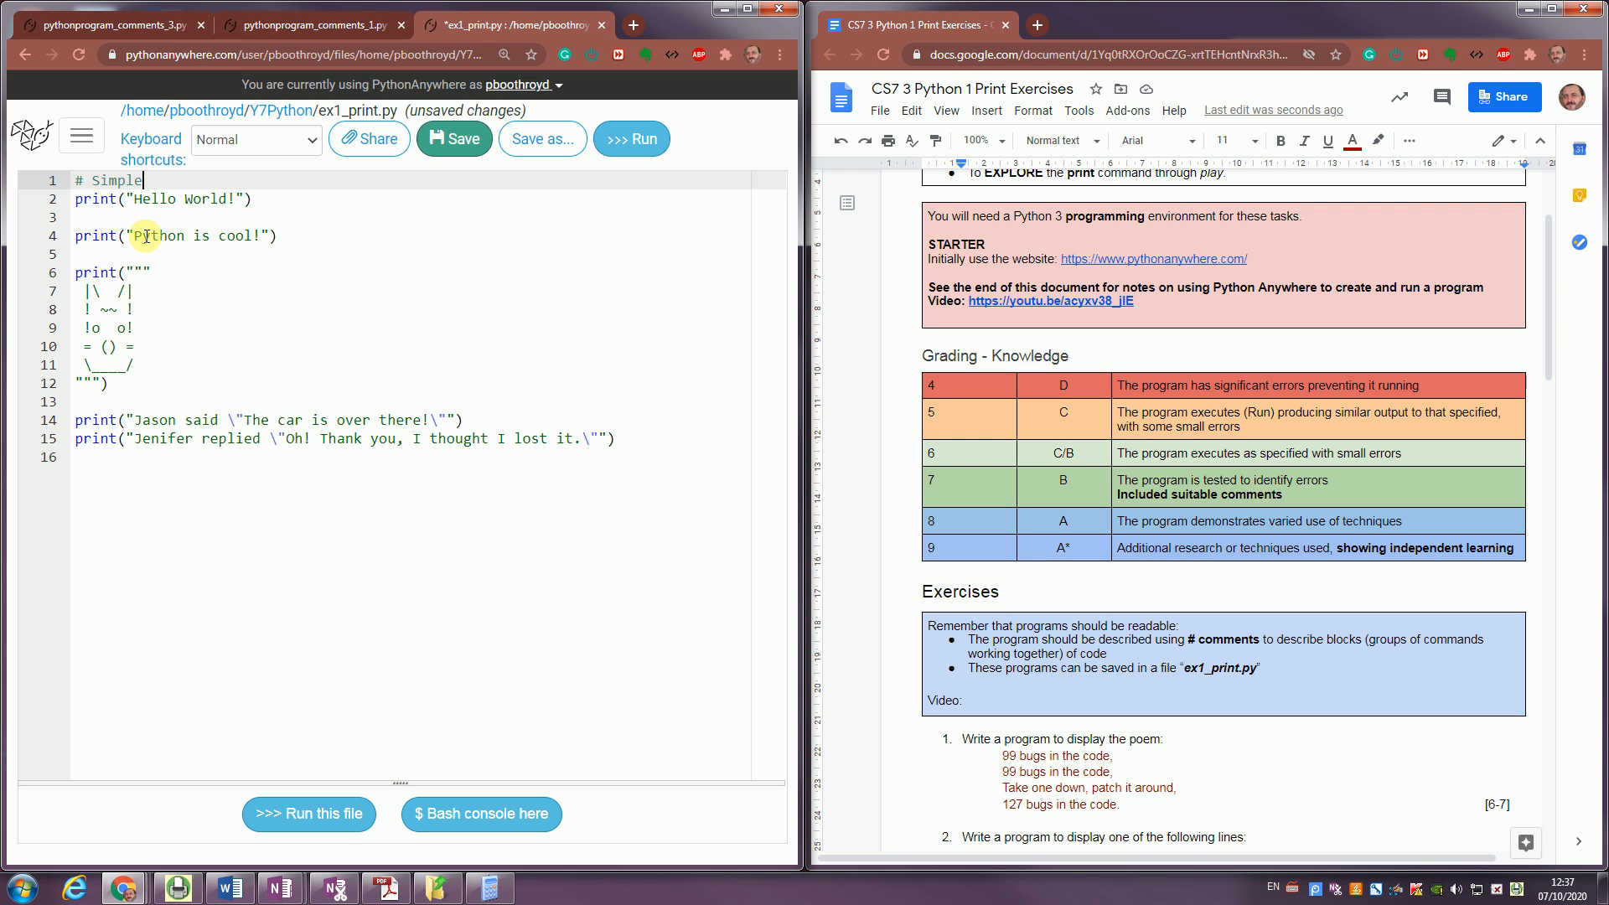
text(greeti)
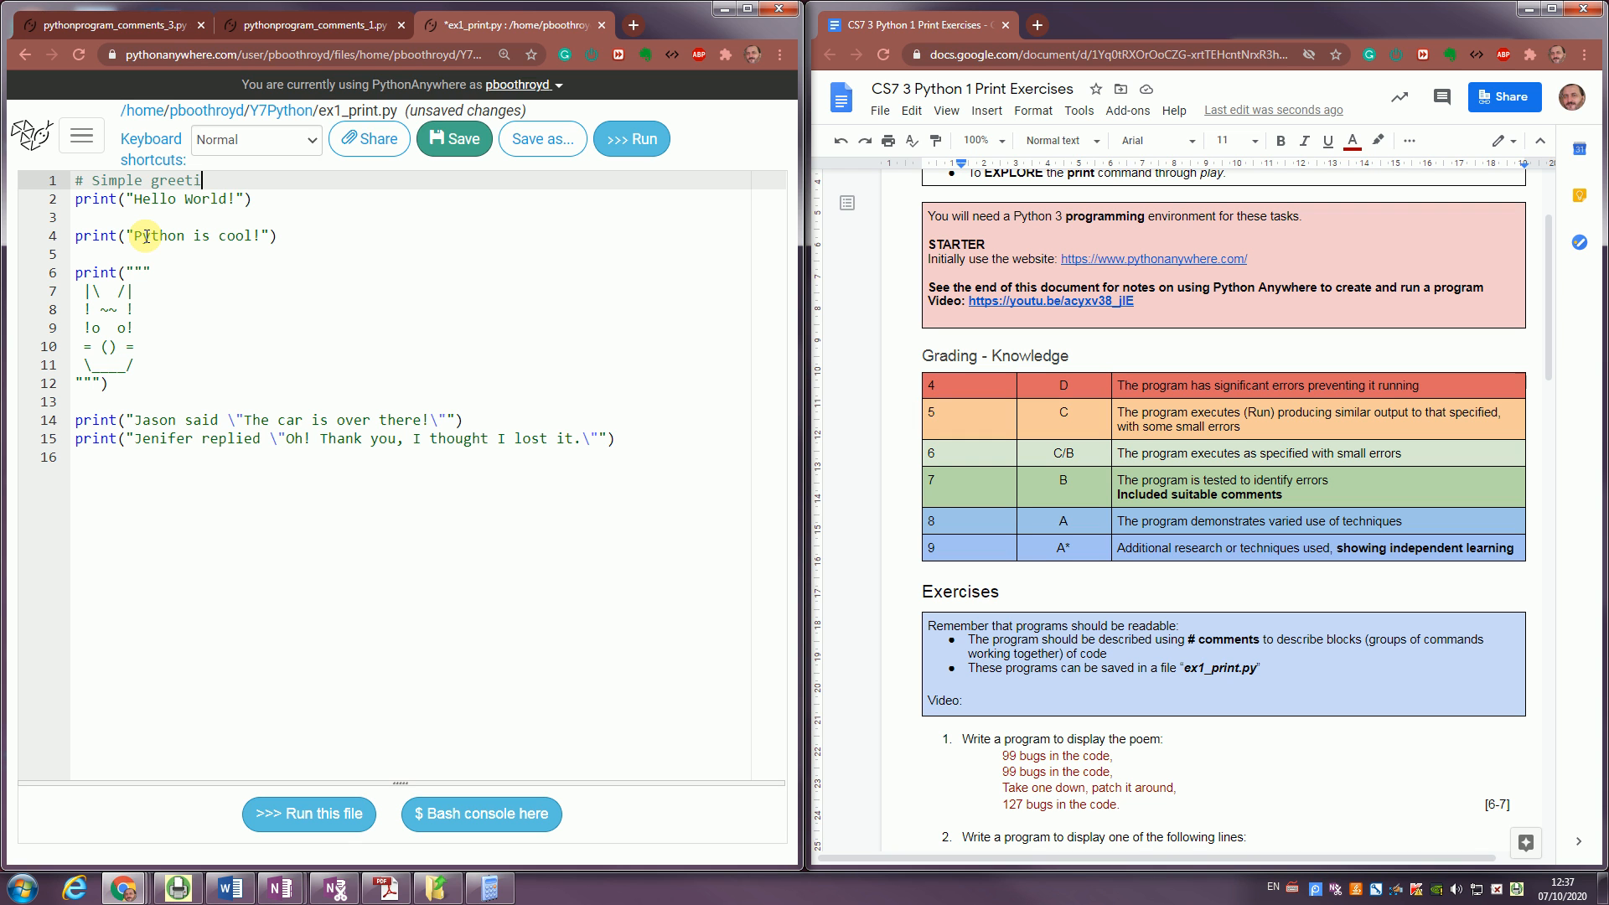
text(ng)
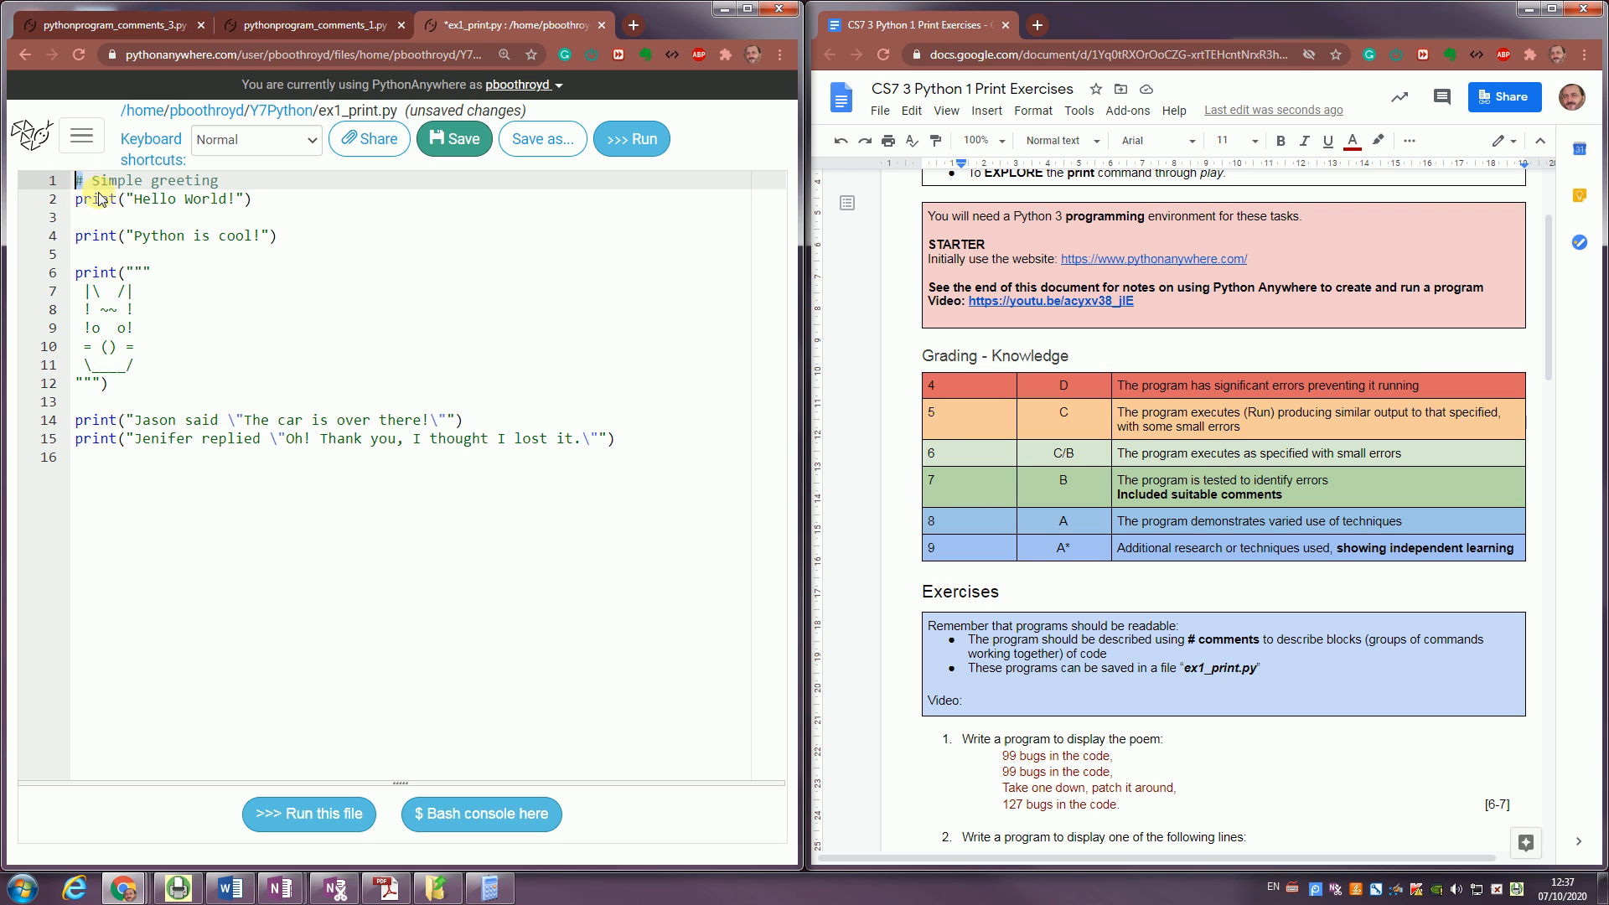
mouse_move(183, 226)
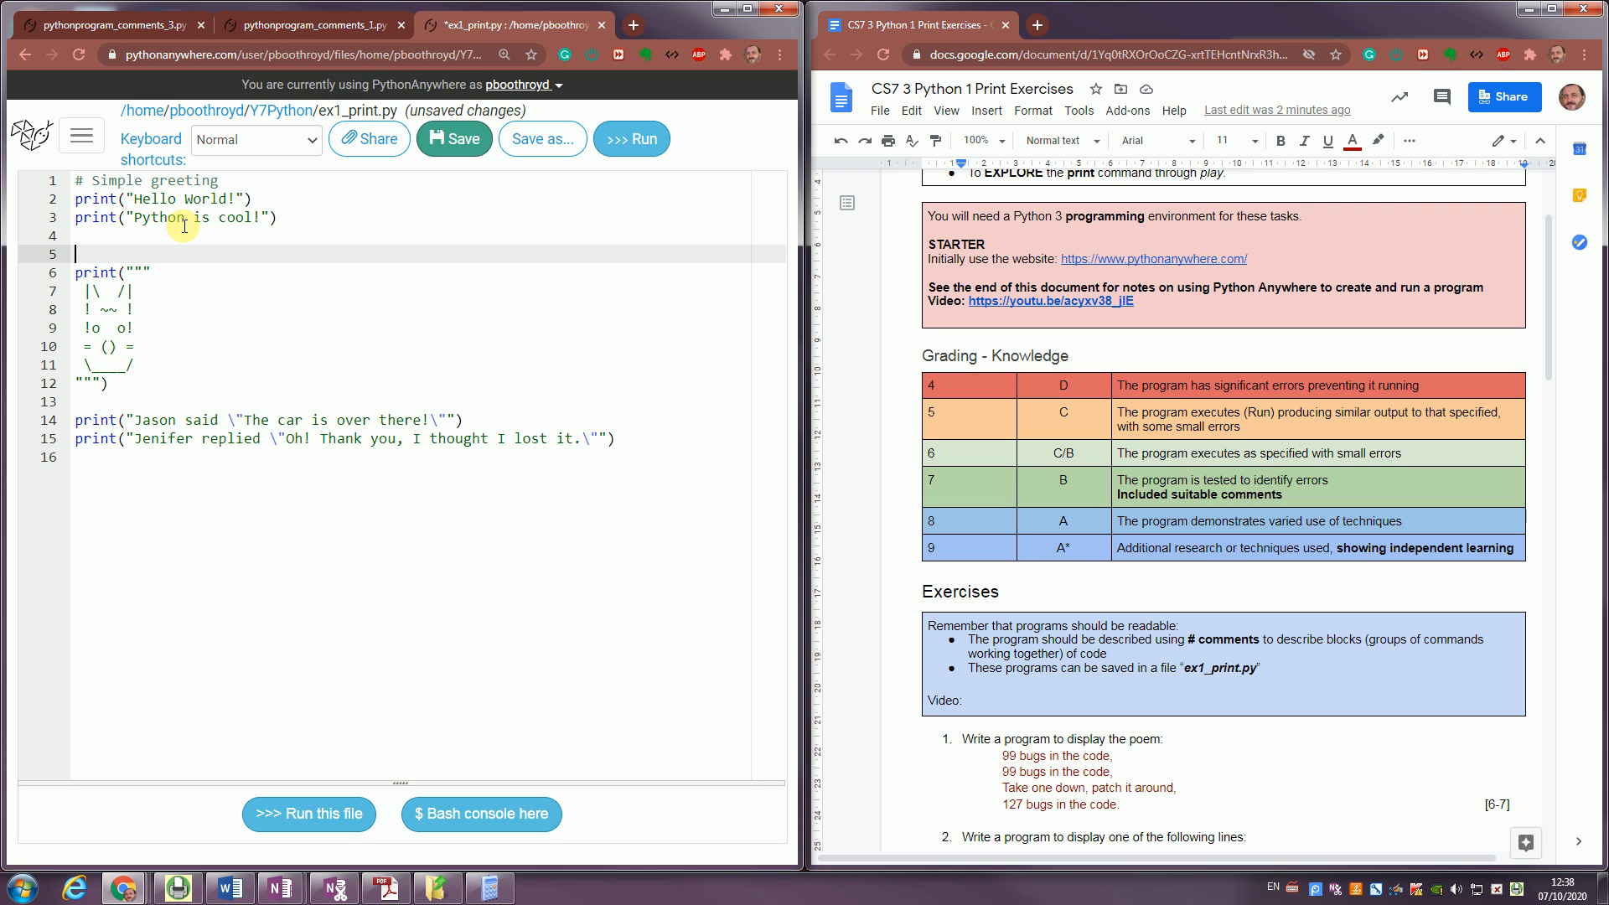
Add the comment '# Draw a picture of a cat' above the ASCII-art cat block.
text(#)
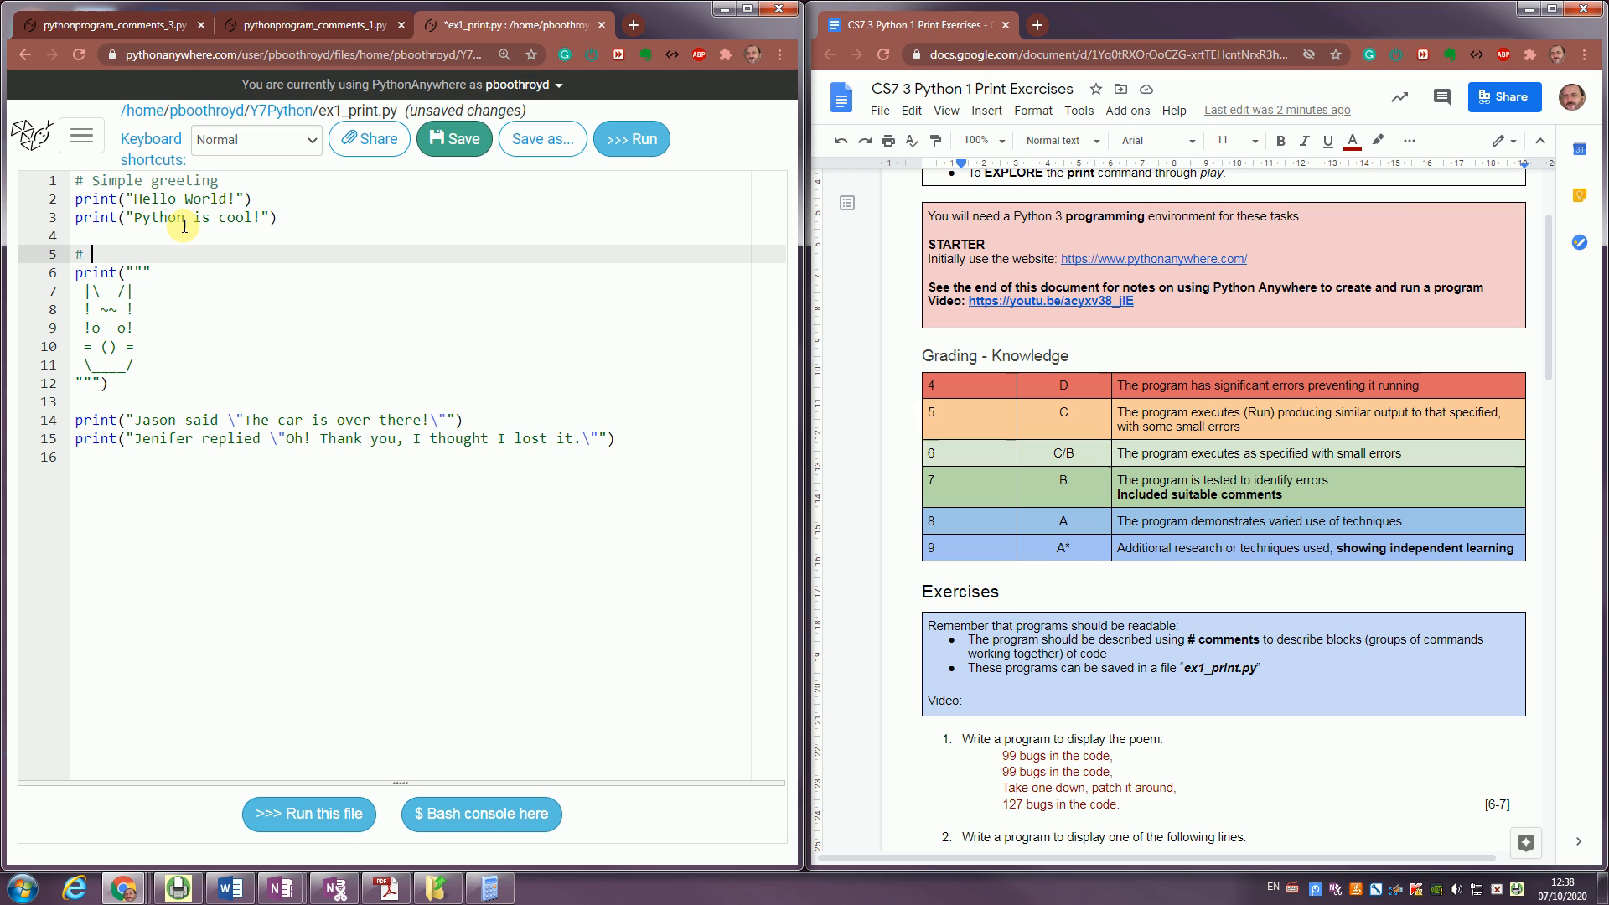
text(Draw a pict)
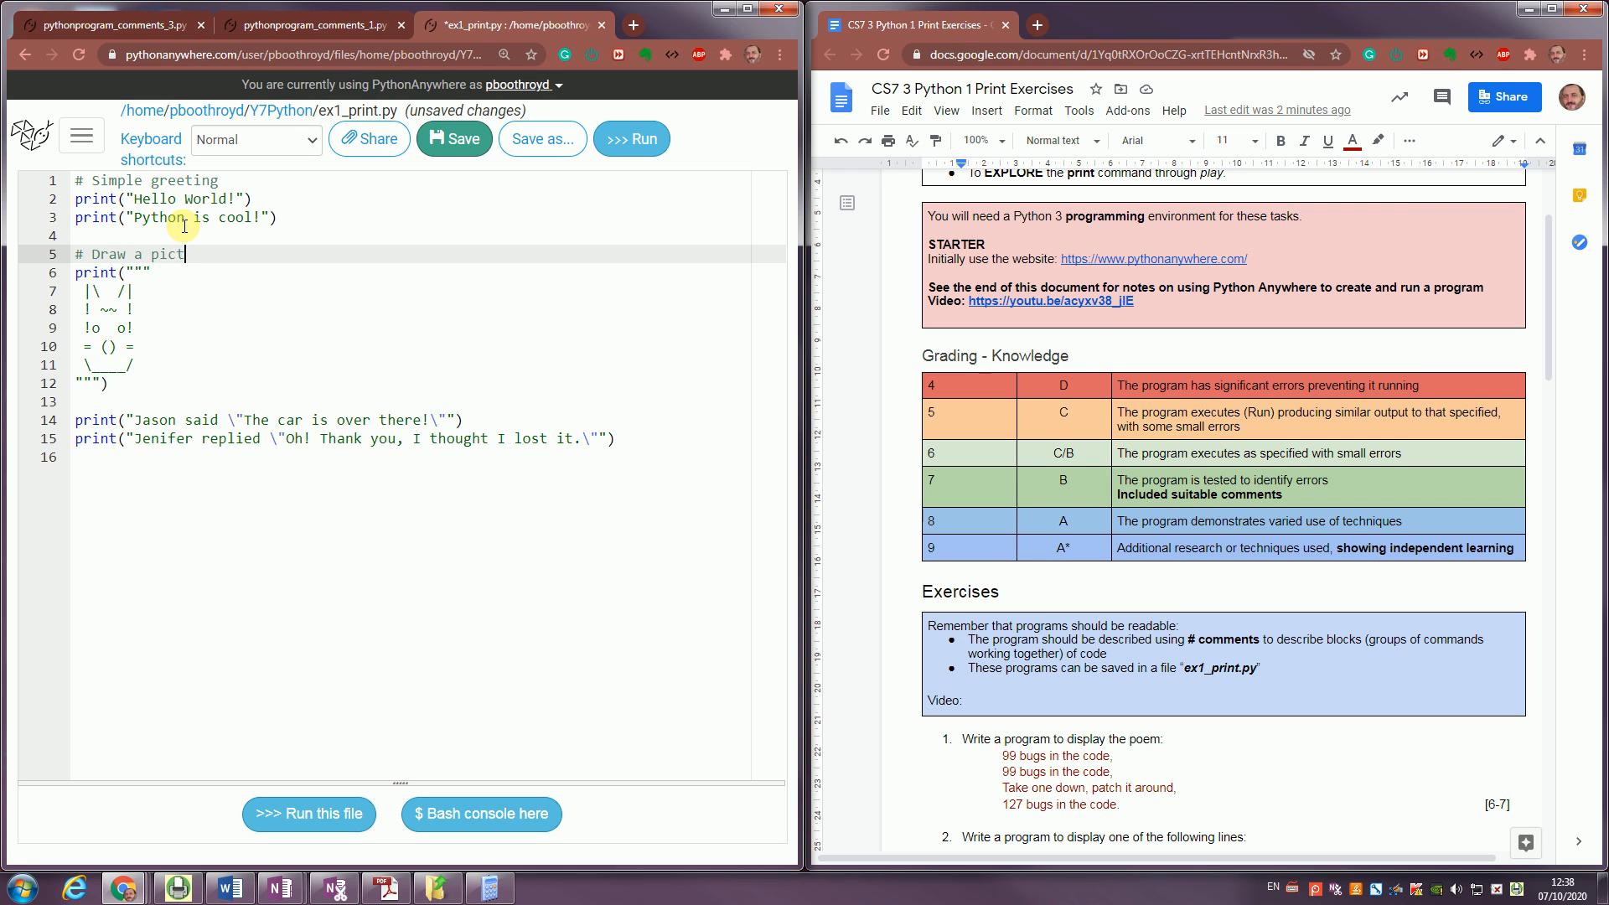
text(ure of a ca)
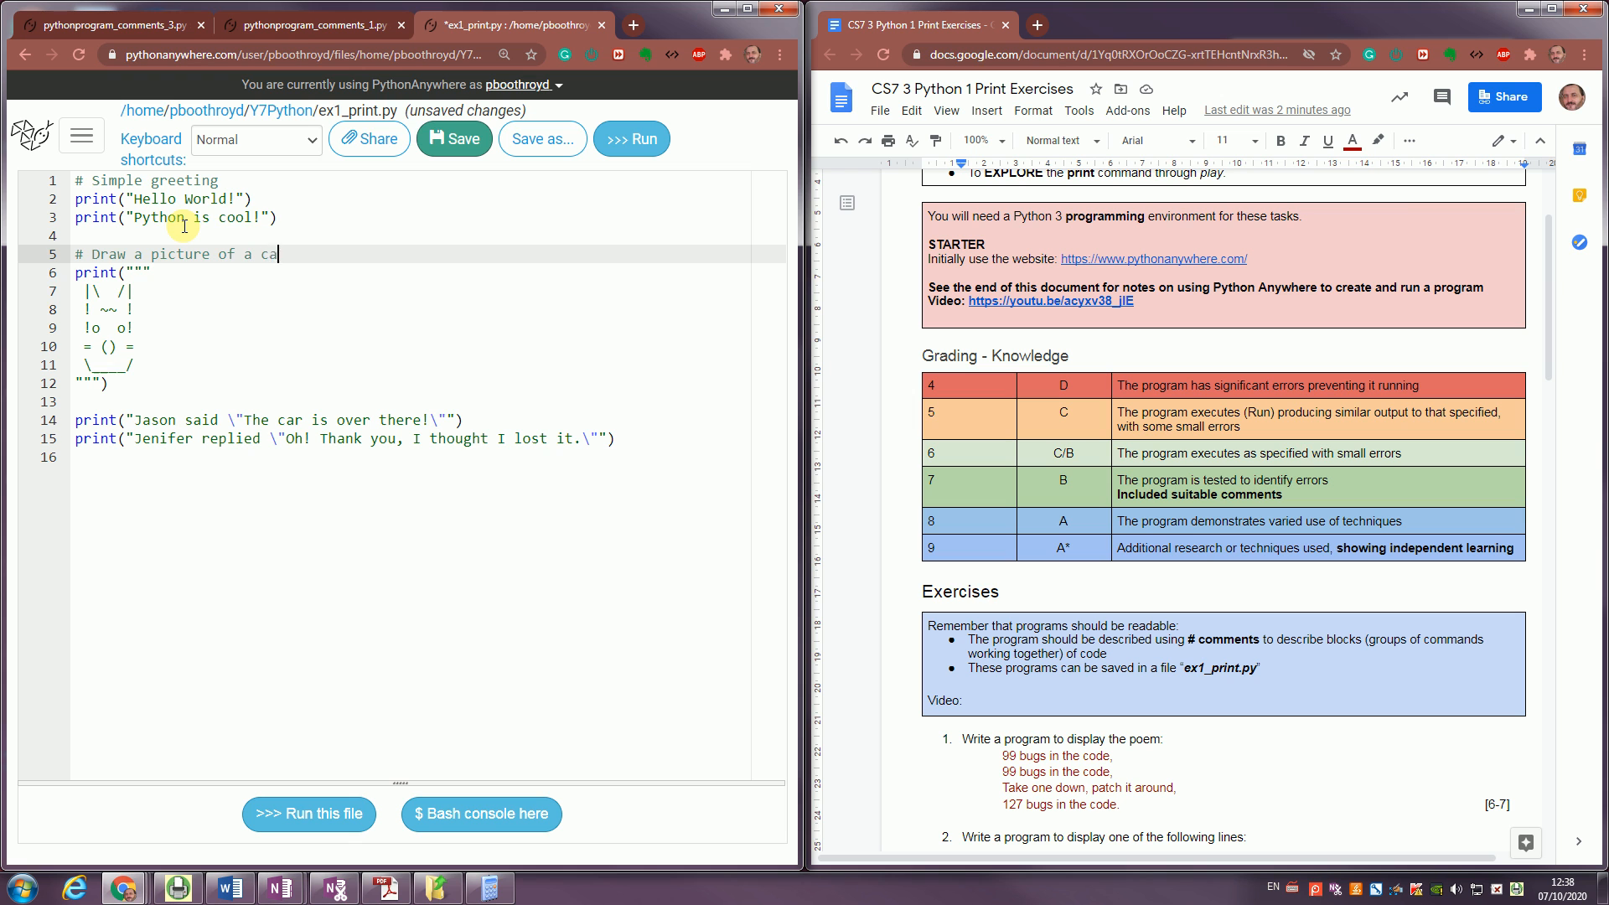
text(t)
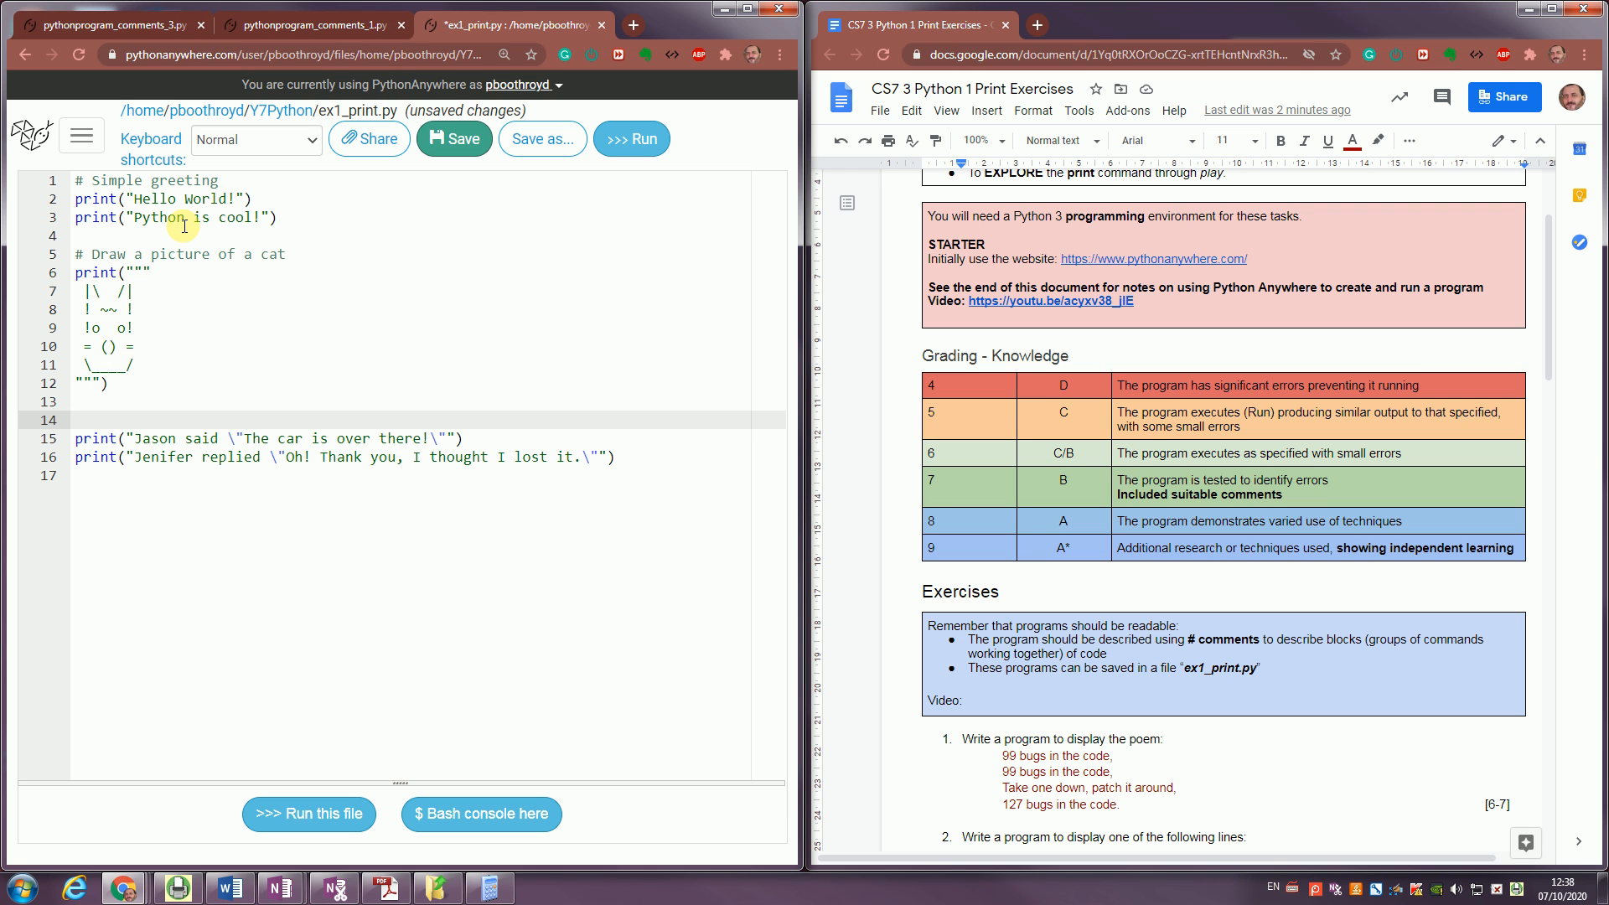
Add '# Report a conversation' above the Jason/Jenifer print lines and begin another comment.
text(#)
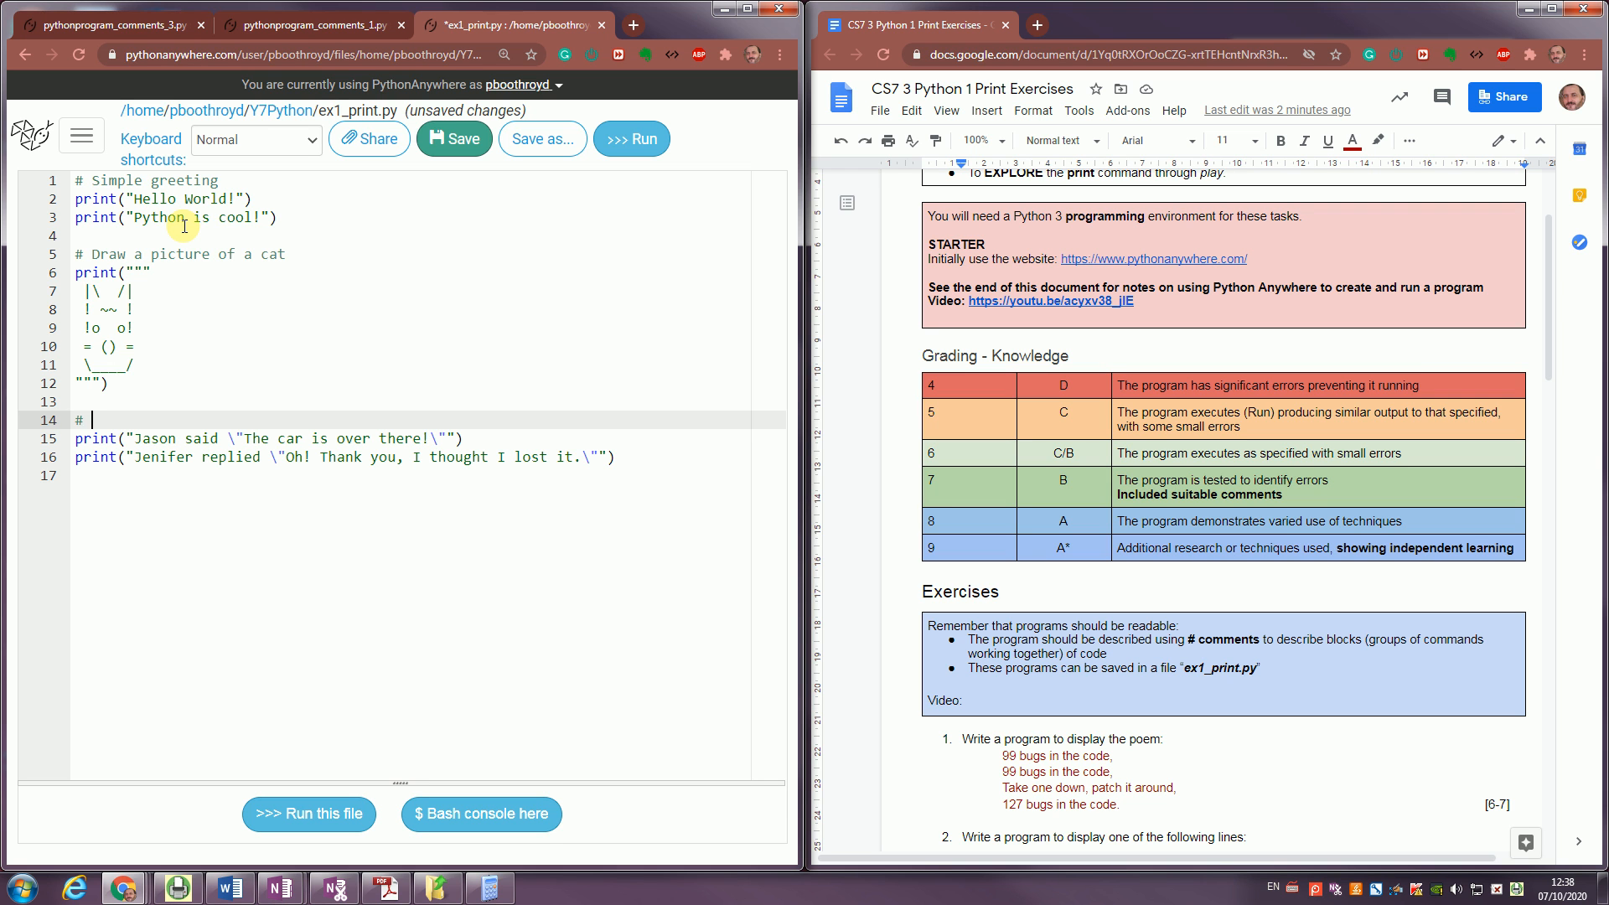
text(Report)
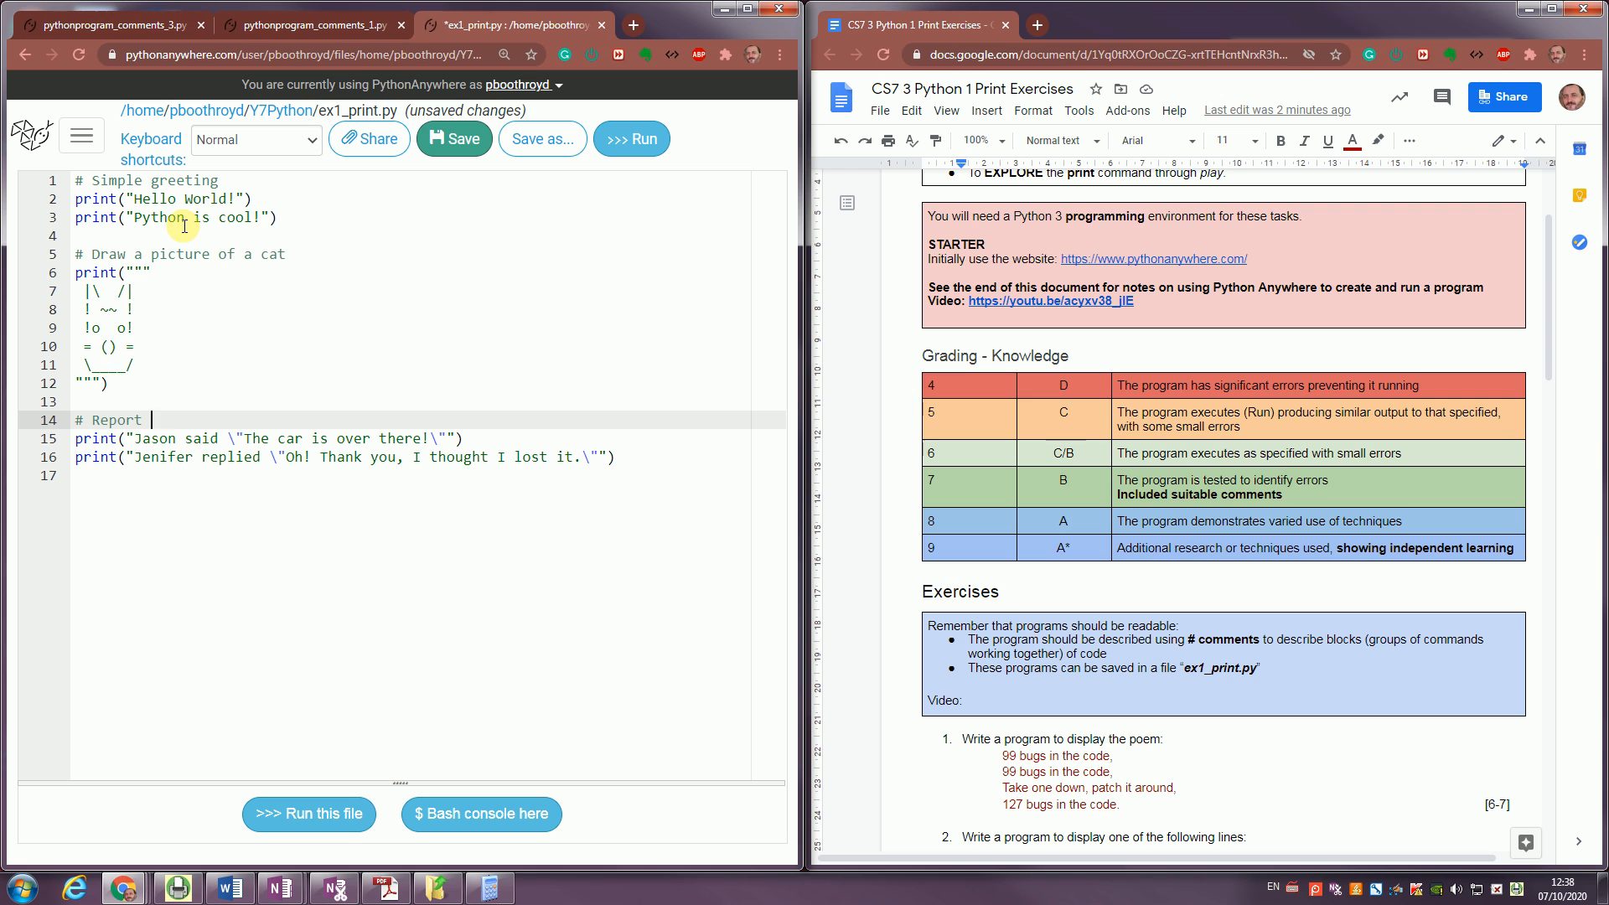
text(a conv)
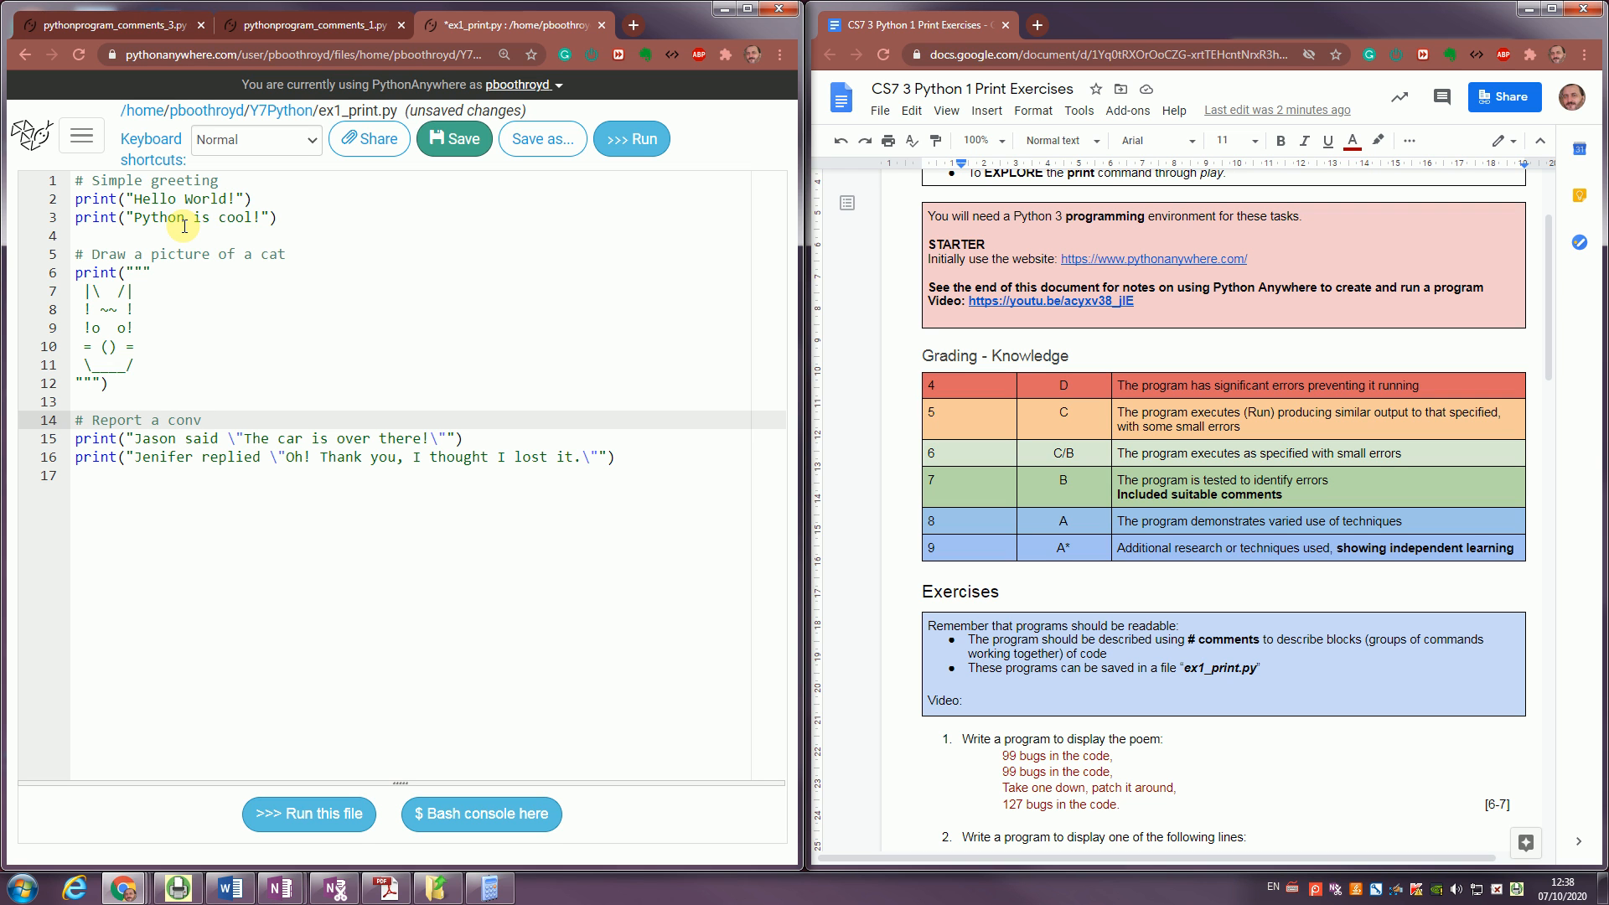
text(ersation)
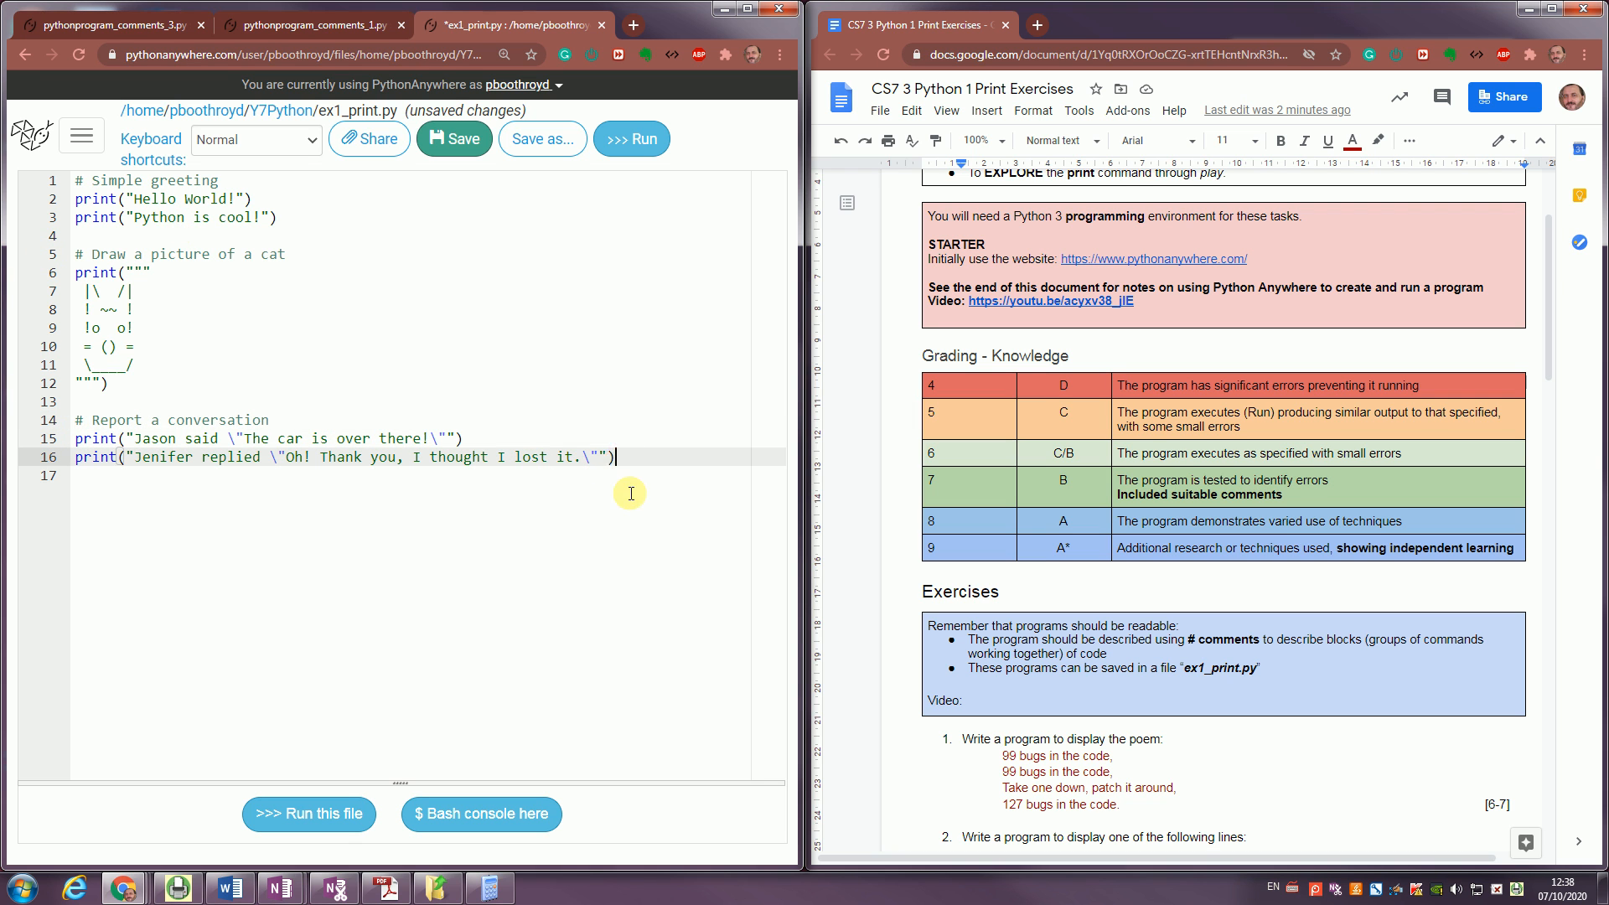
key(enter)
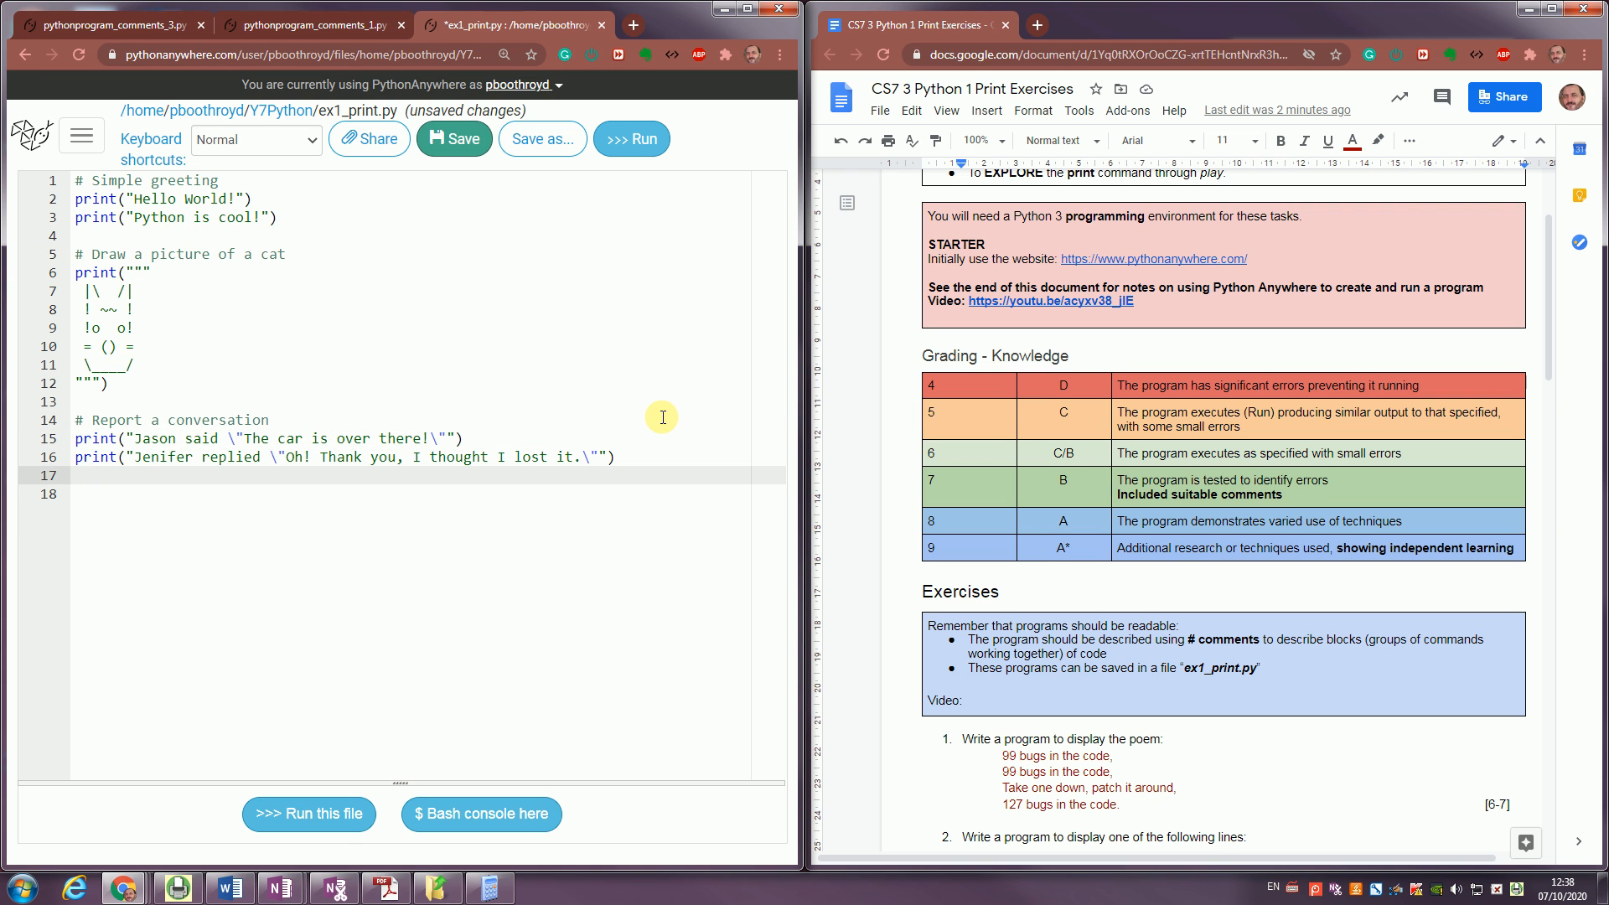
text(#)
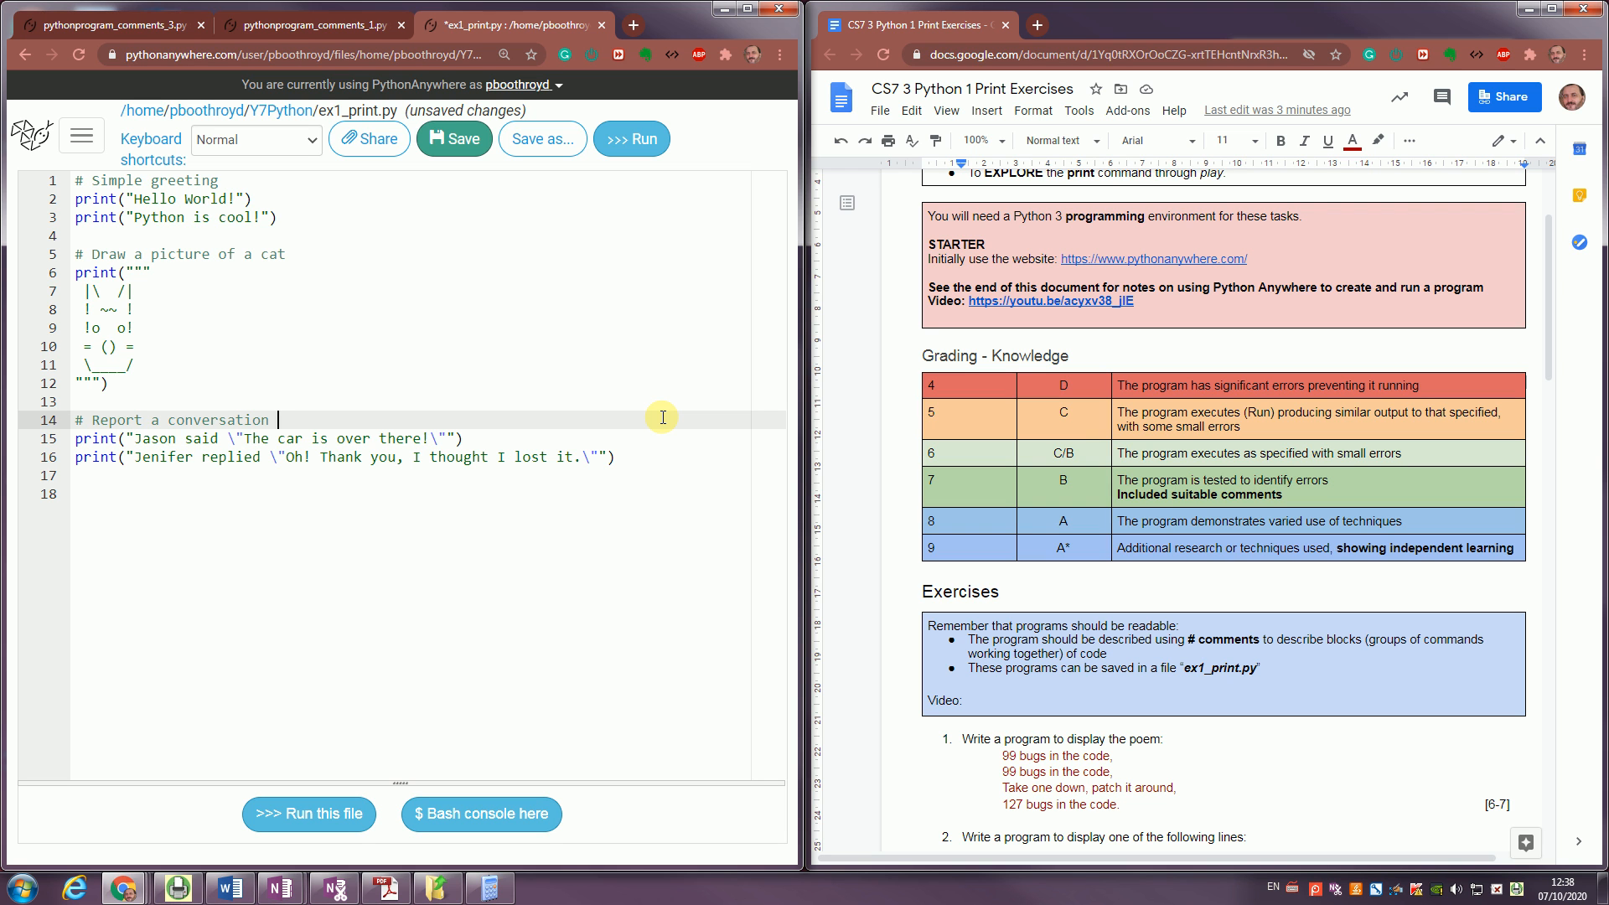
Continue the conversation comment with ': \" will display the " in a print statement.'.
text(: \" will display the)
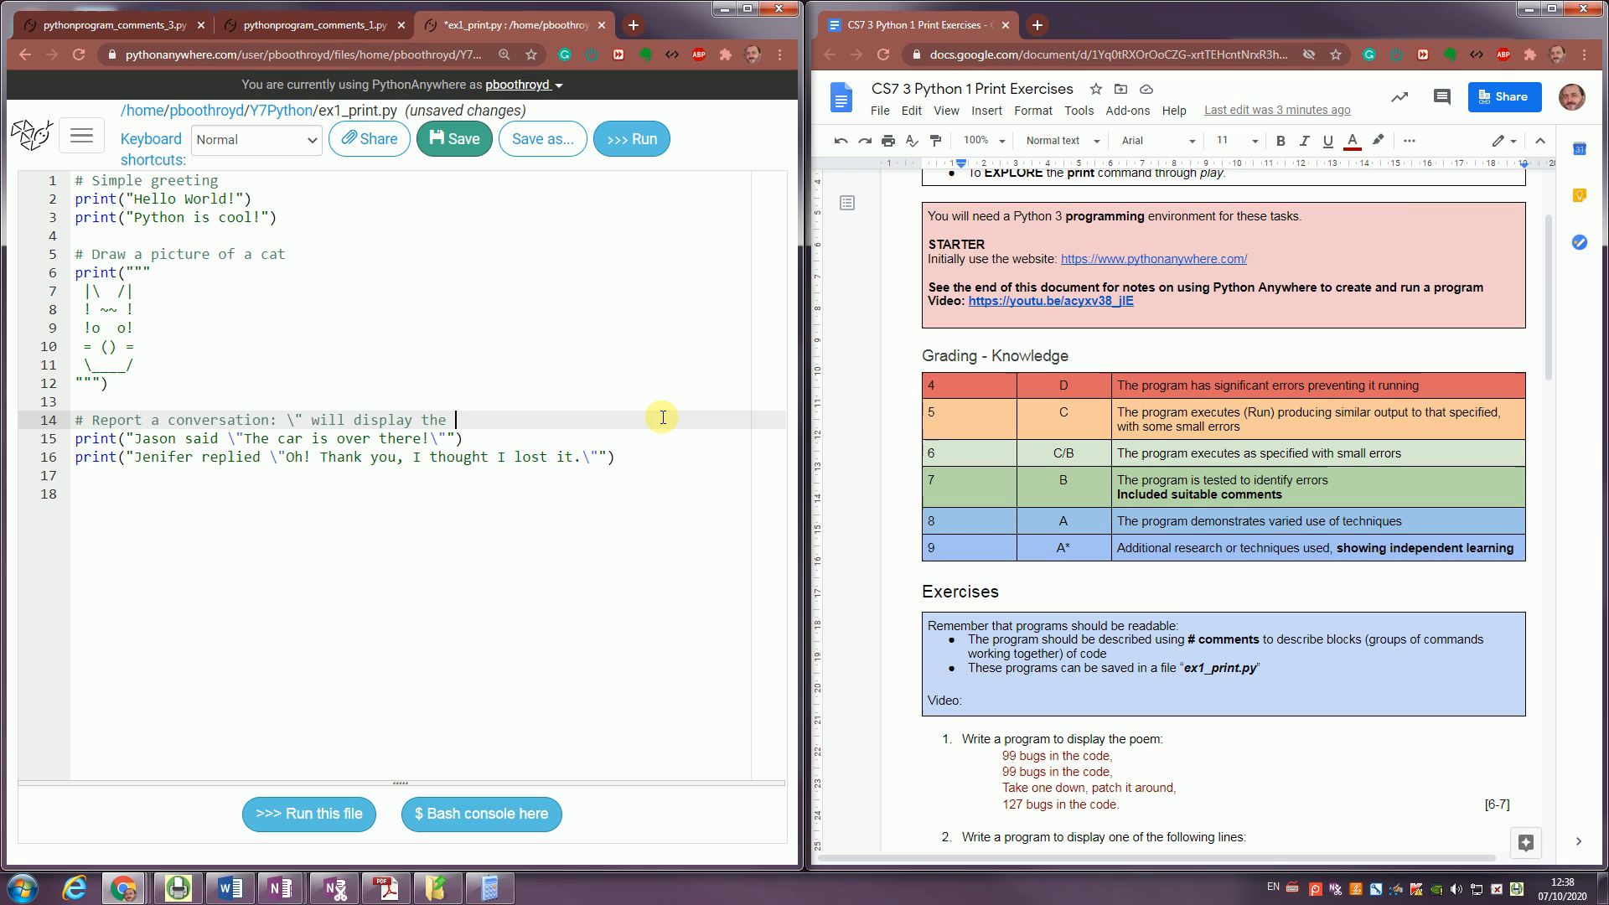
text(" in a)
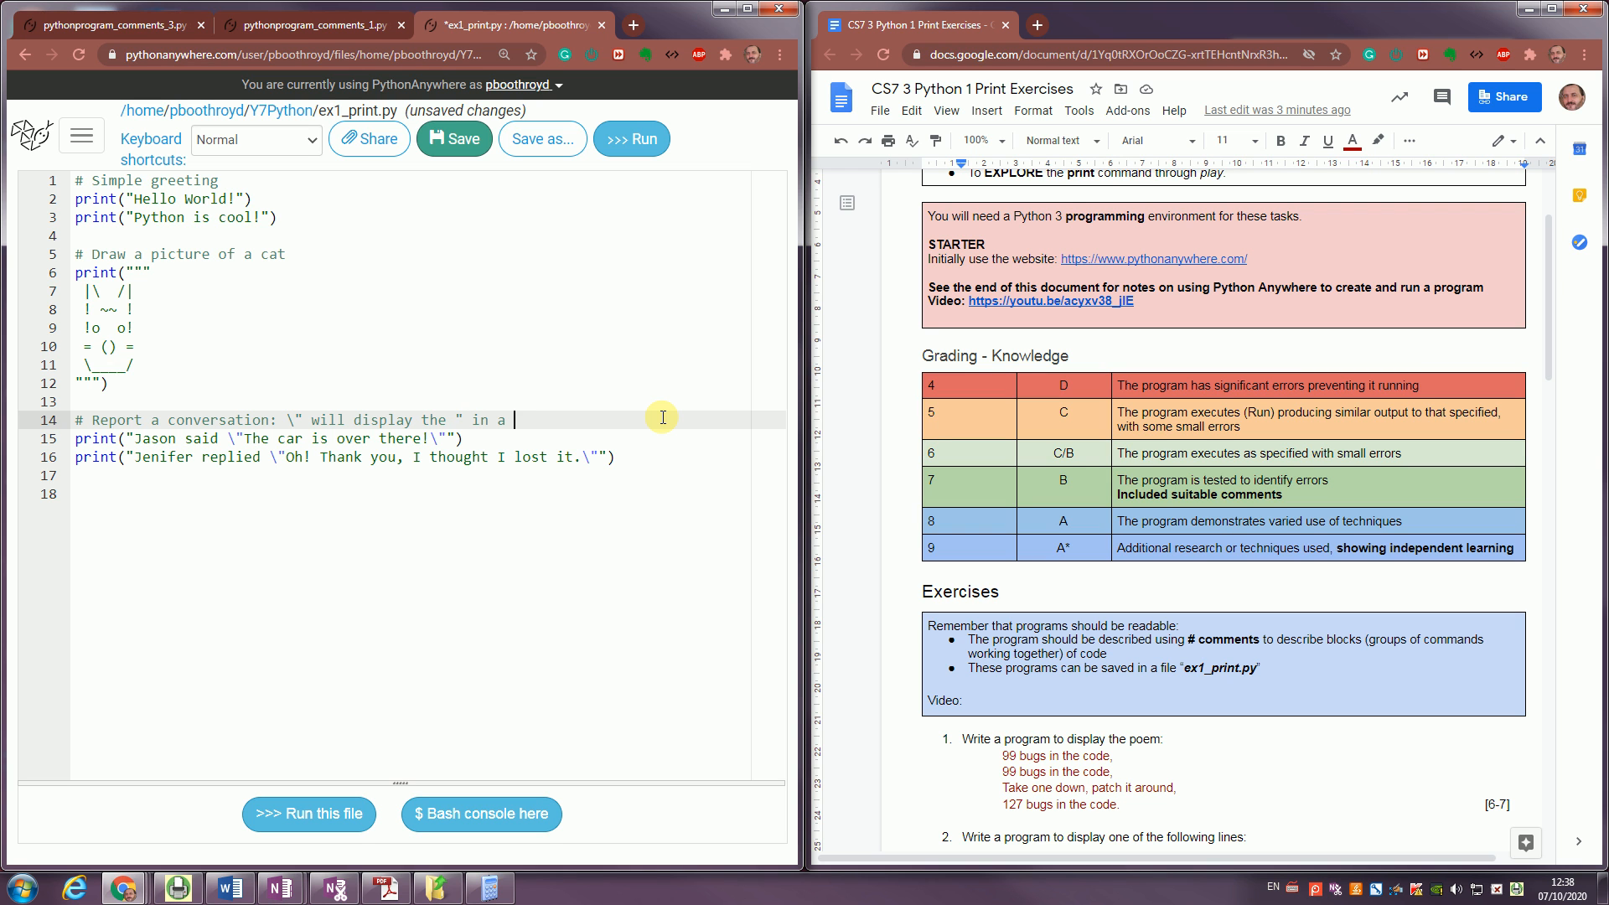
text(print)
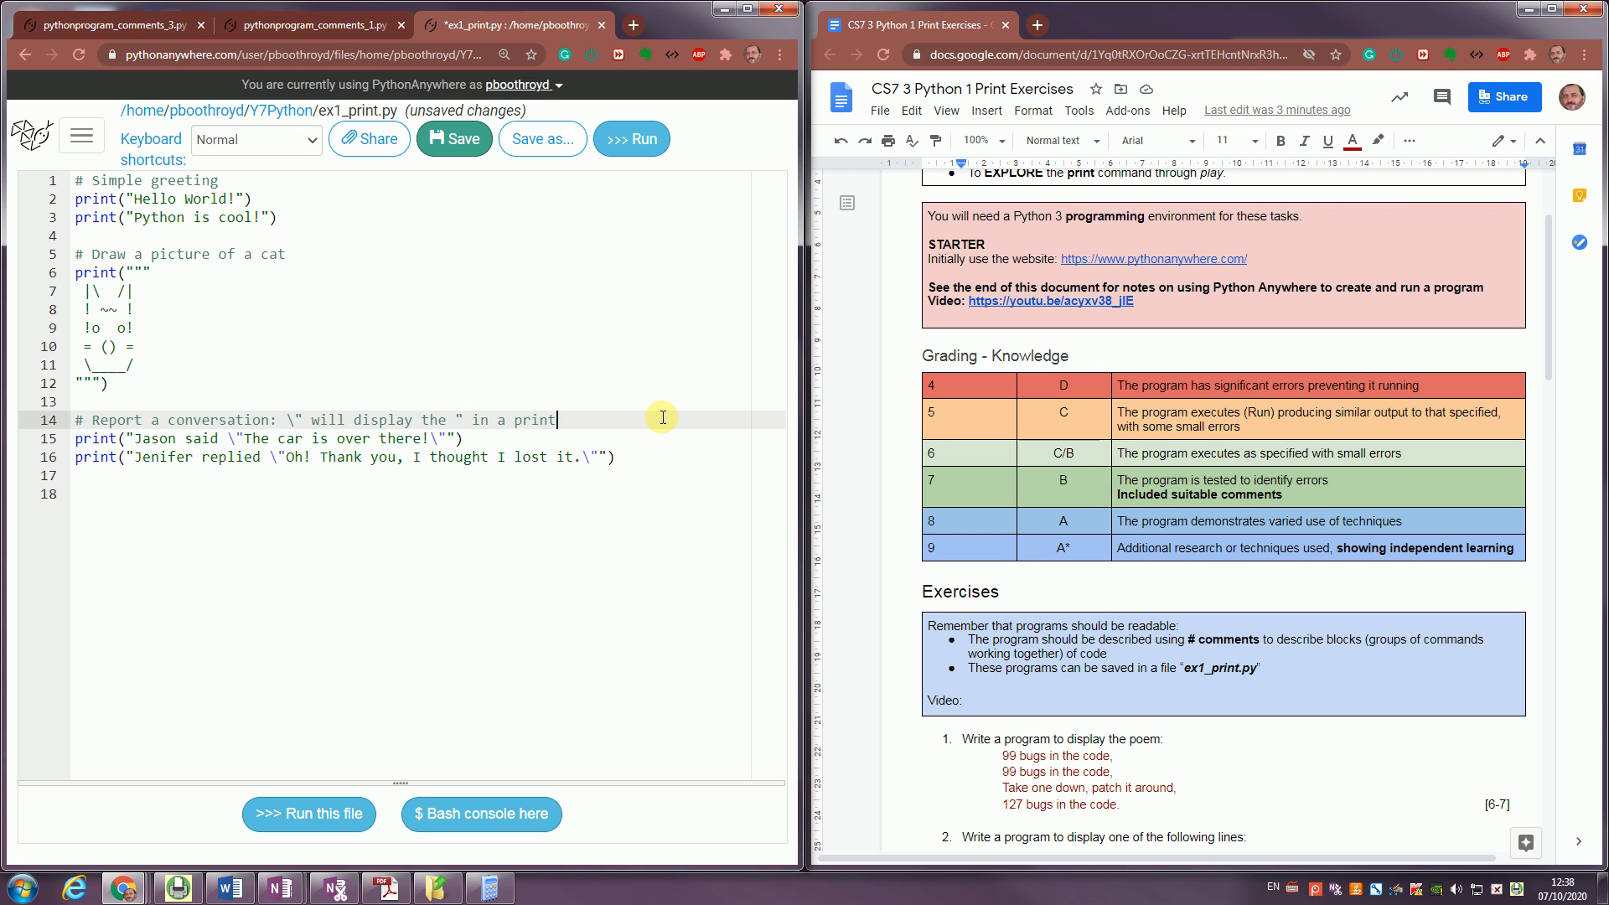
text(statement.)
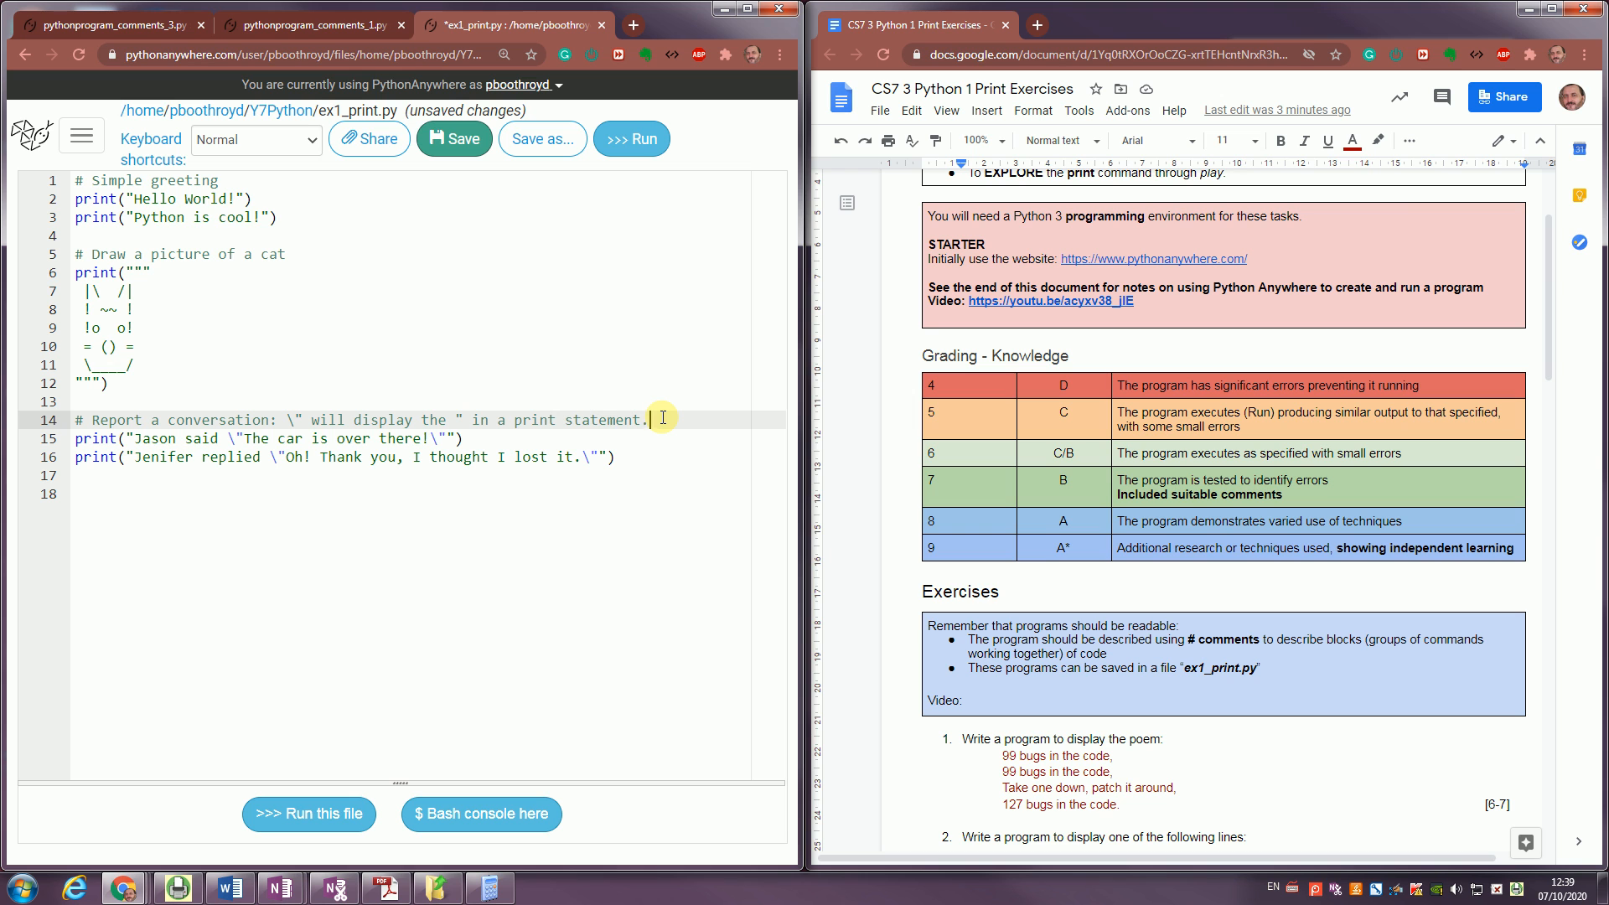
mouse_move(358, 486)
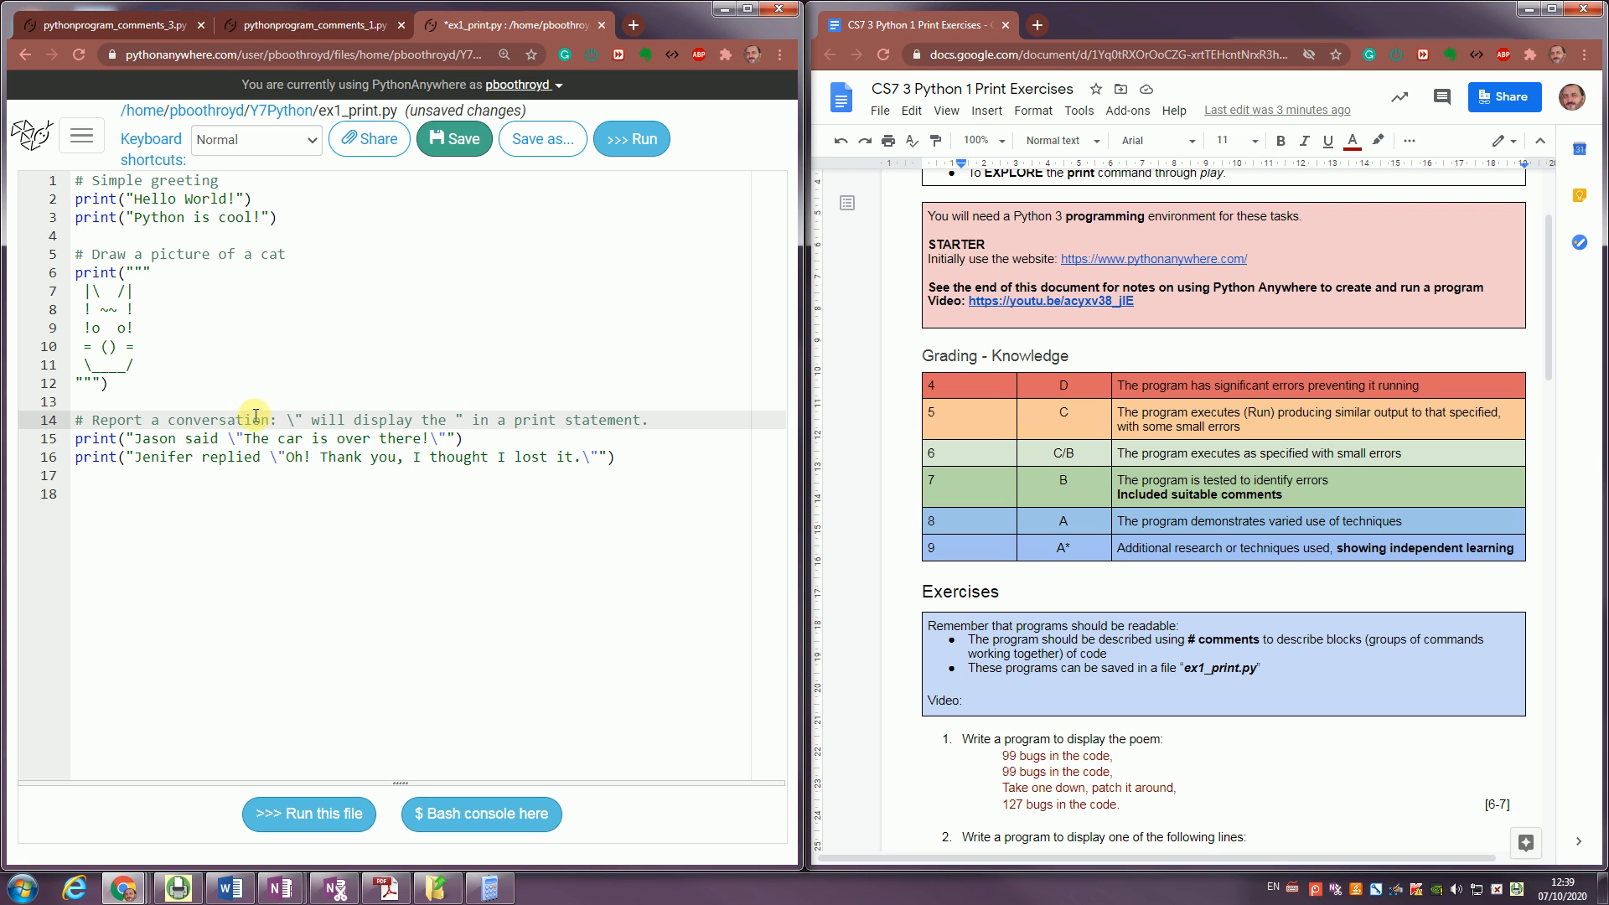
Append ': """ means print exactly' to the cat picture comment.
click(287, 254)
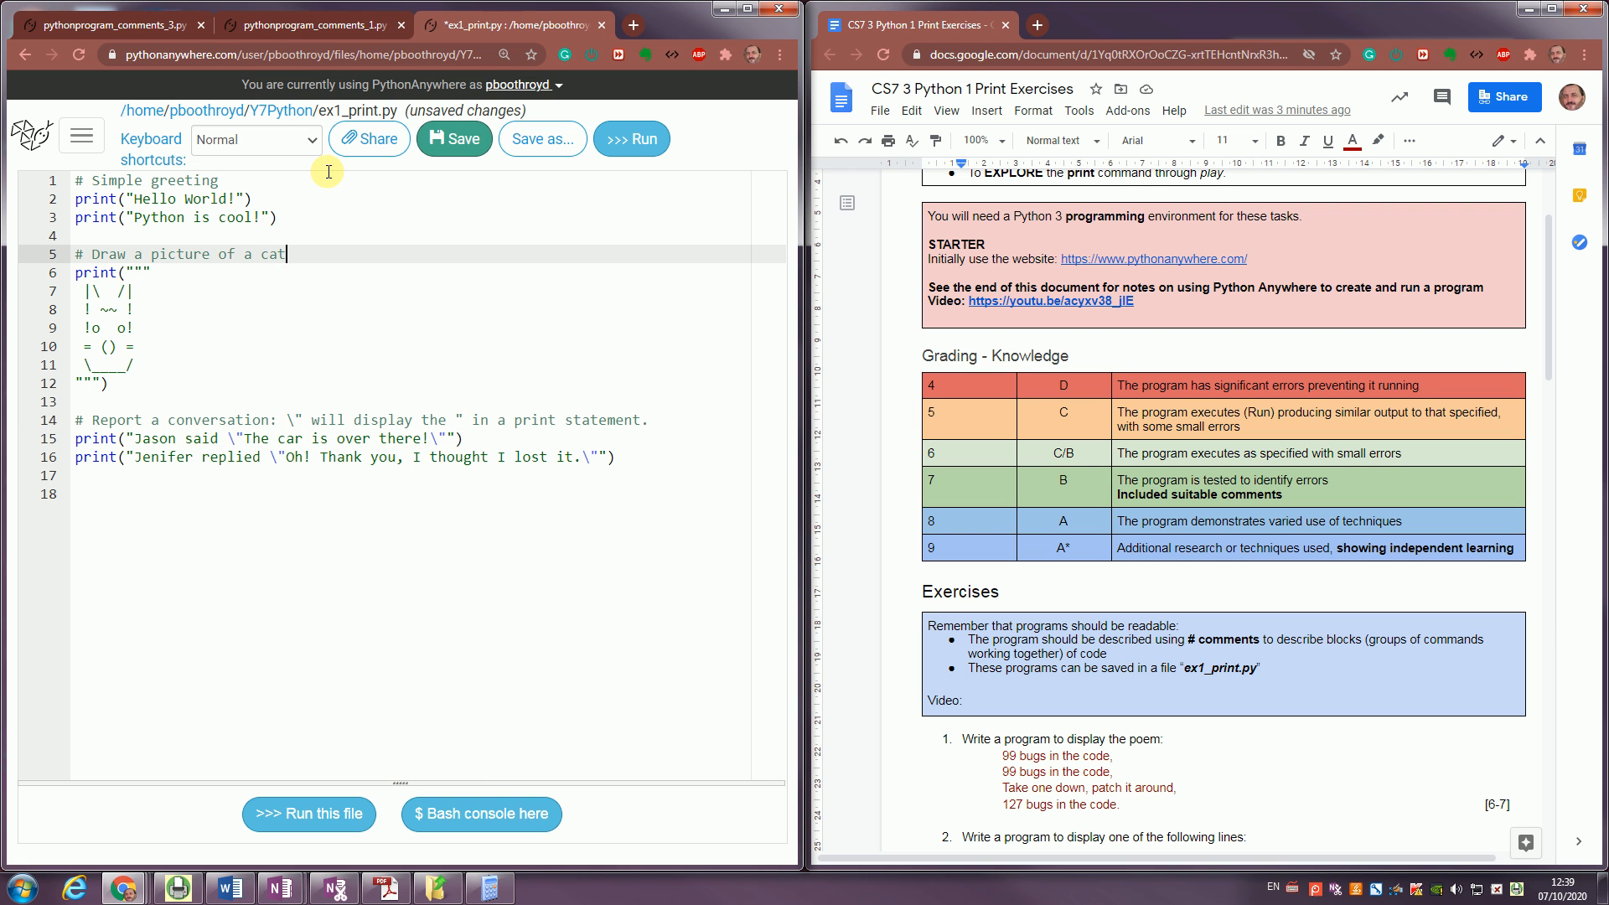
text(:)
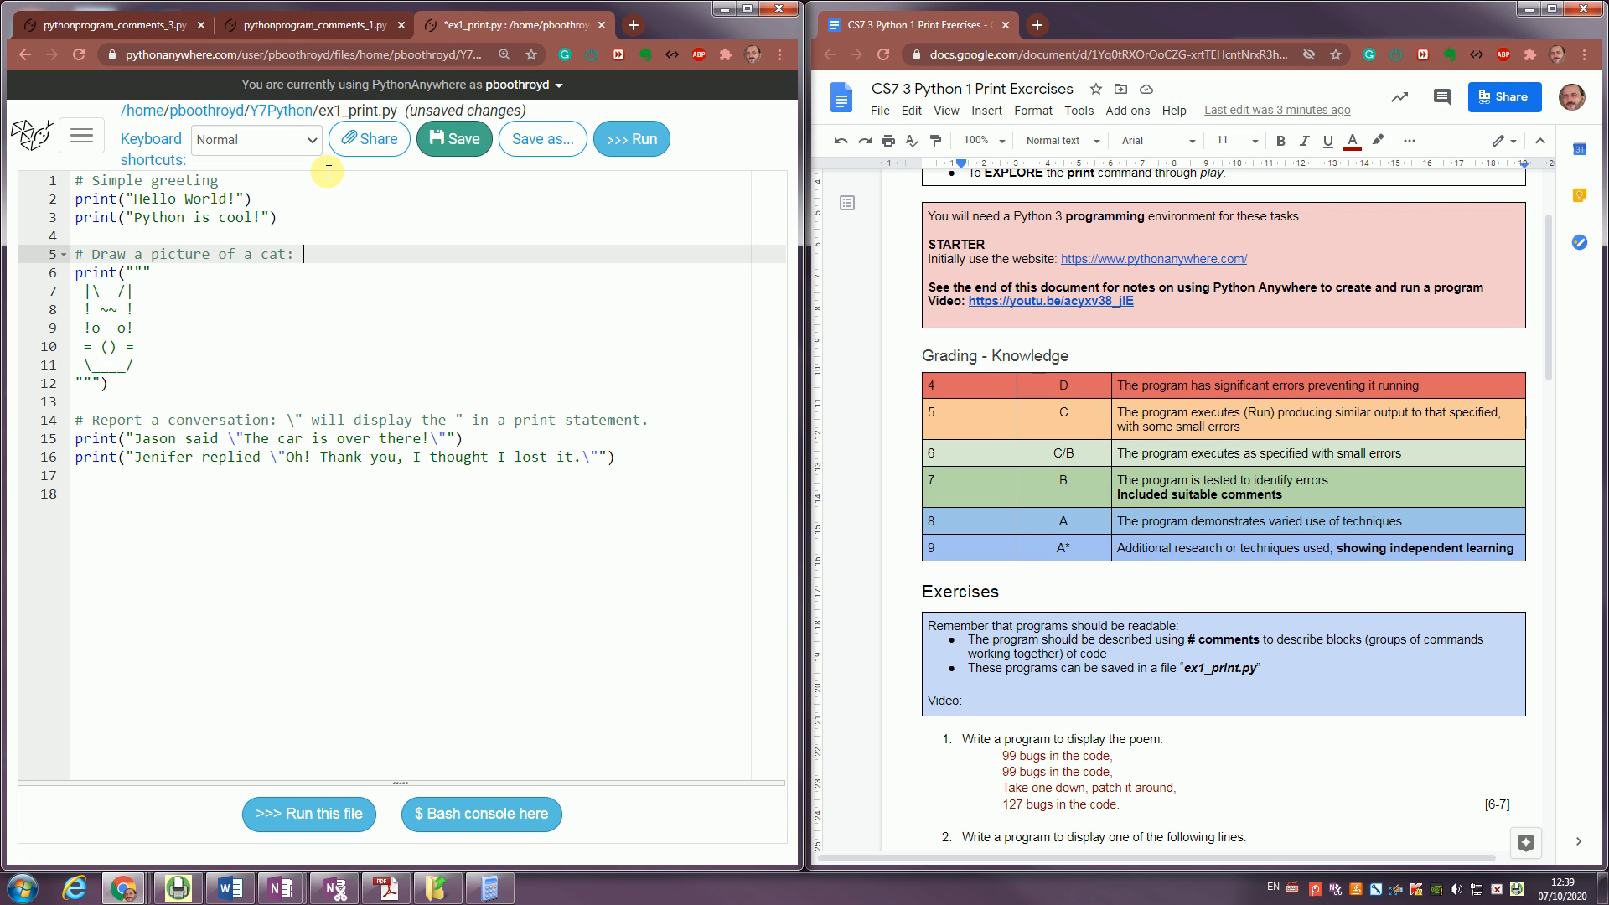
text(""")
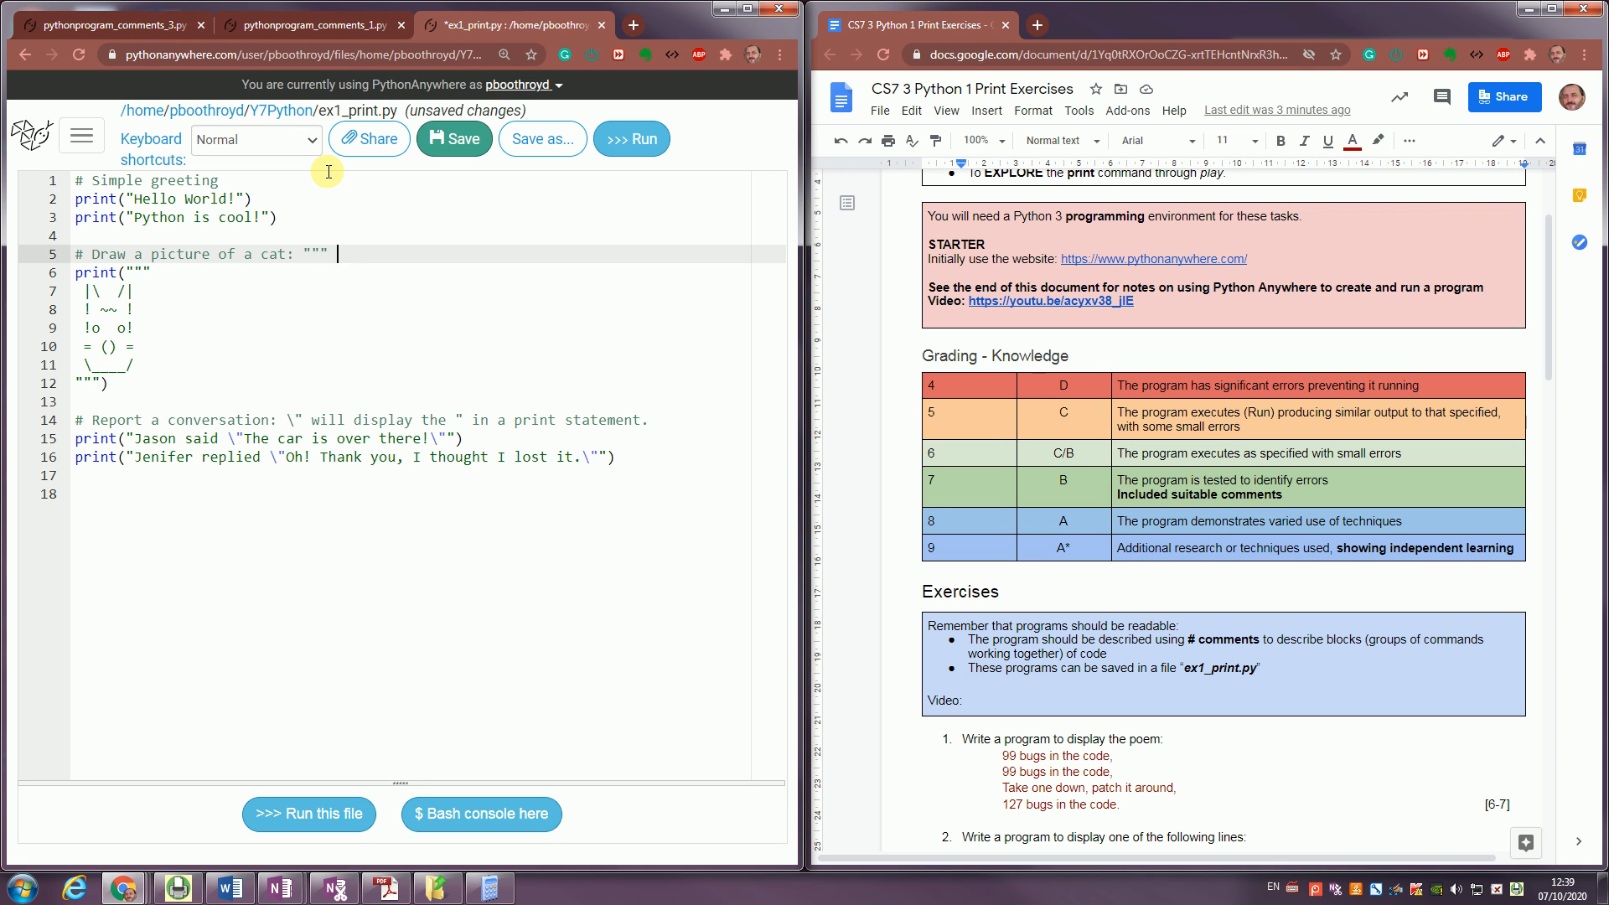
text(means)
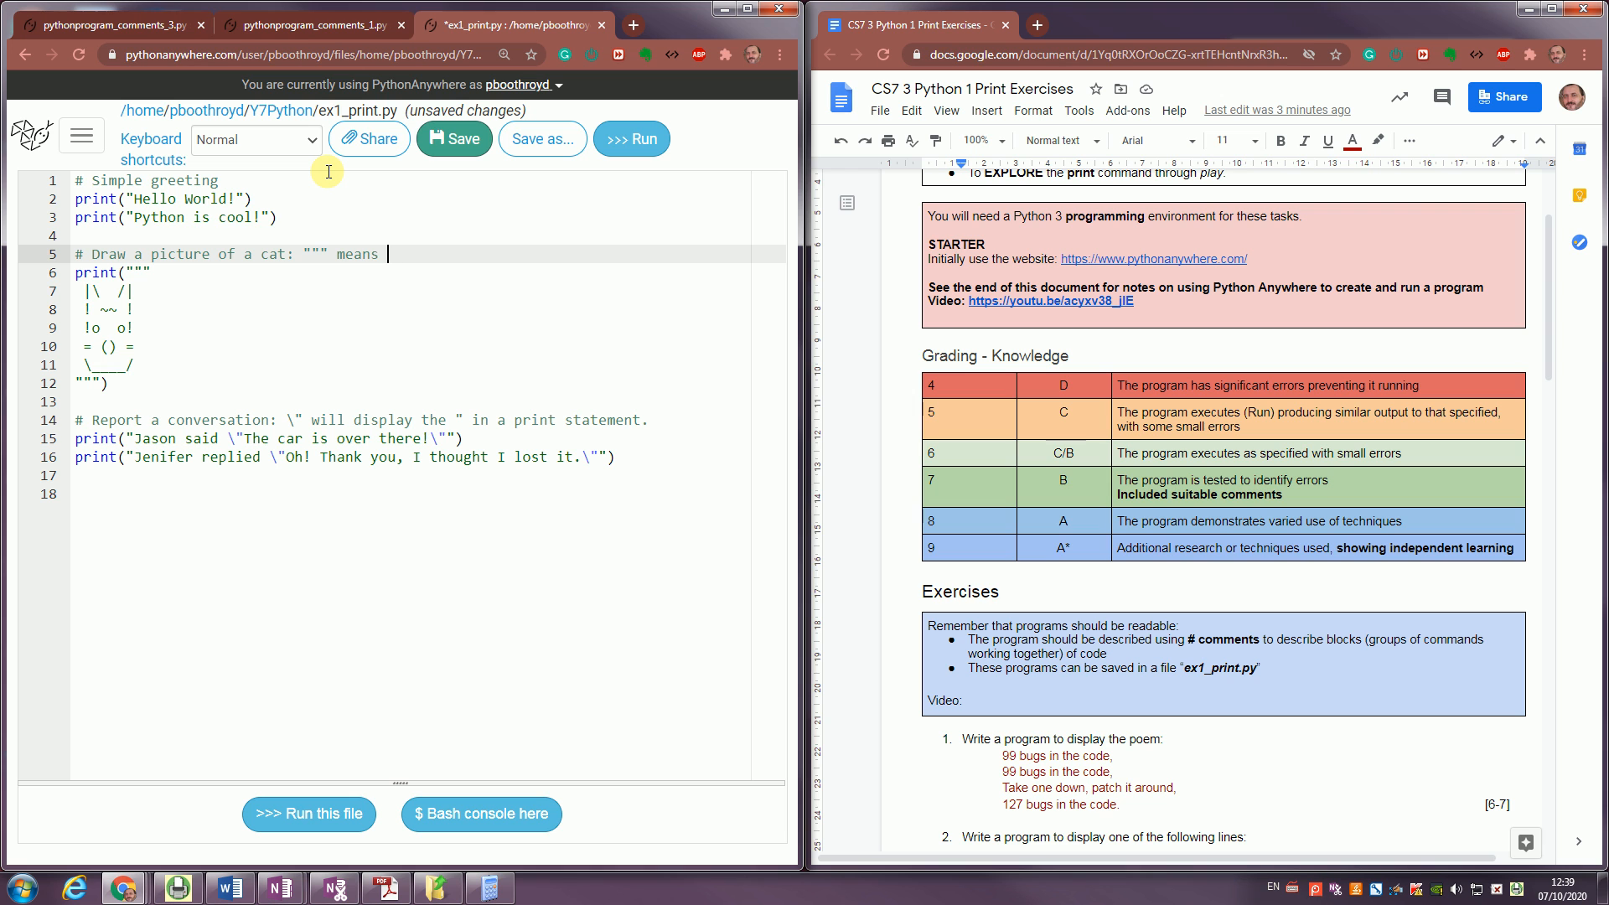
text(print)
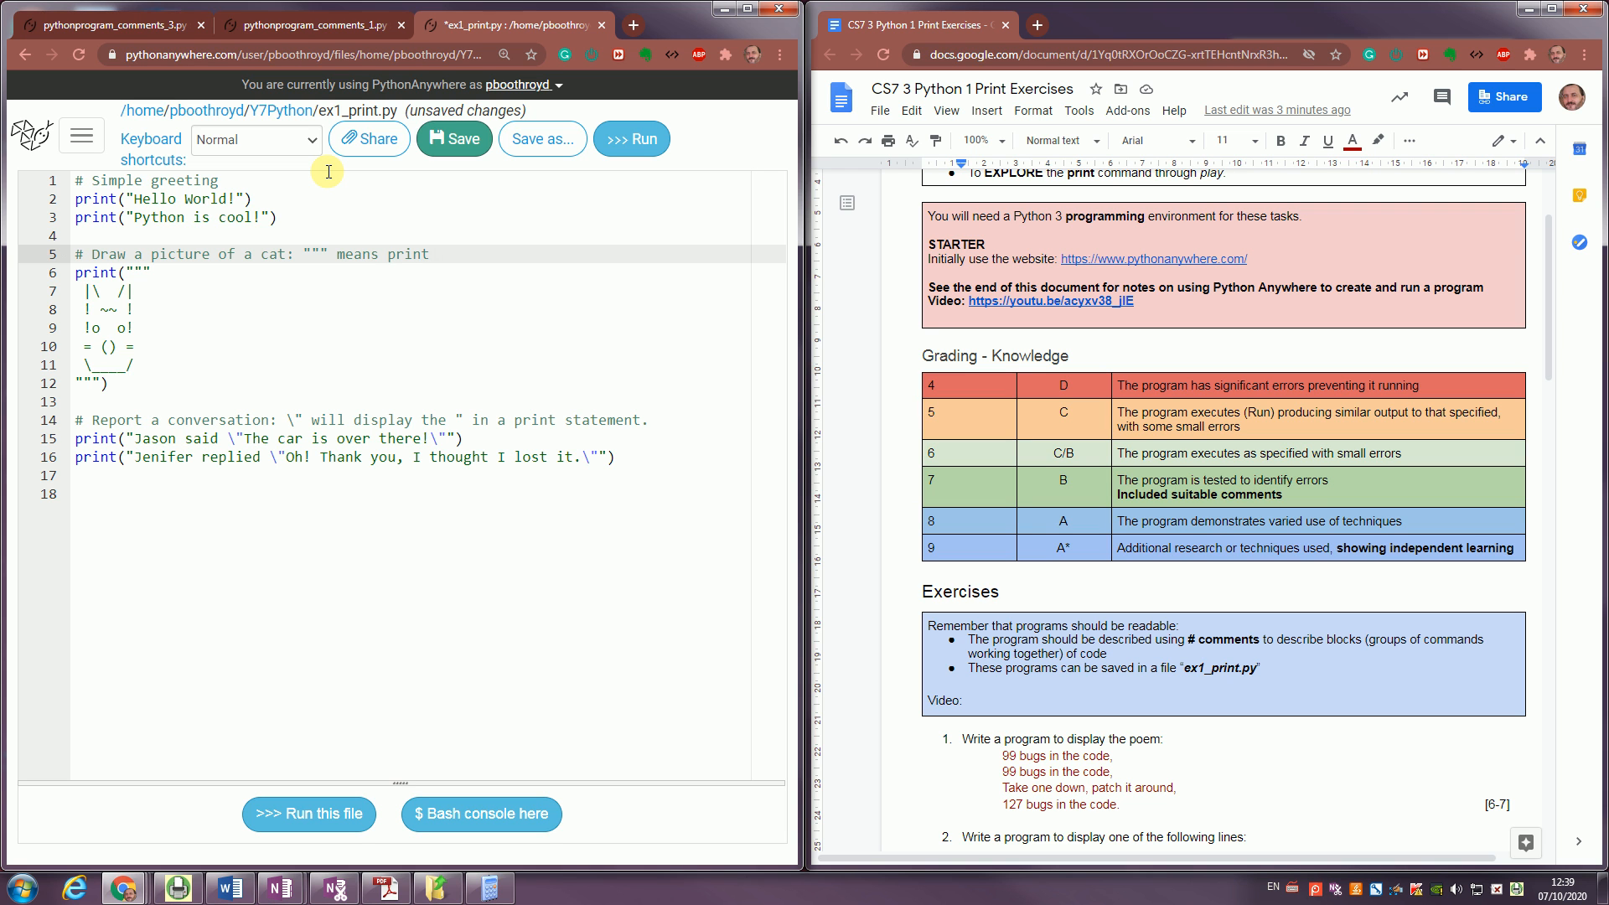
text(exacl)
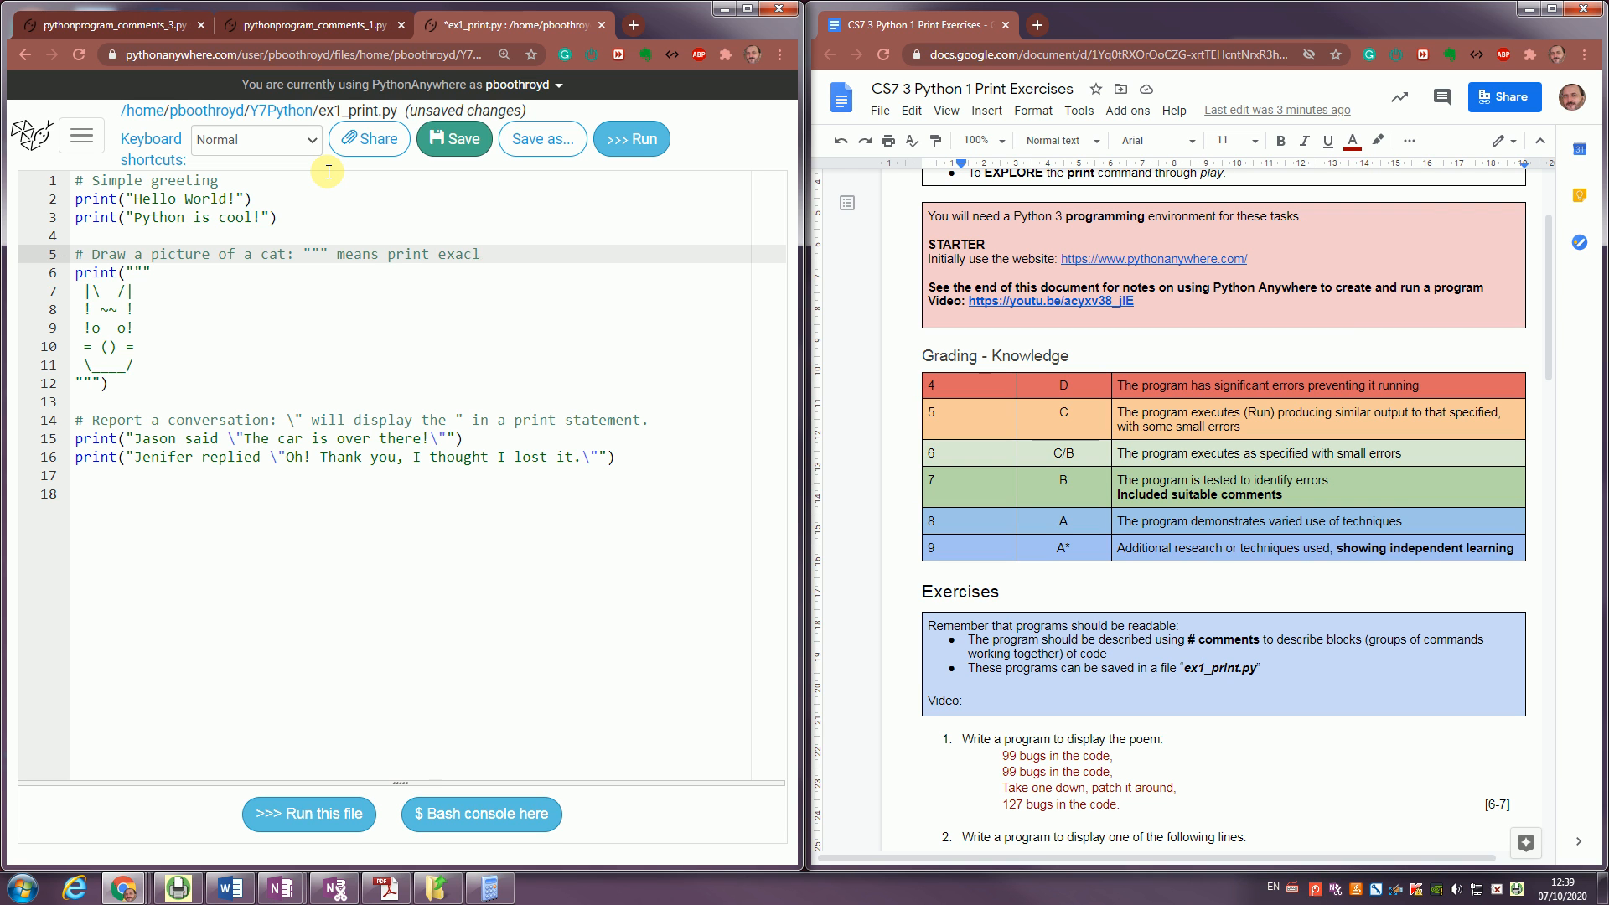
text(tly)
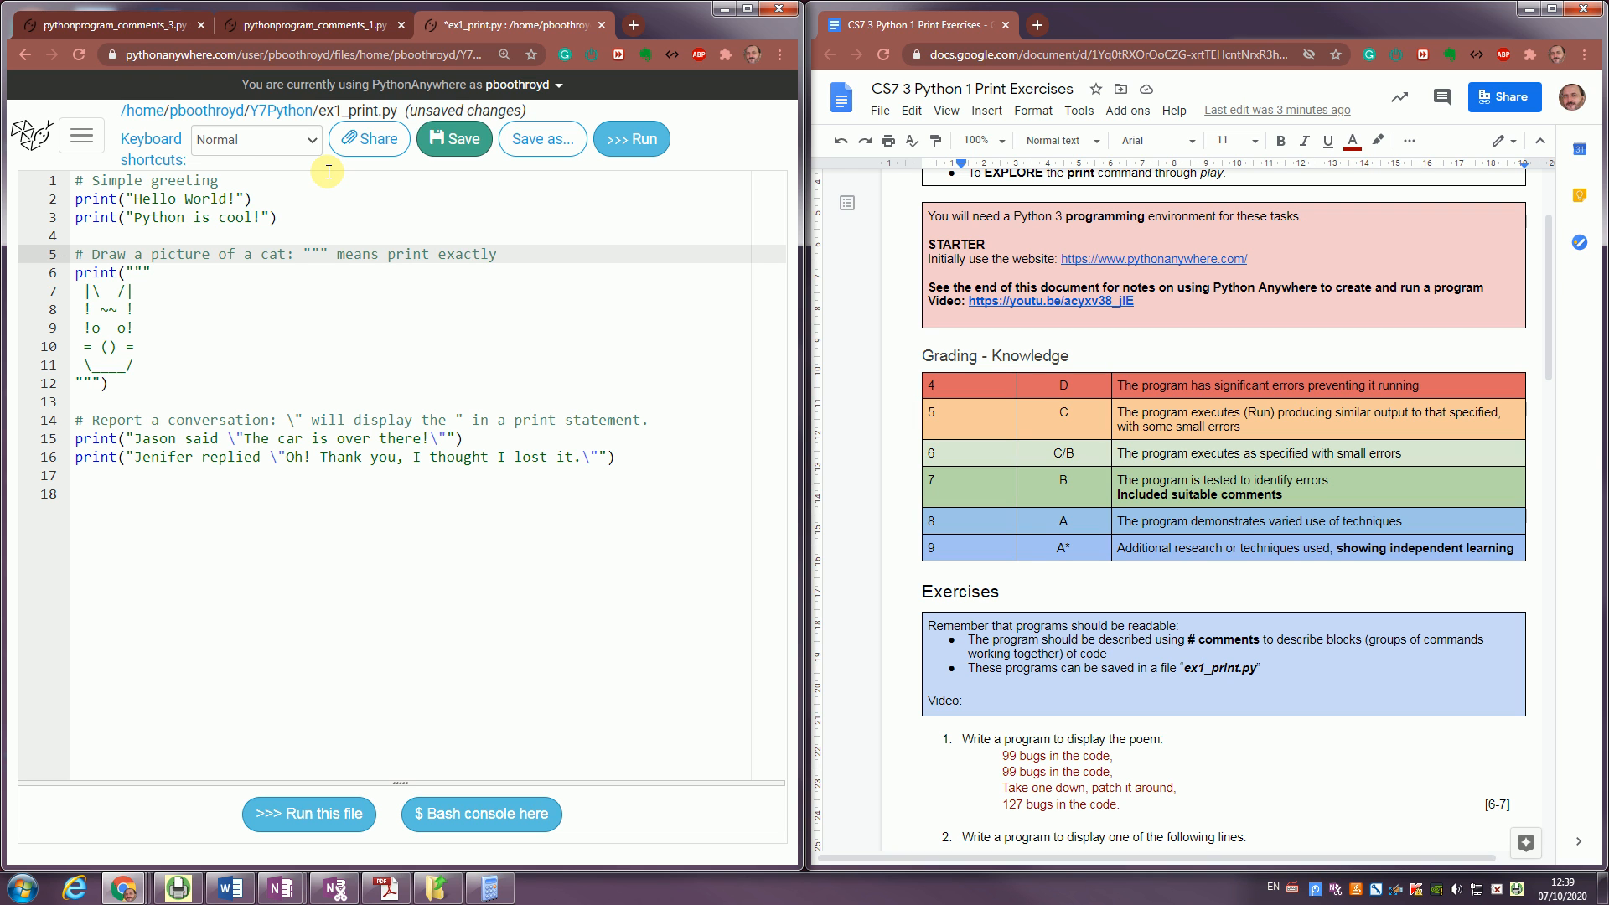
mouse_move(369, 254)
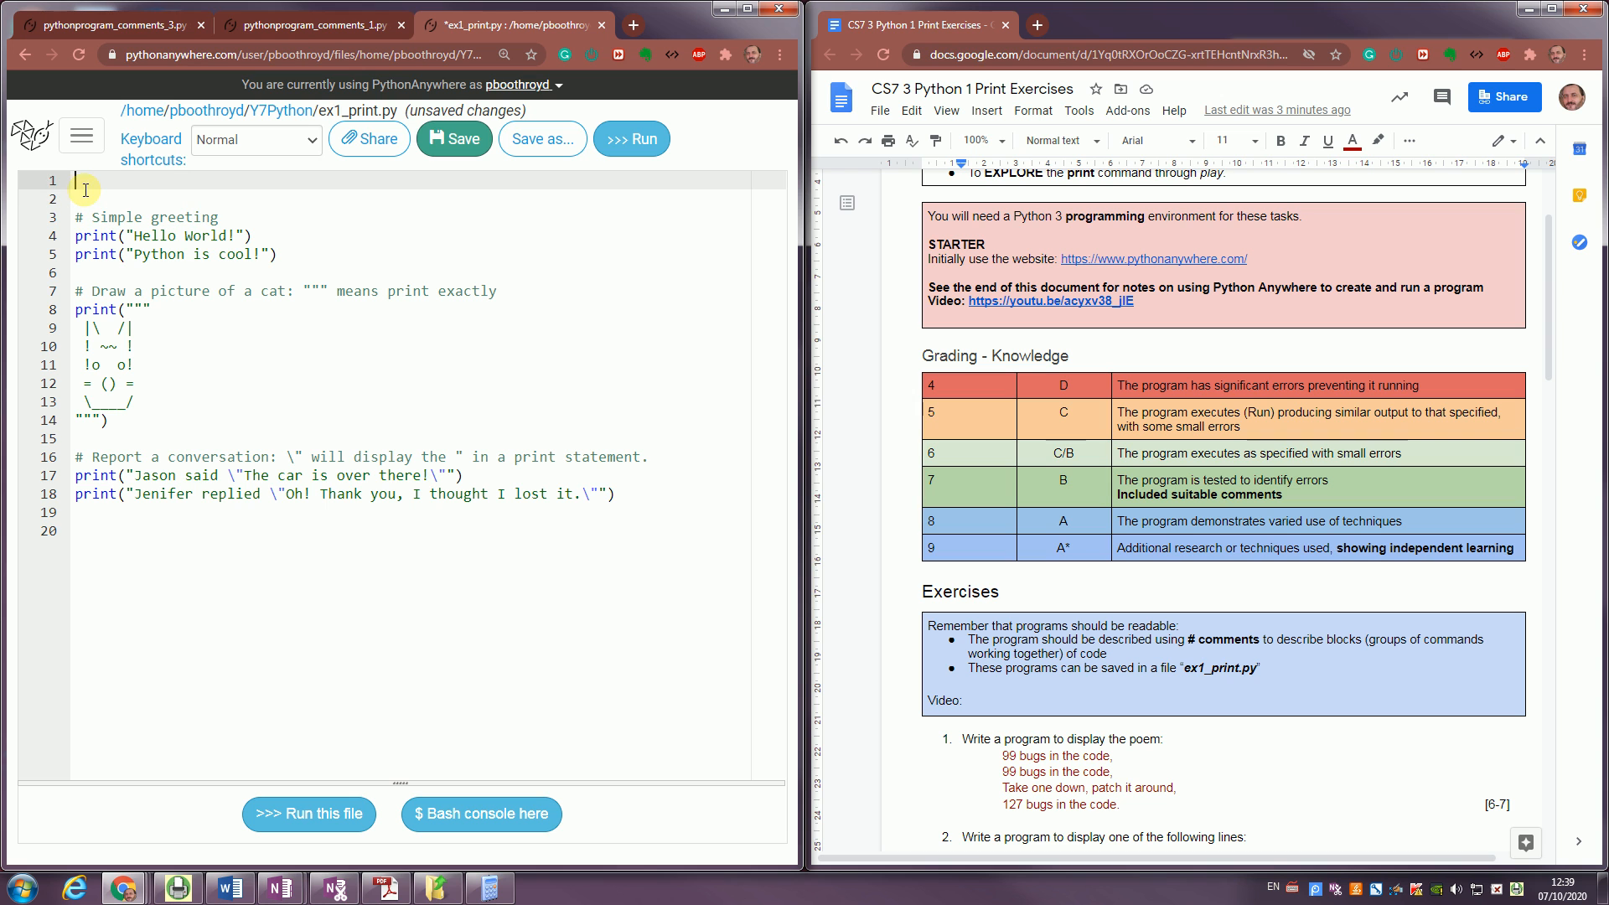
Add header comments 'Program demonstrates various printing techniques' and the author's name, then save.
text(#)
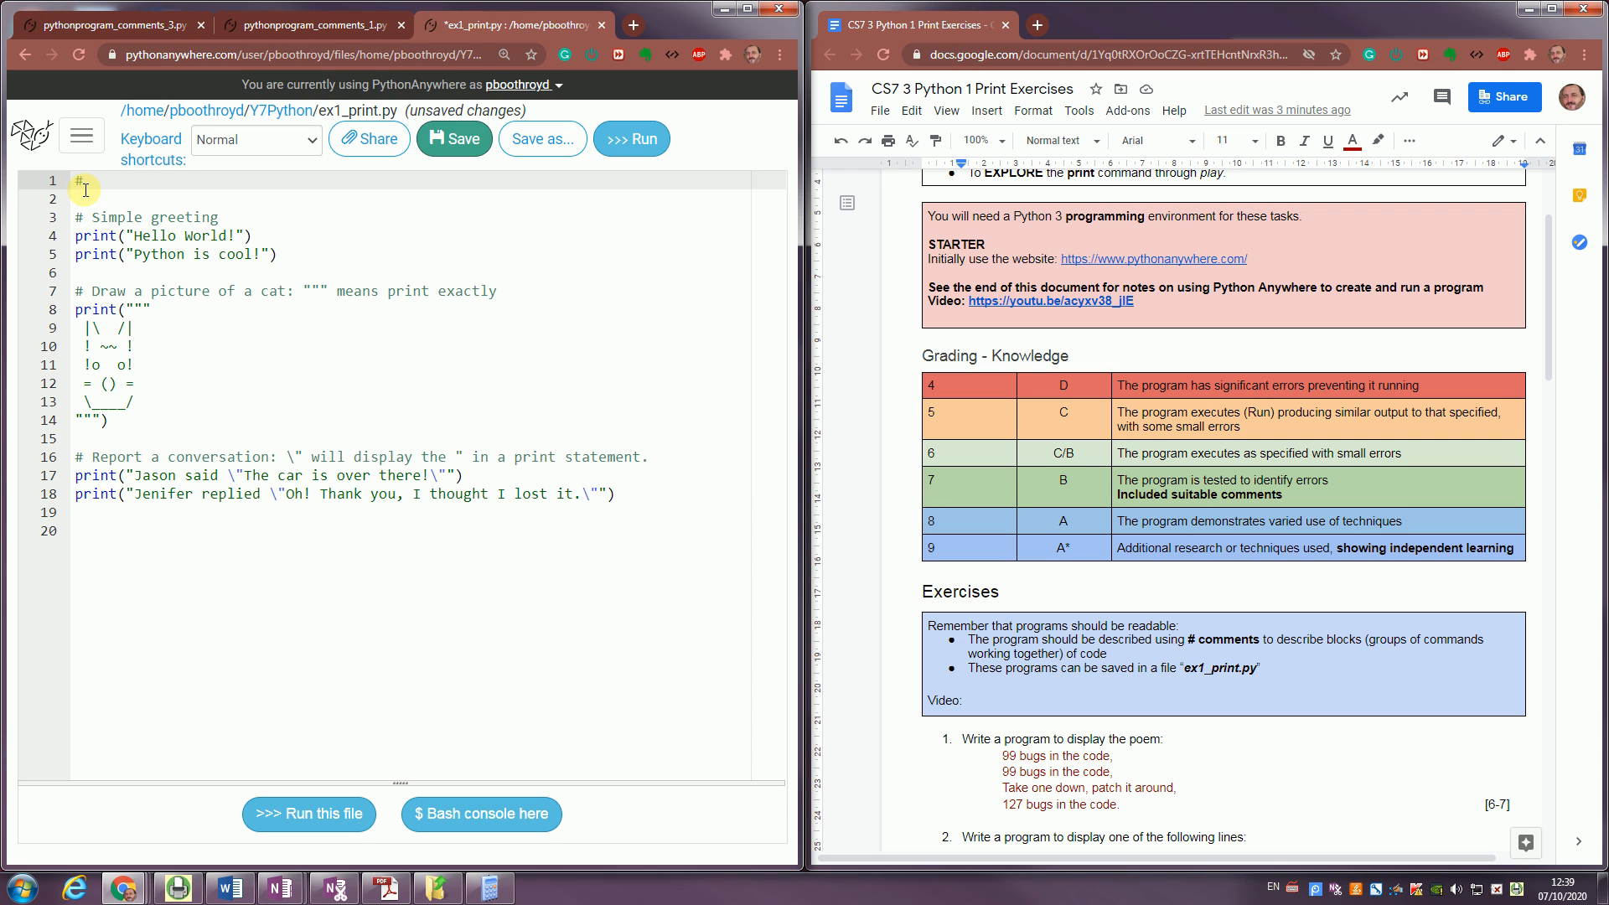
text(Pro)
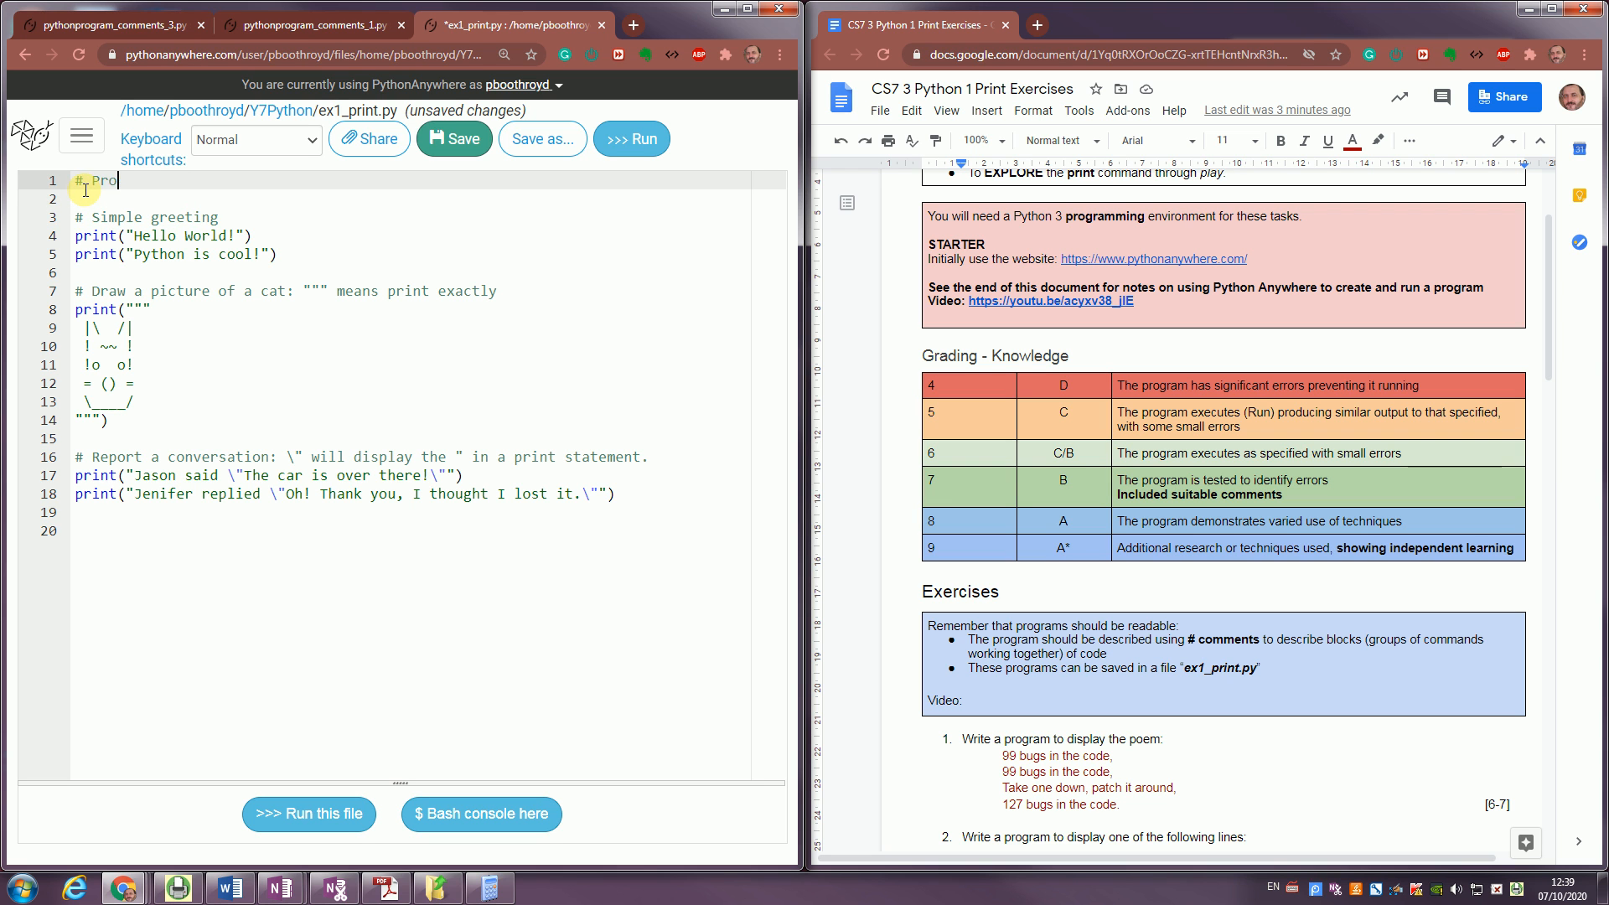
text(gram demonstrates various printing tech)
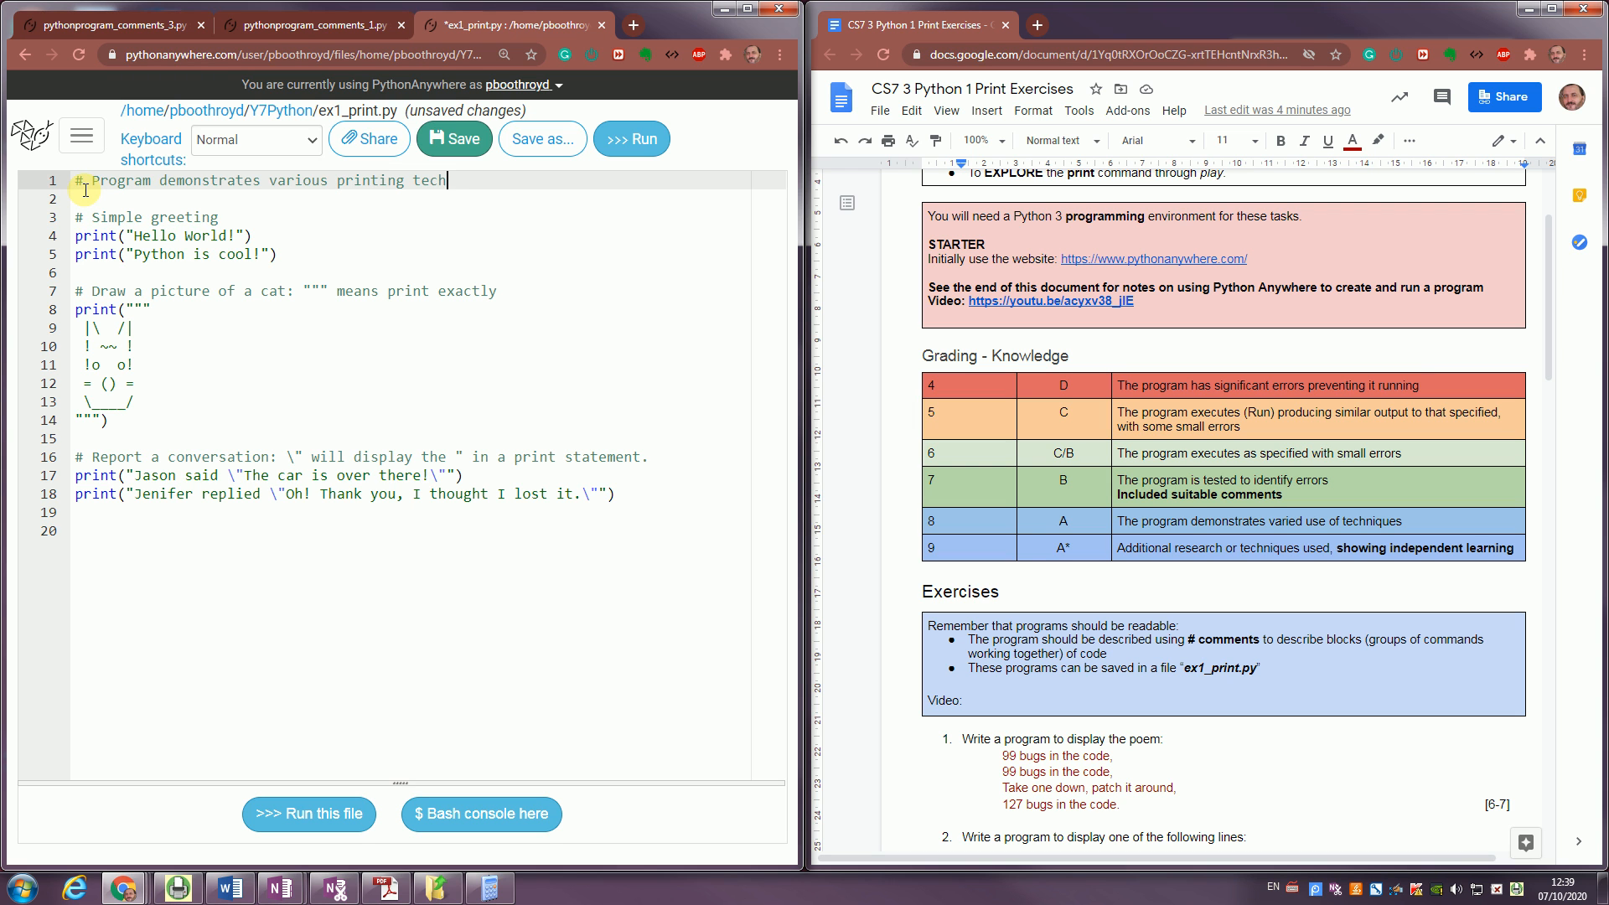
text(niques)
text(# P.B)
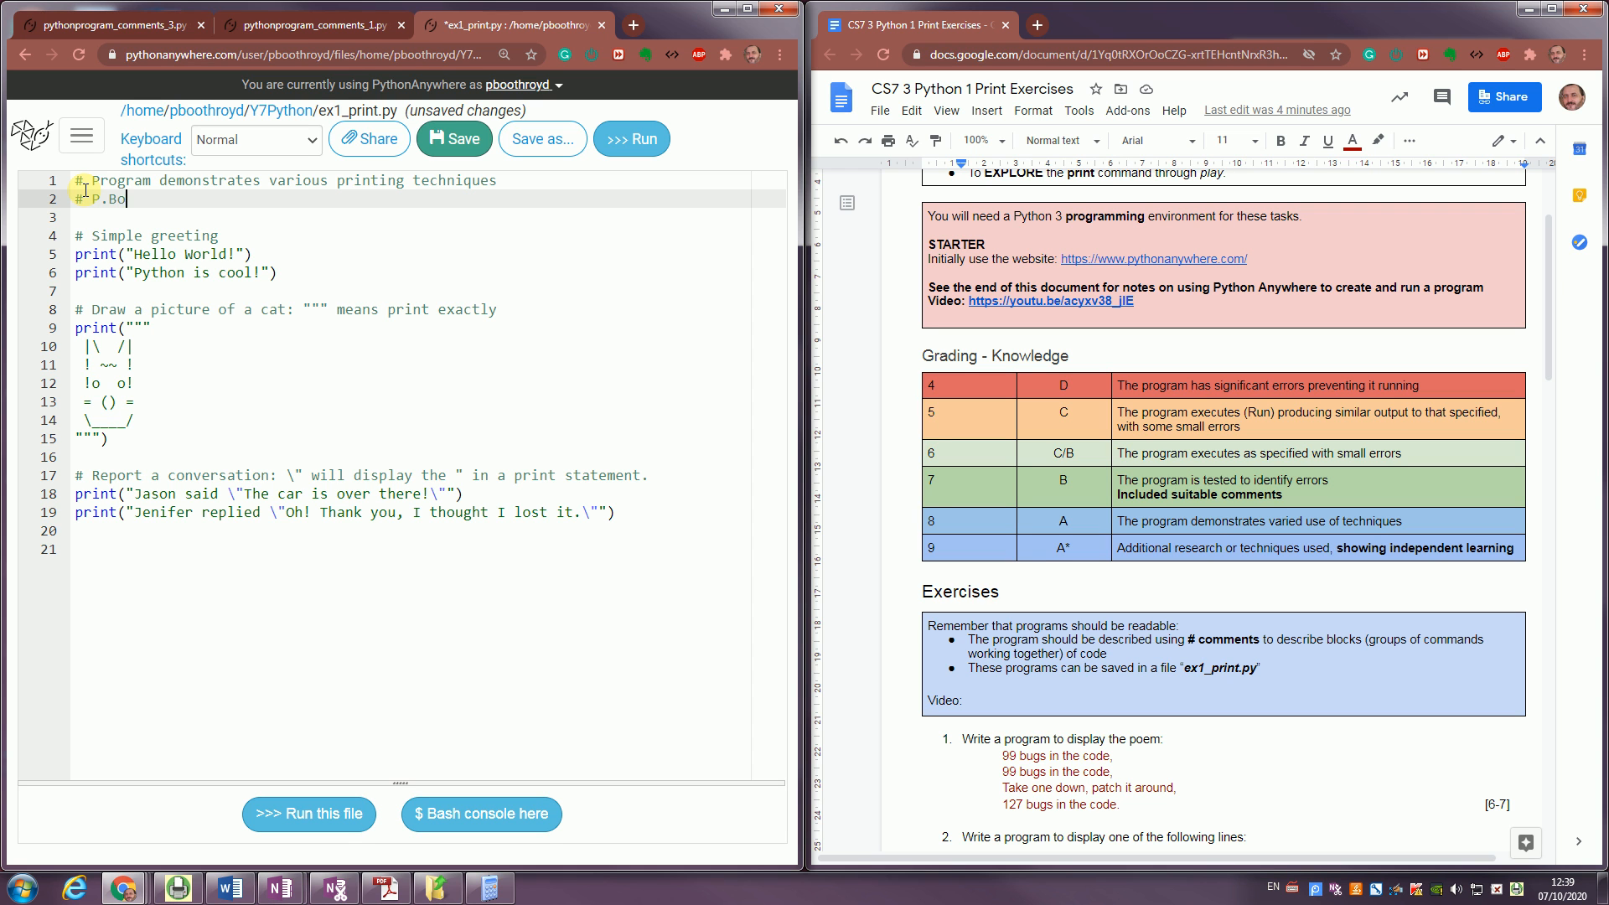
text(othroyd)
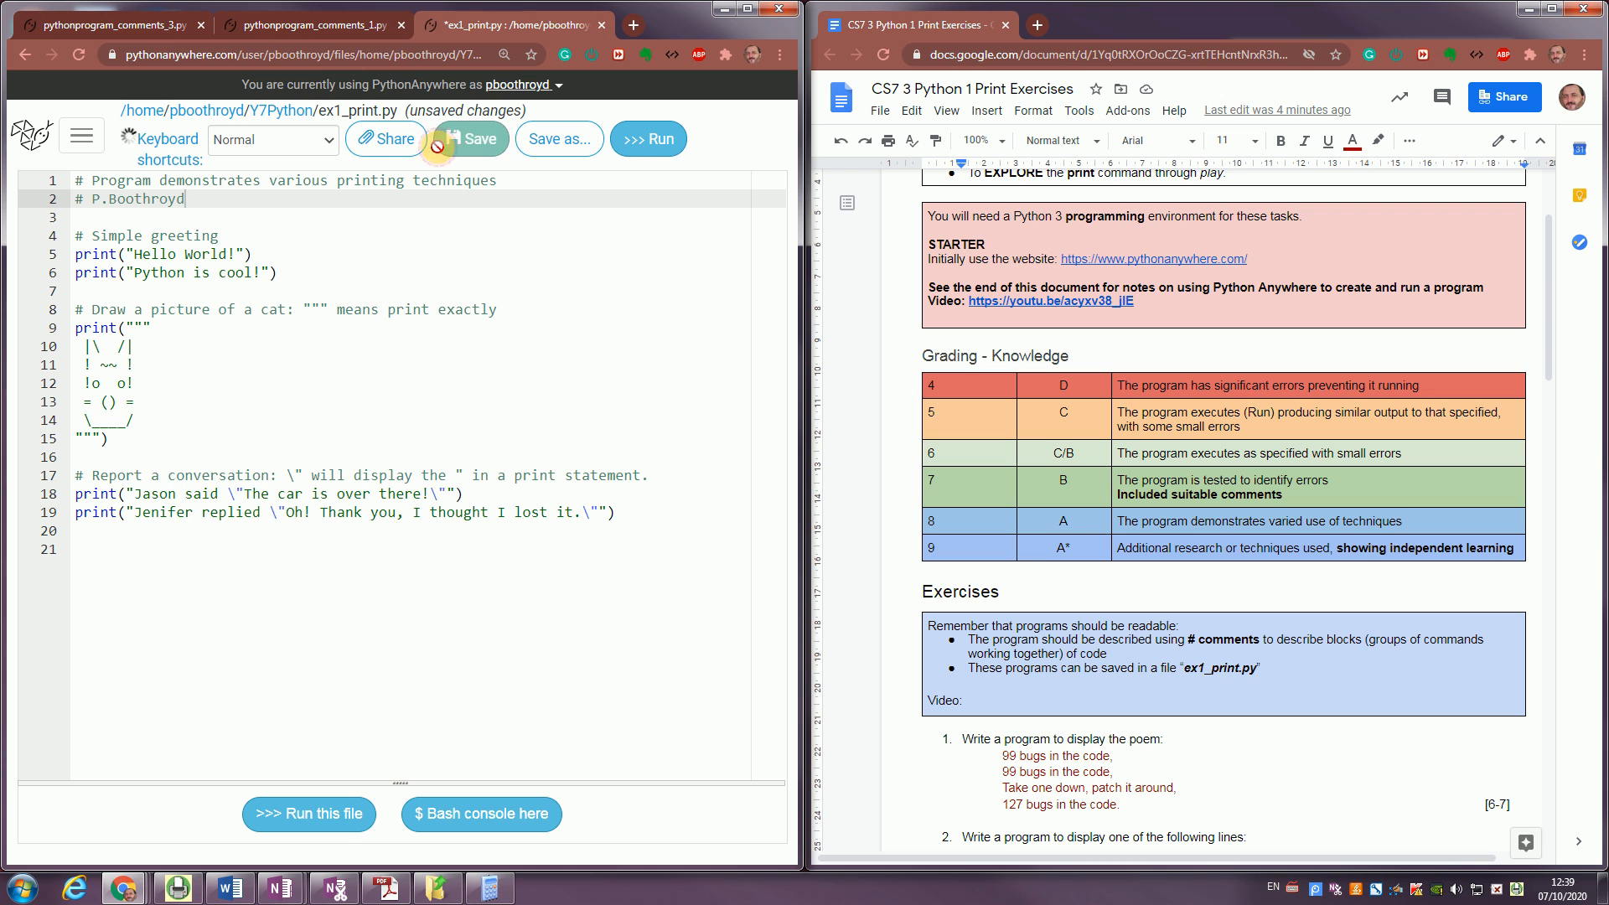
click(467, 139)
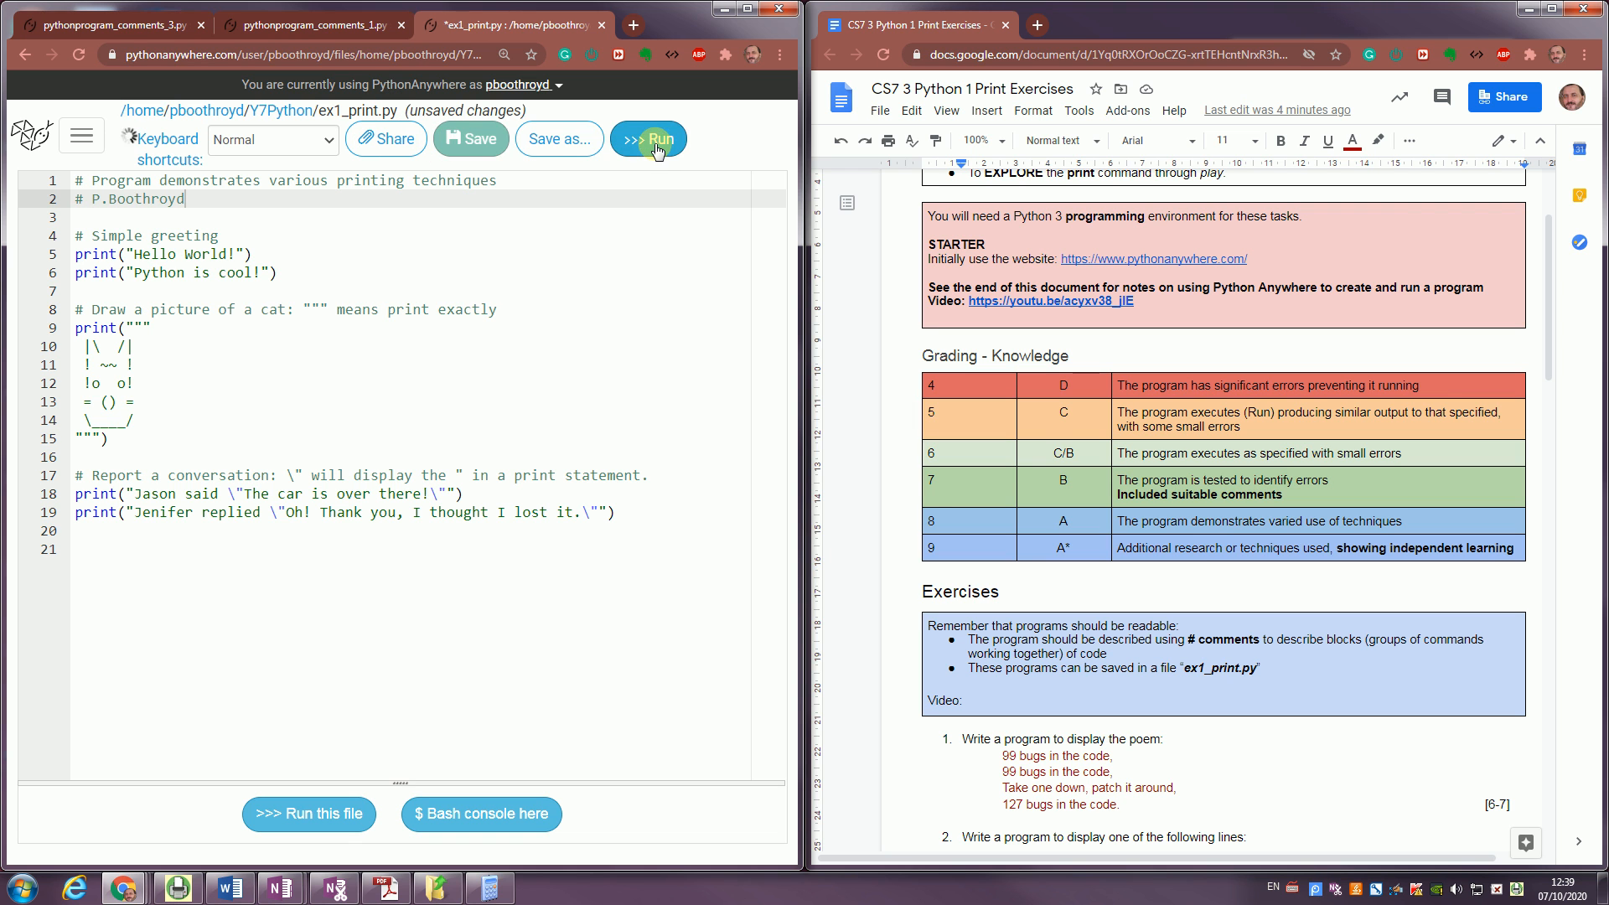
Run ex1_print.py and check the console shows greetings, the ASCII cat and conversation.
click(648, 138)
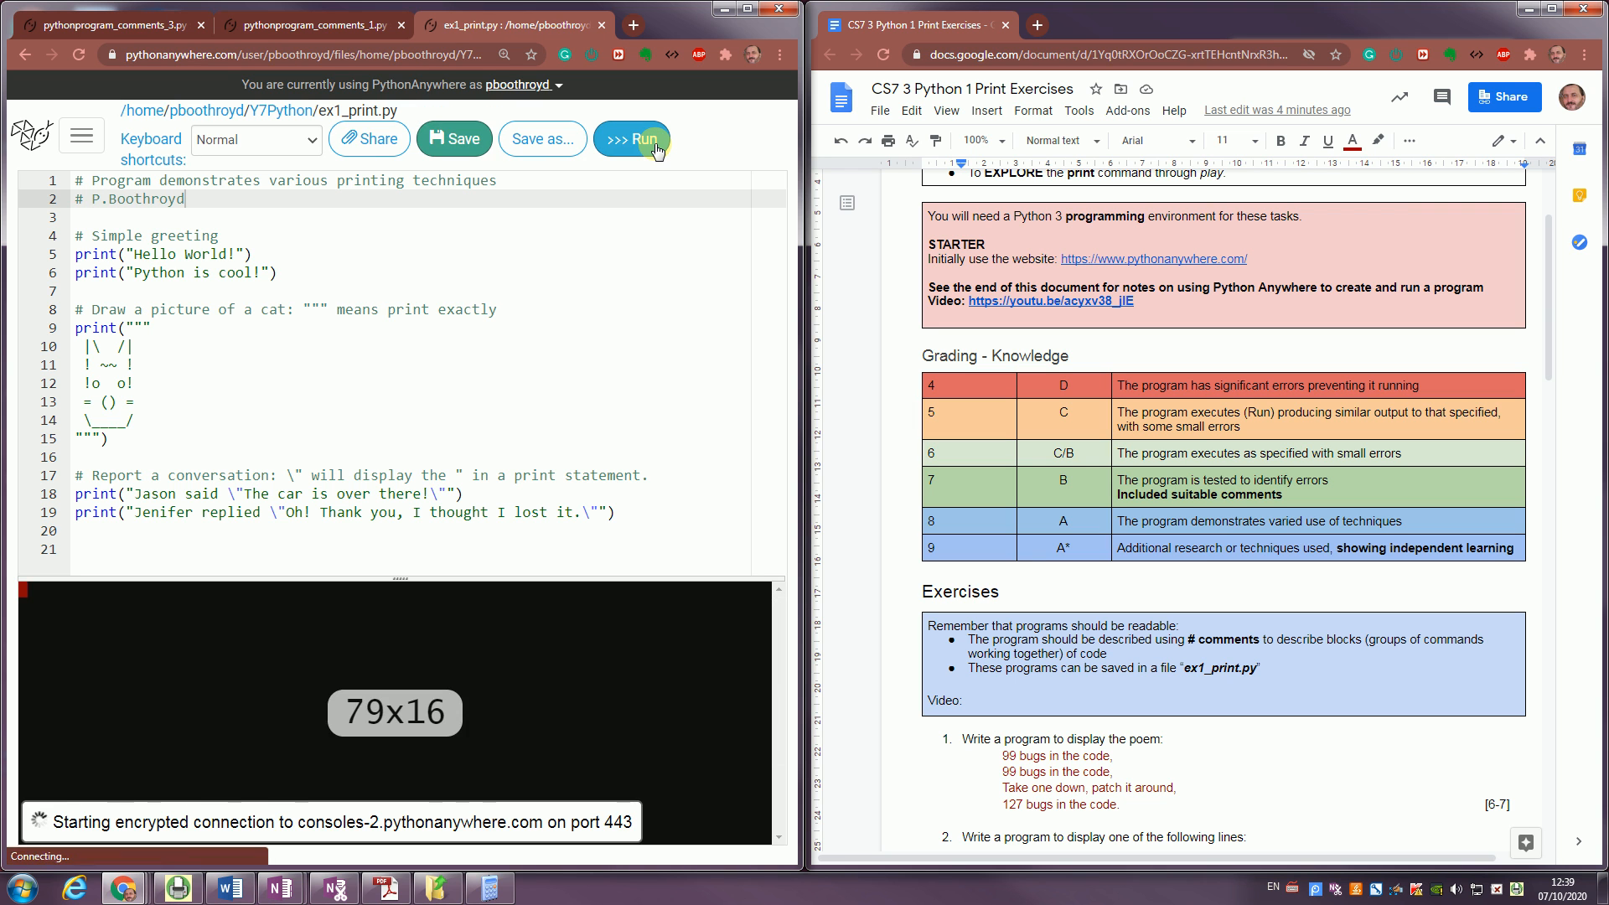
click(631, 138)
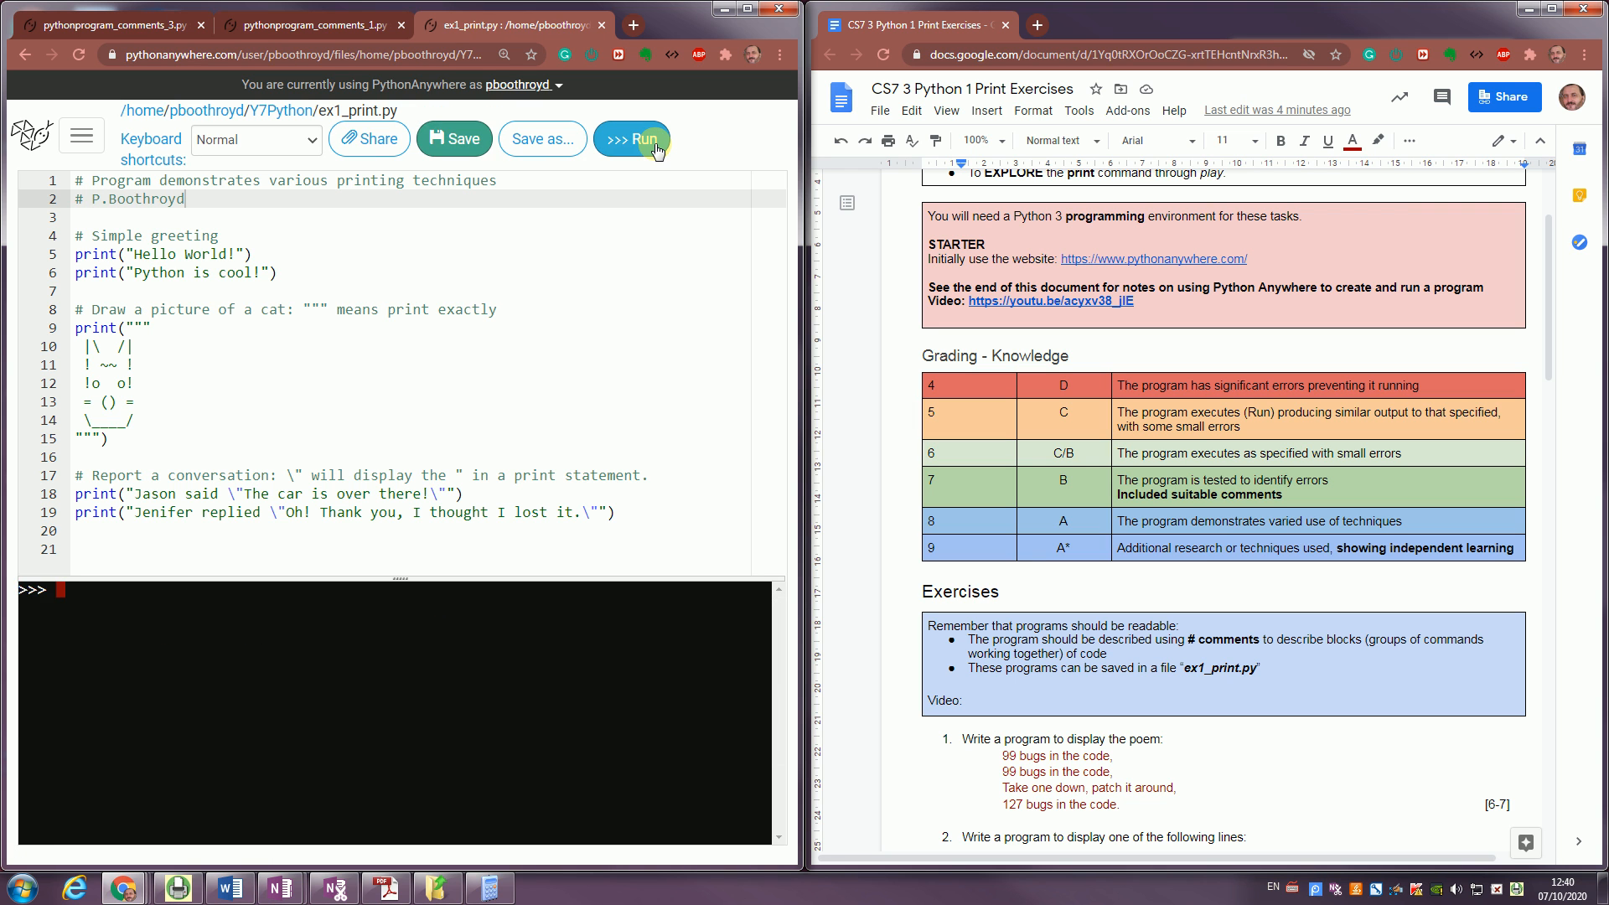
click(632, 139)
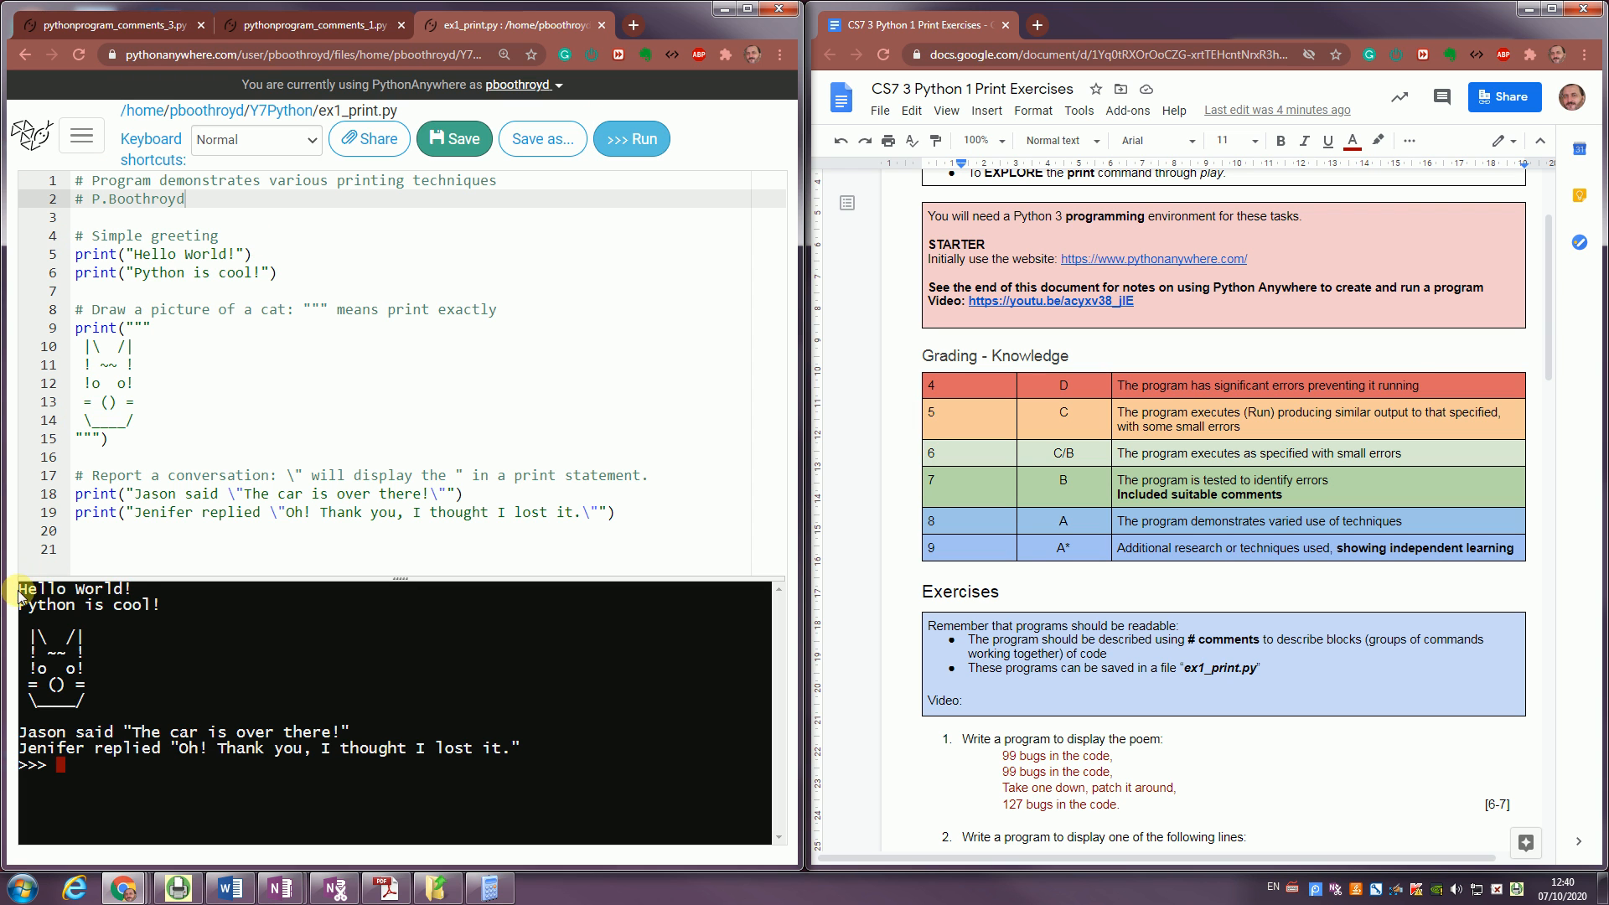
mouse_move(150, 613)
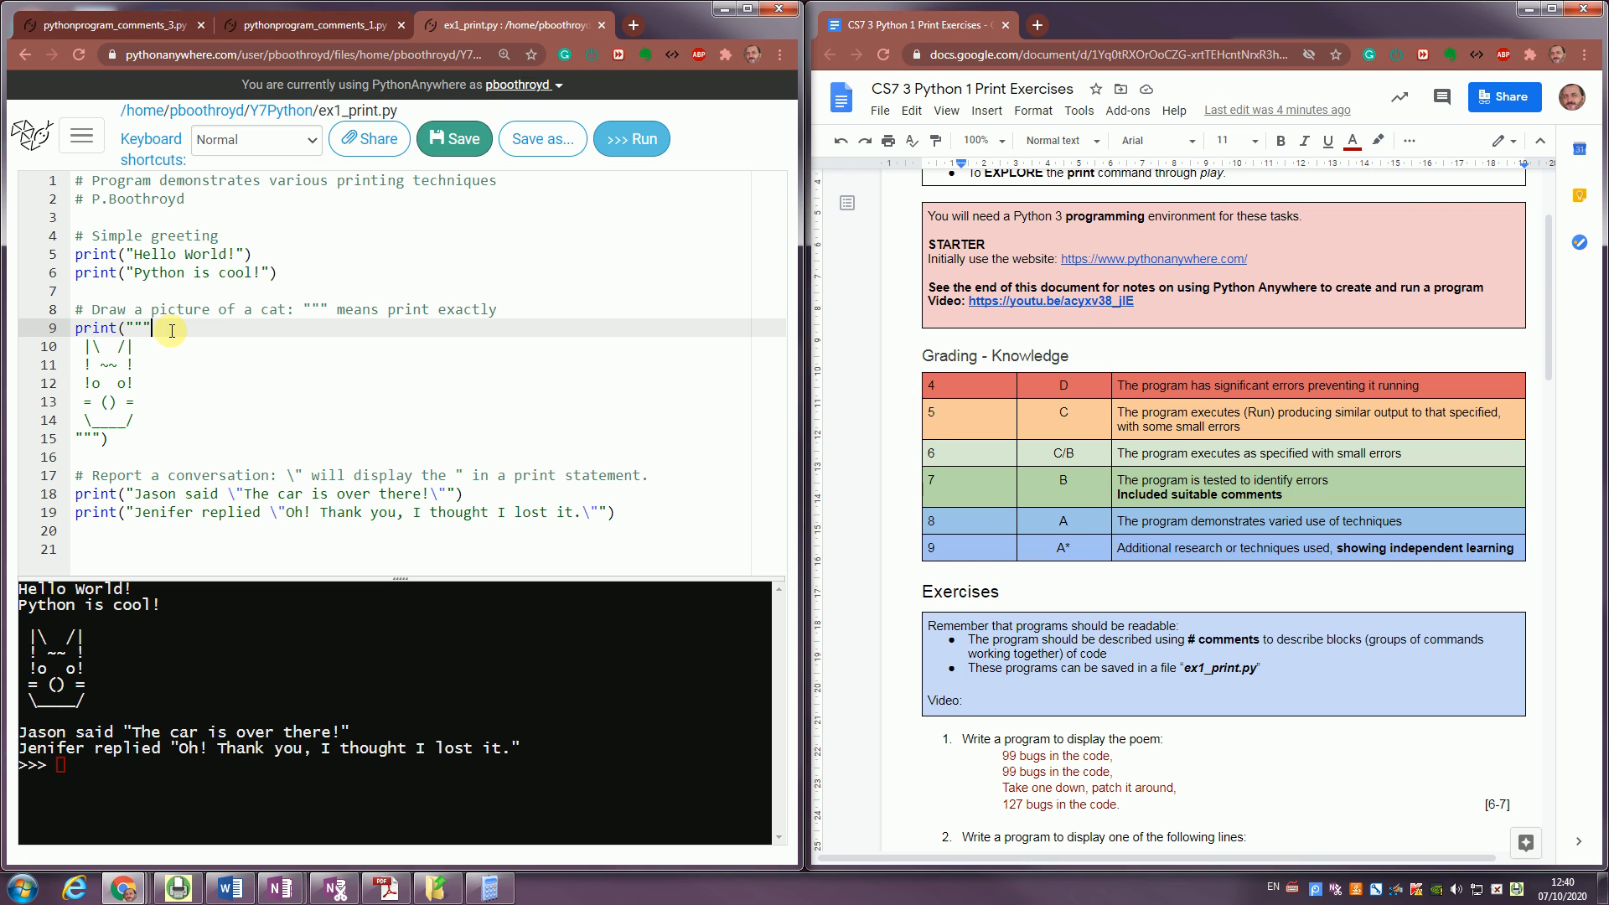
mouse_move(45, 476)
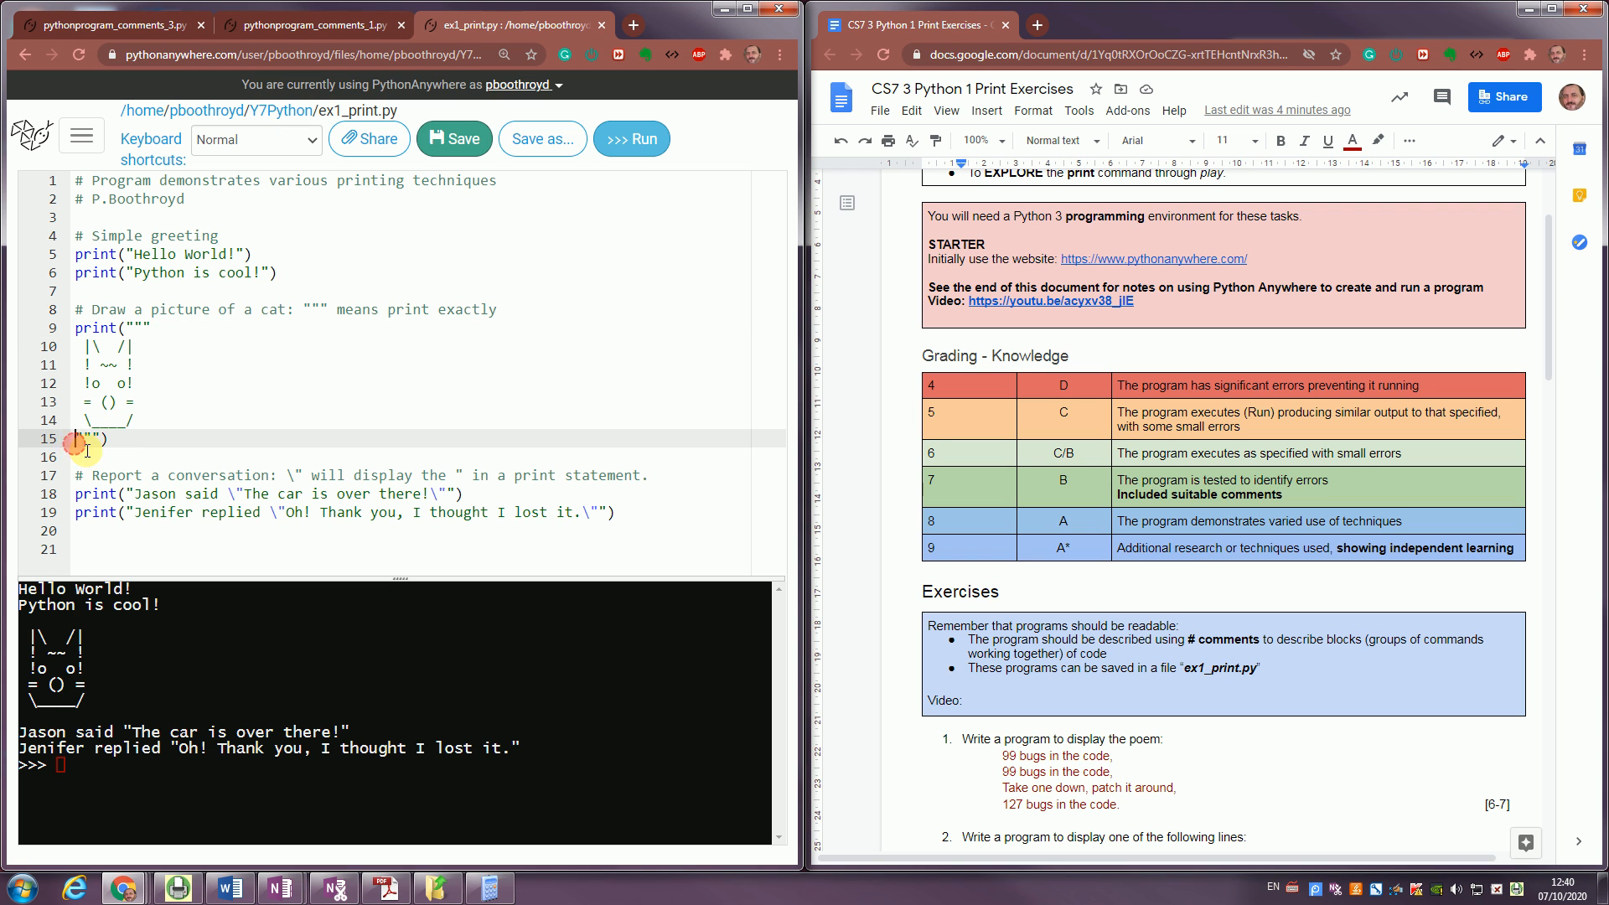
mouse_move(15, 636)
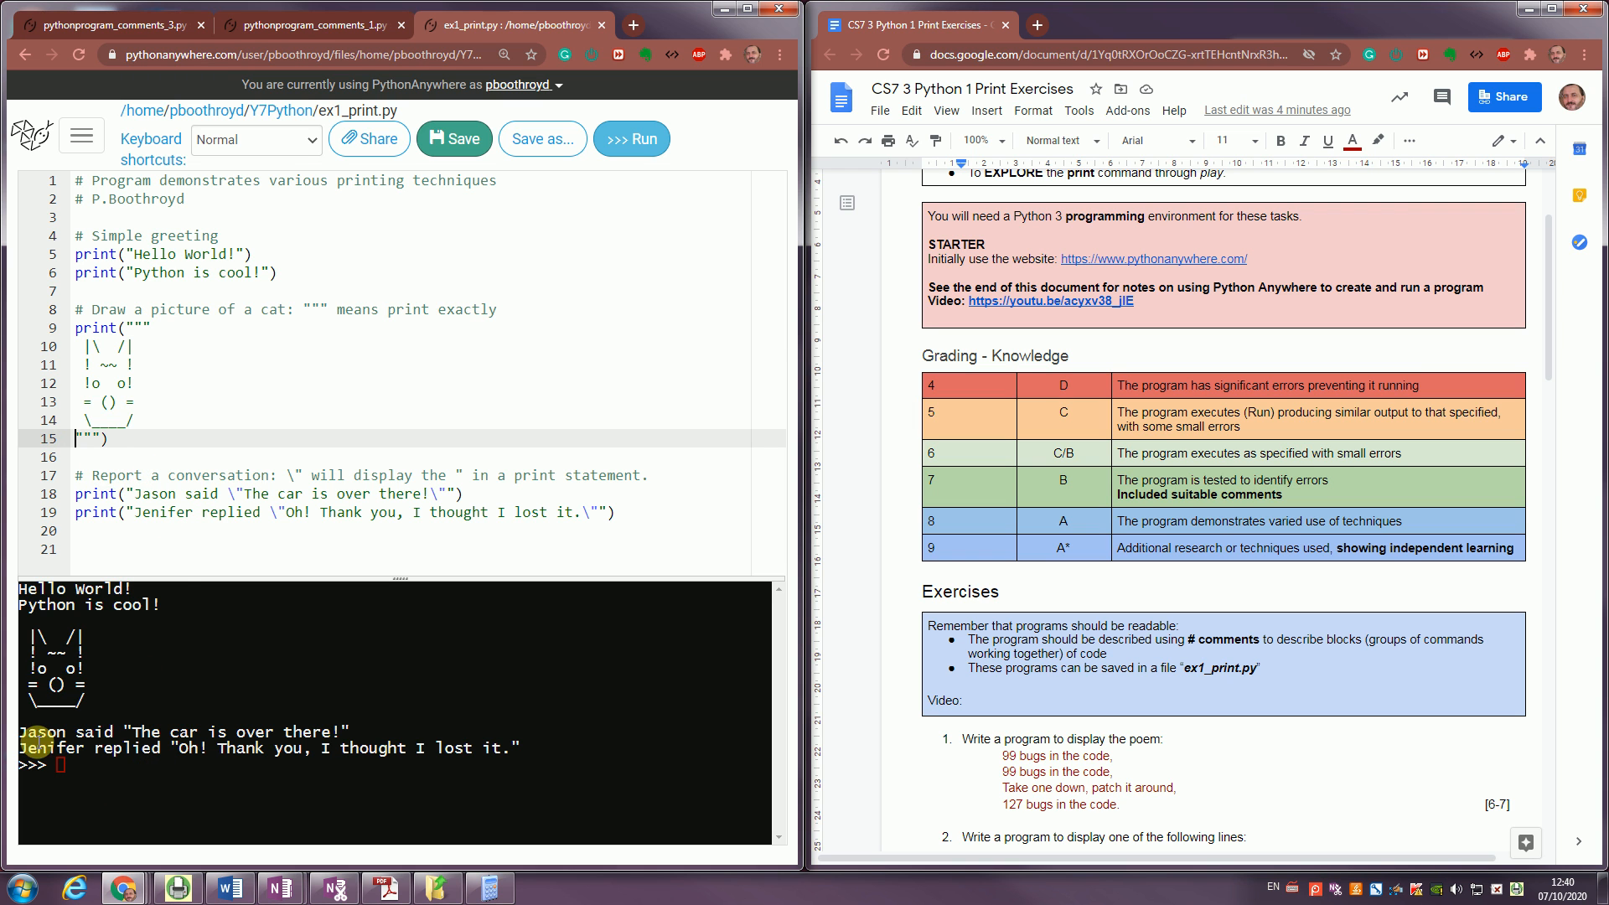
mouse_move(1586, 674)
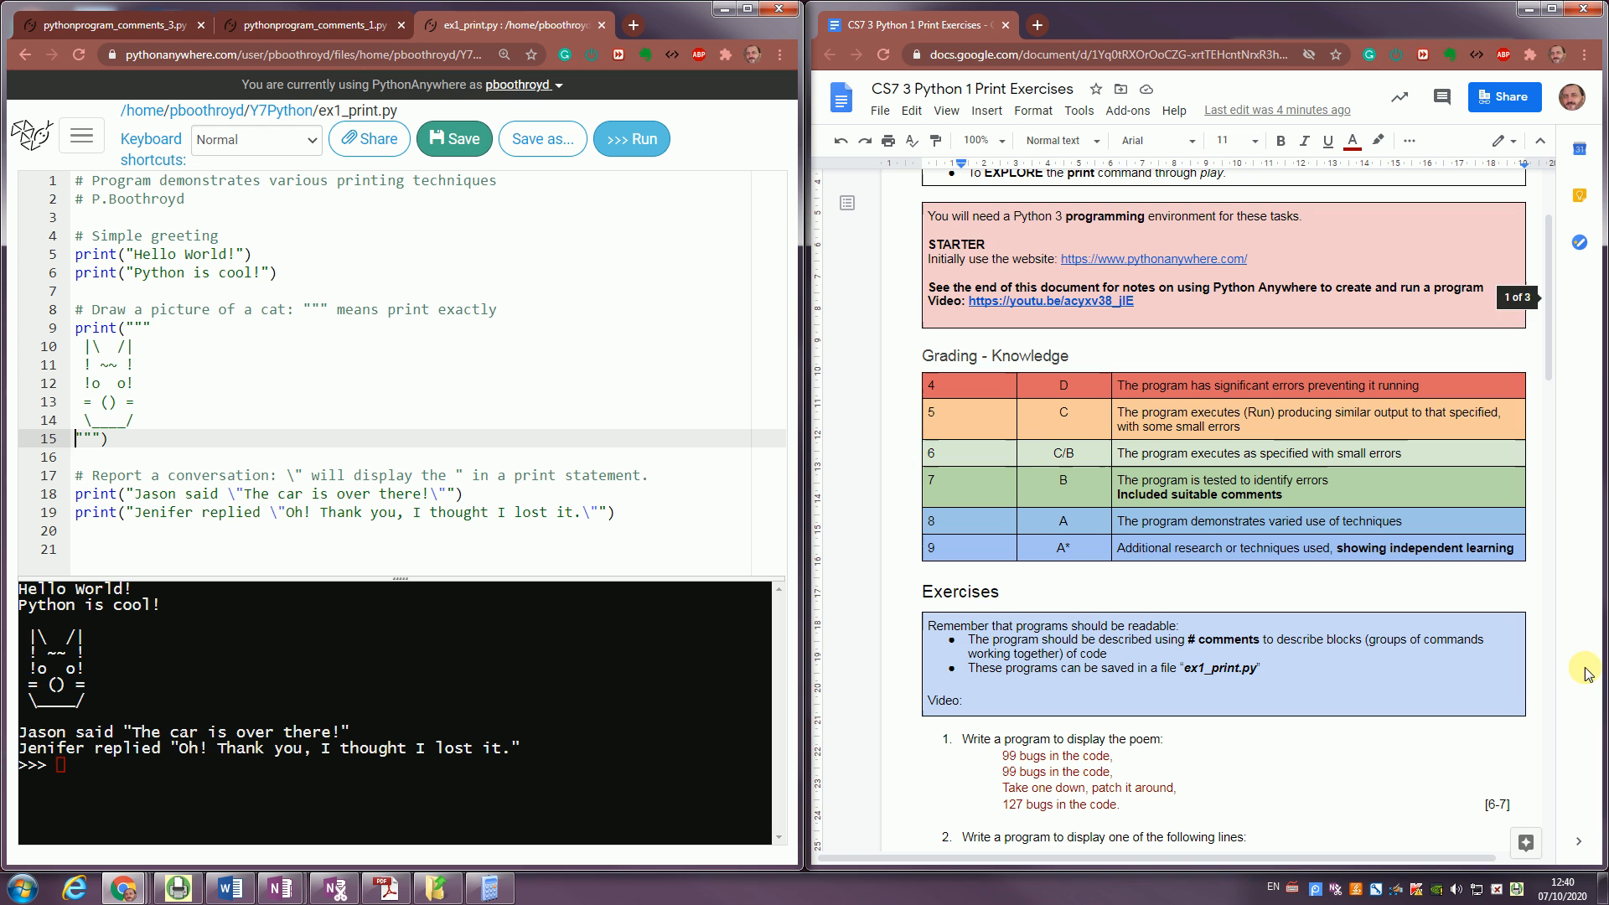
Scroll the worksheet down to Exercise 3's code and test answer boxes.
scroll(down, 3)
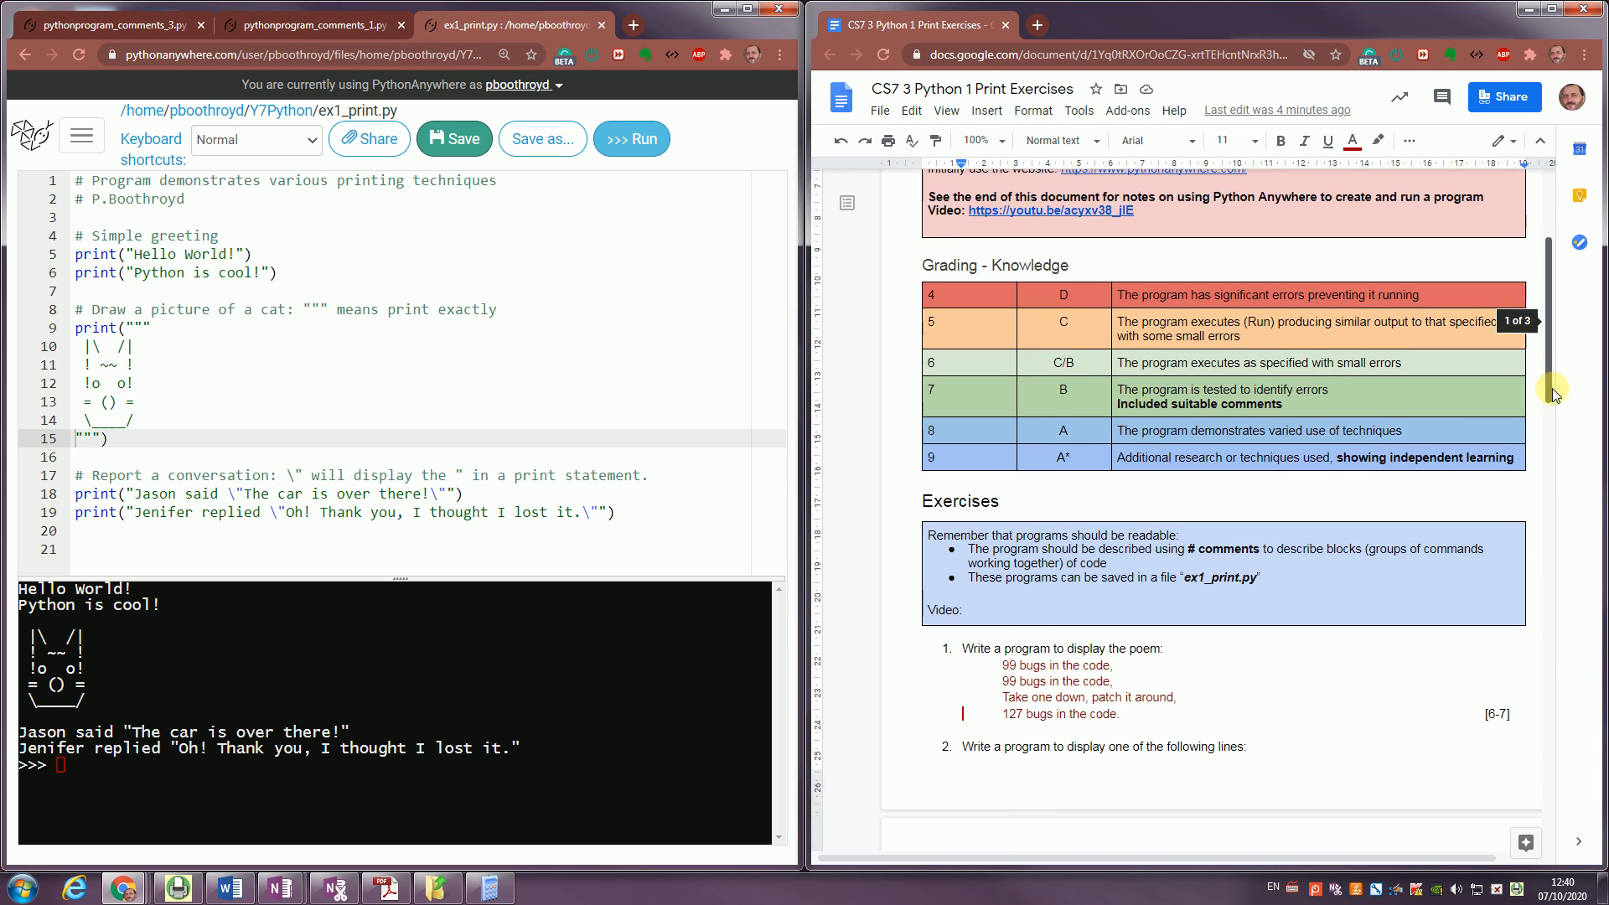
scroll(down, 3)
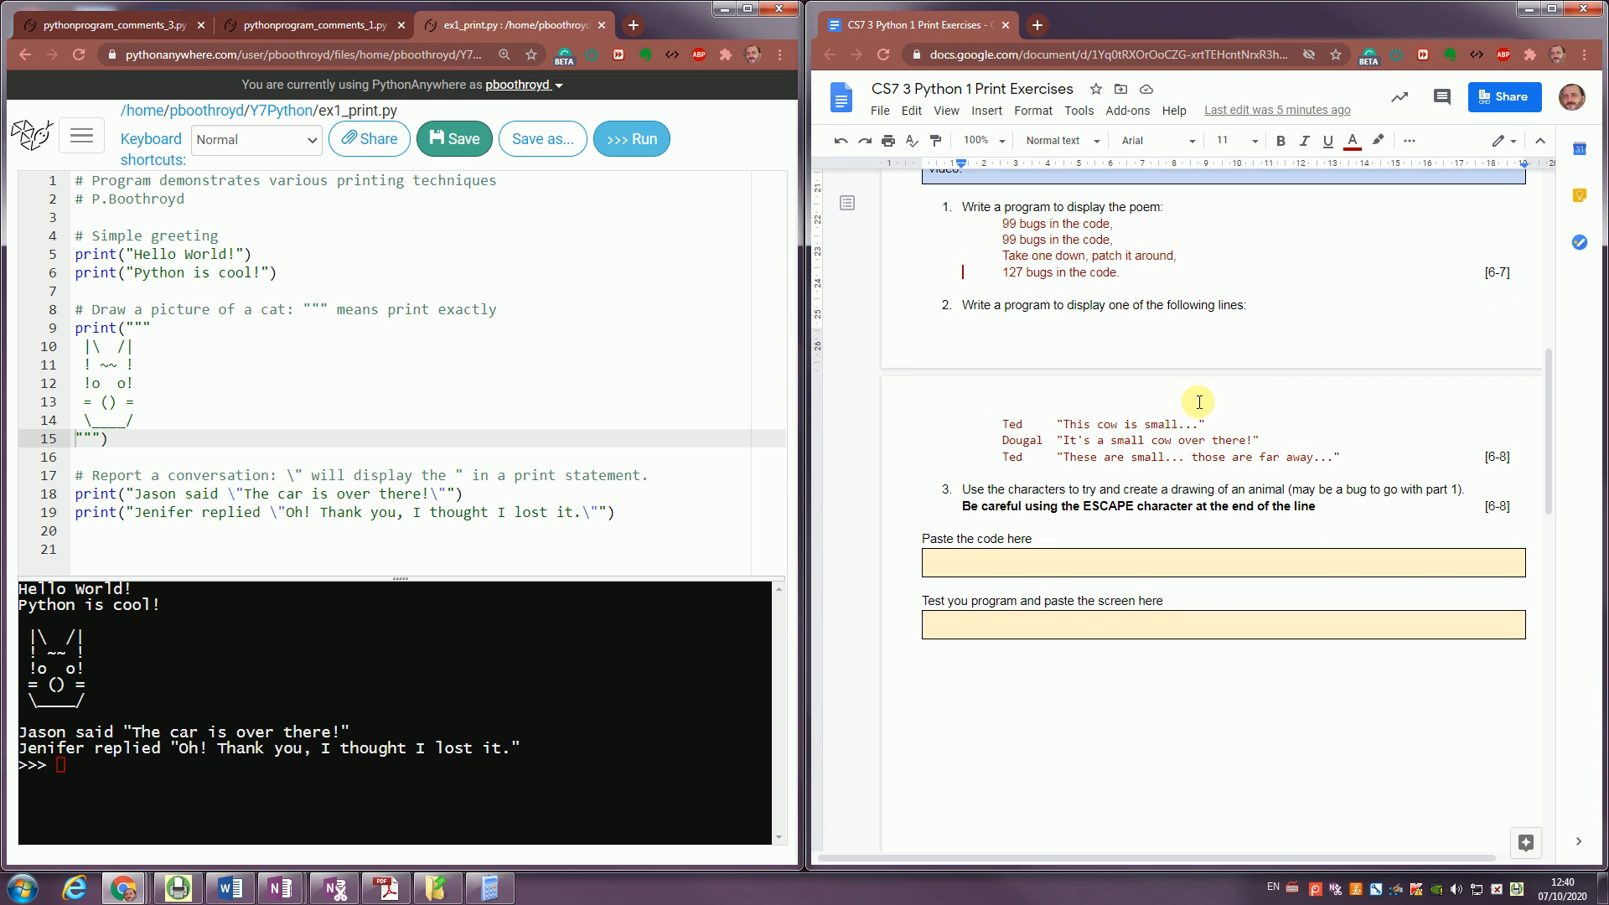
mouse_move(714, 463)
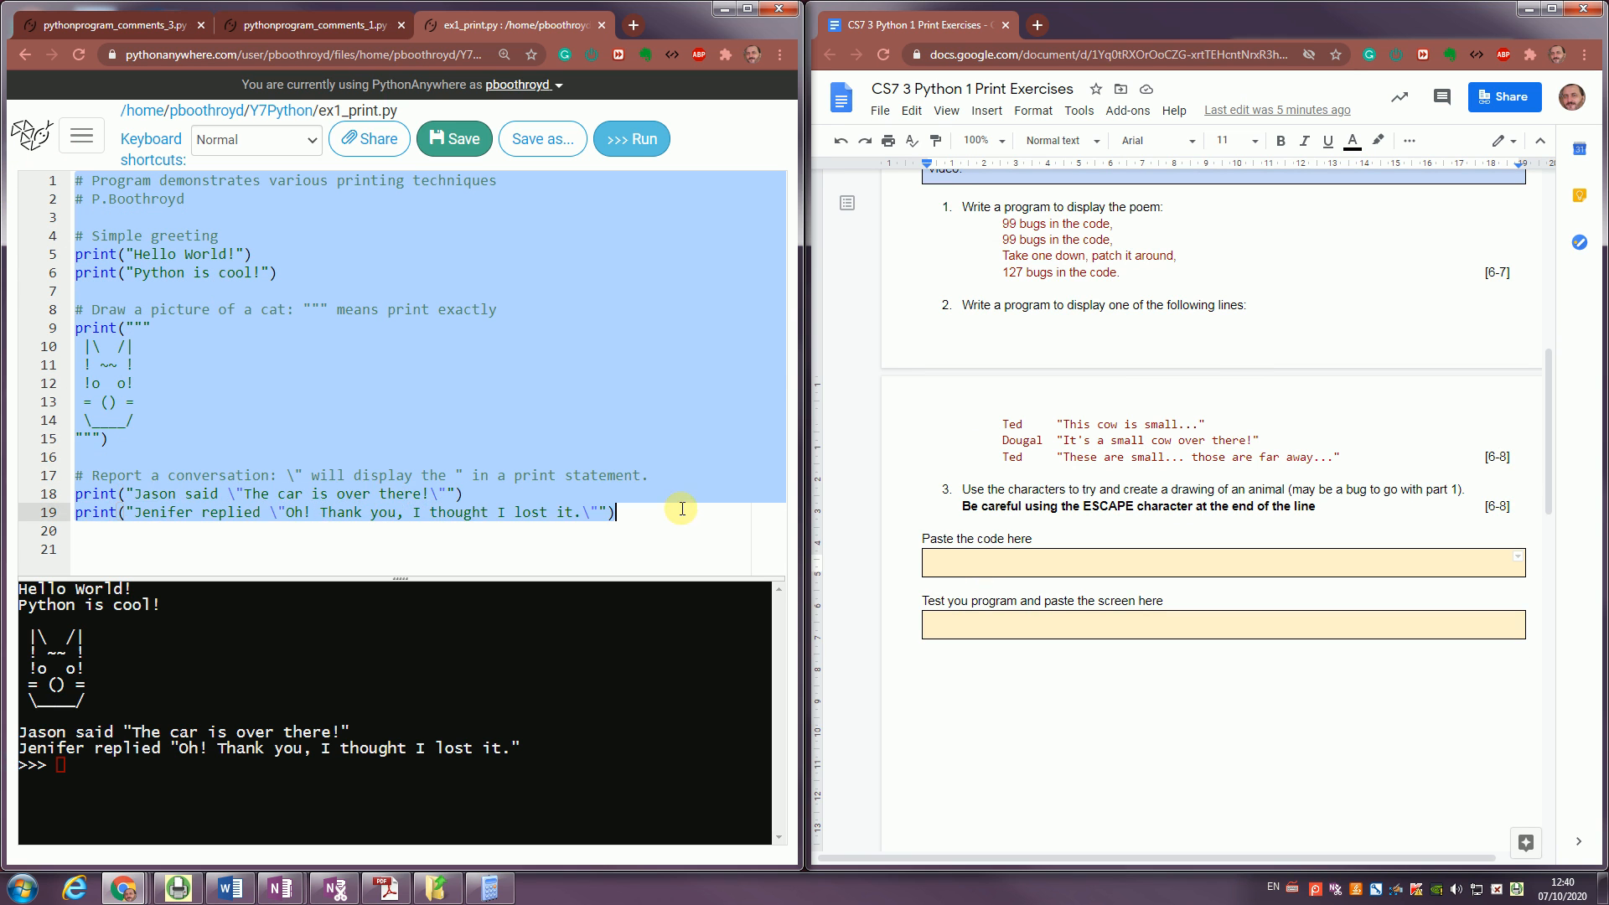
mouse_move(667, 504)
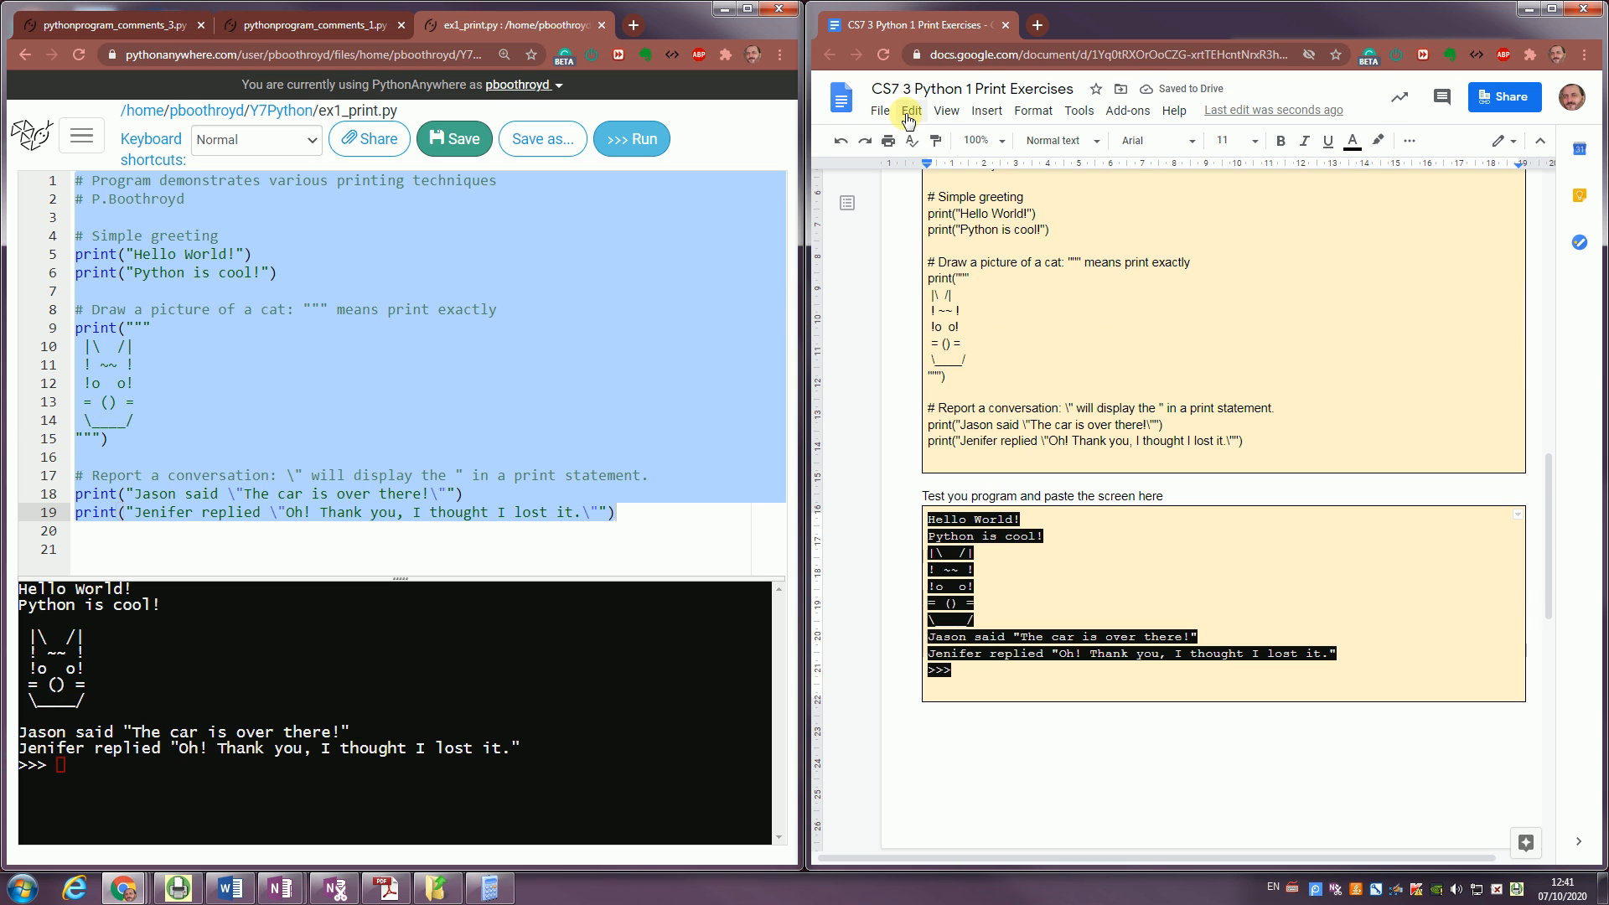
Select the pasted ex1_print.py code in the Exercise 3 answer box.
click(909, 110)
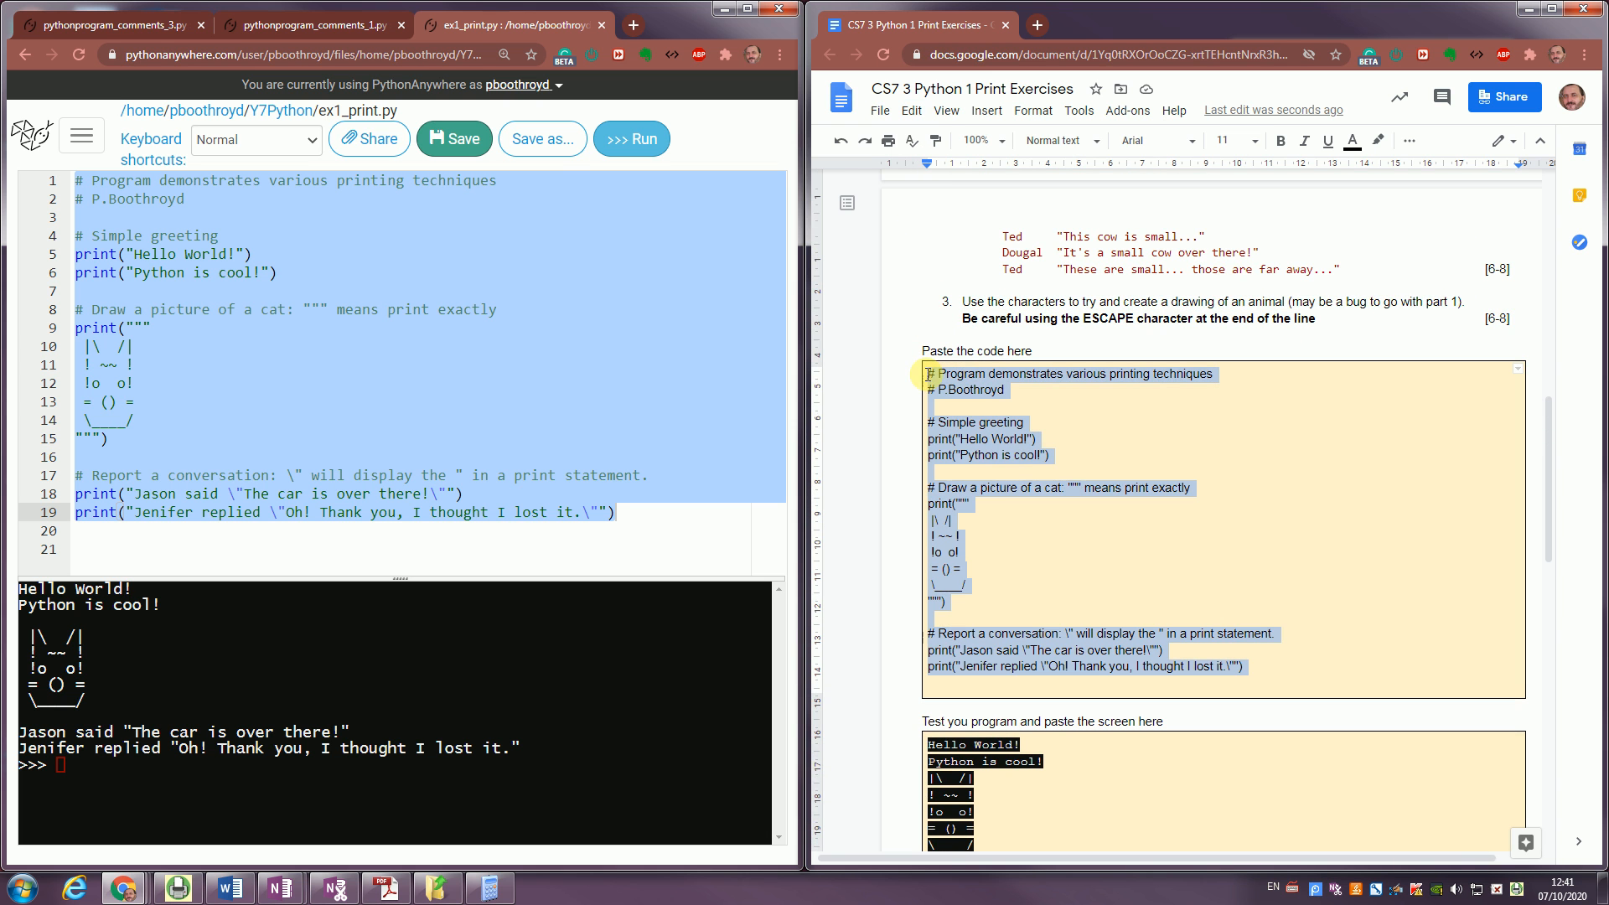
mouse_move(960, 609)
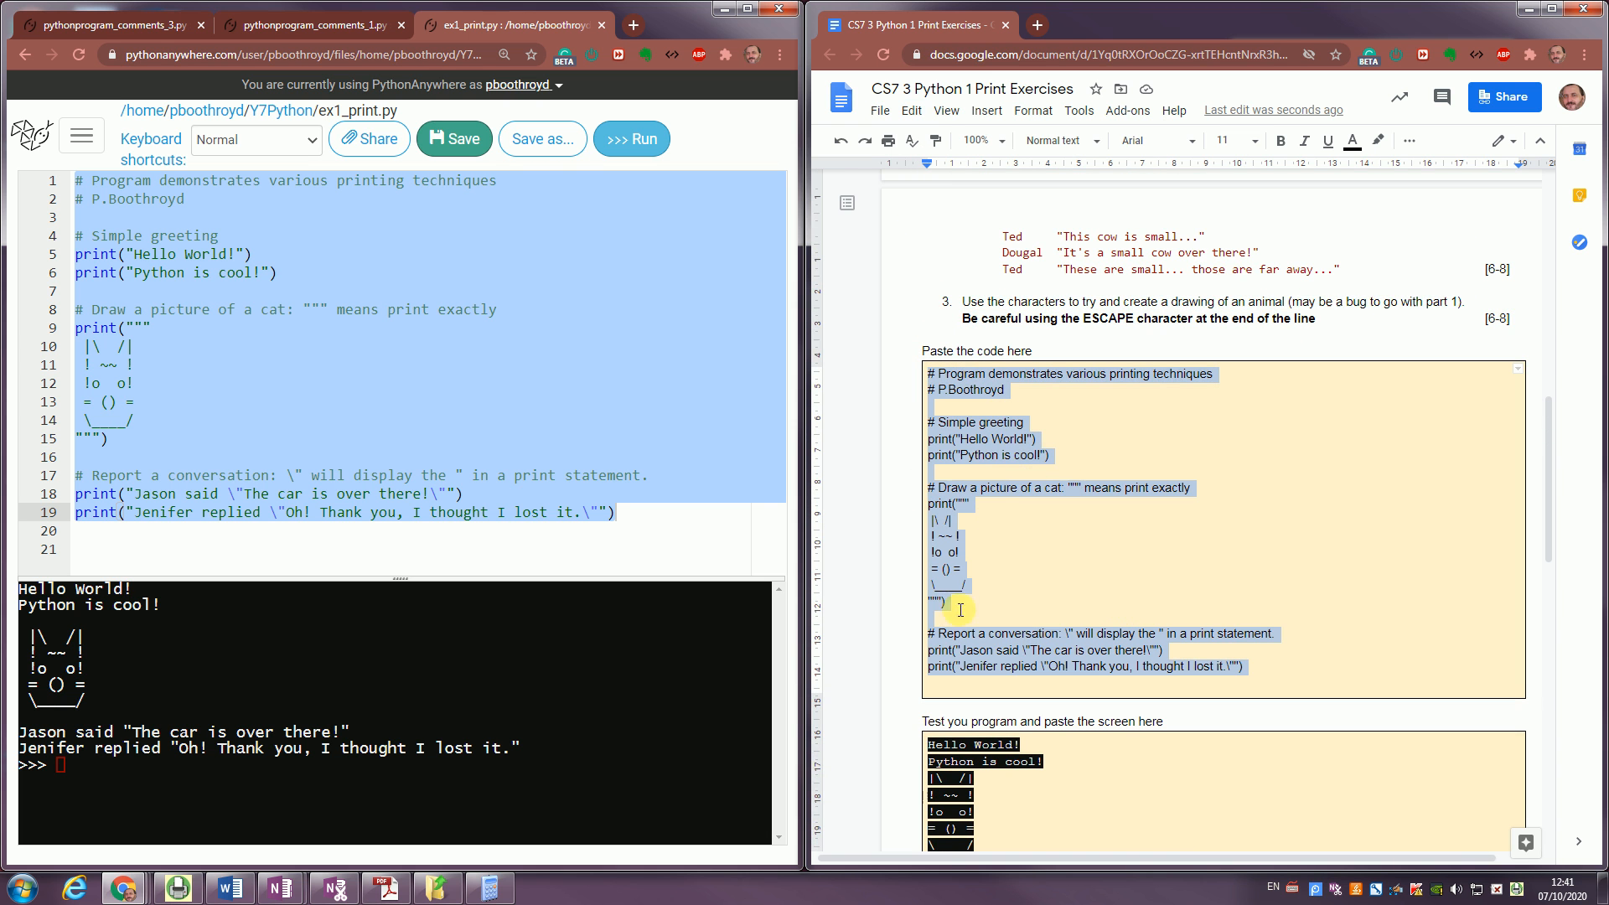
mouse_move(1127, 109)
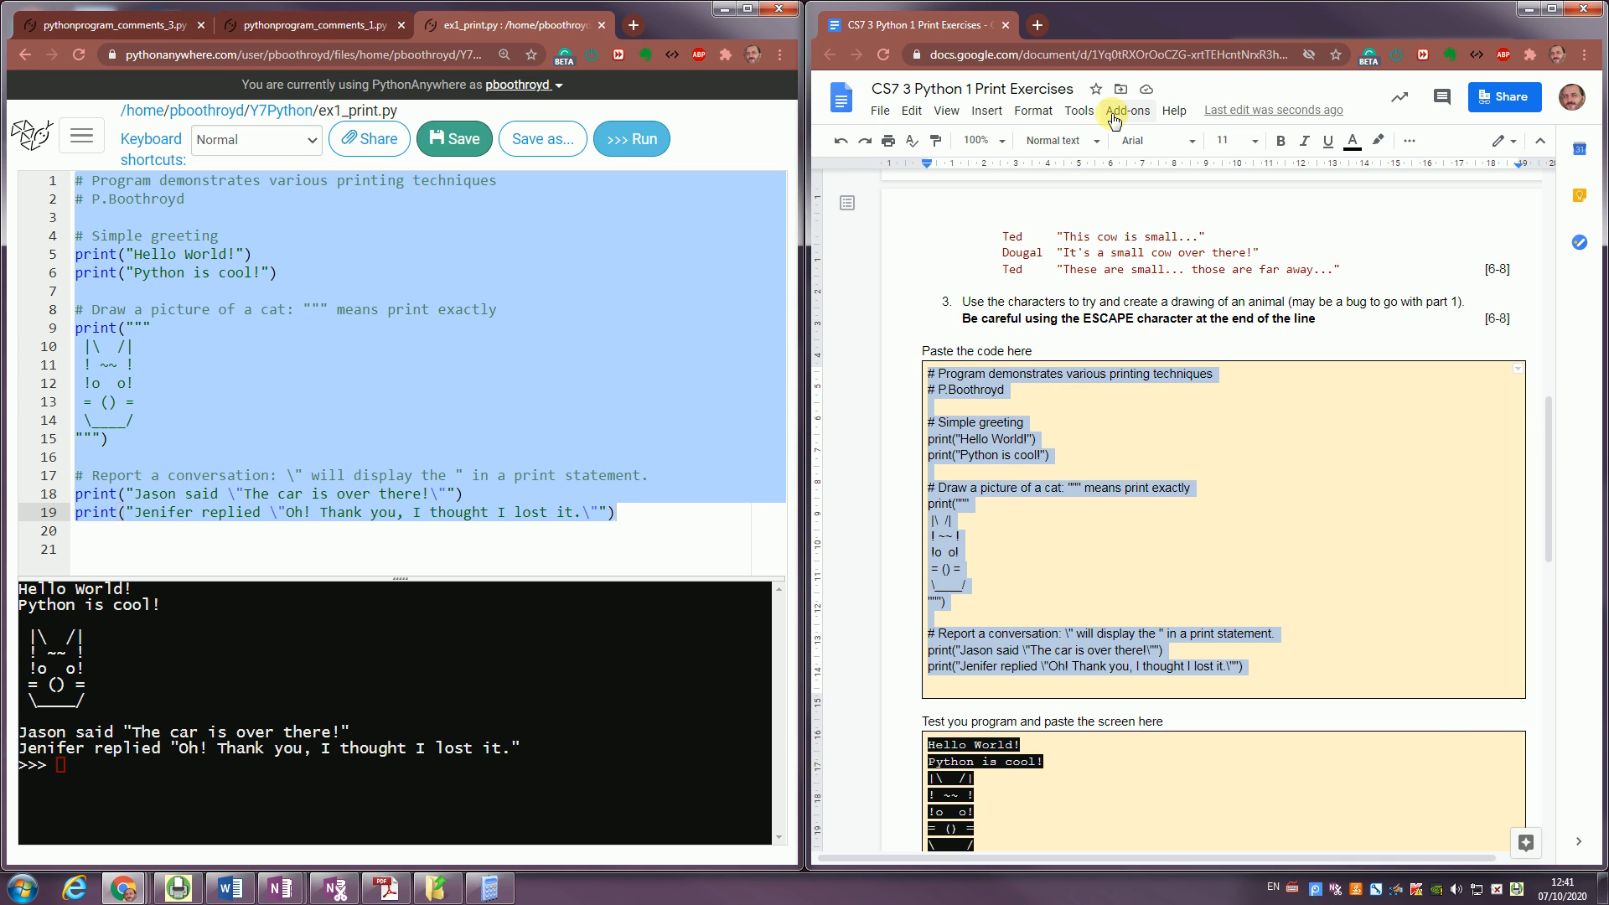
Format the Exercise 3 code with Code Blocks using python language and googlecode theme.
click(1125, 110)
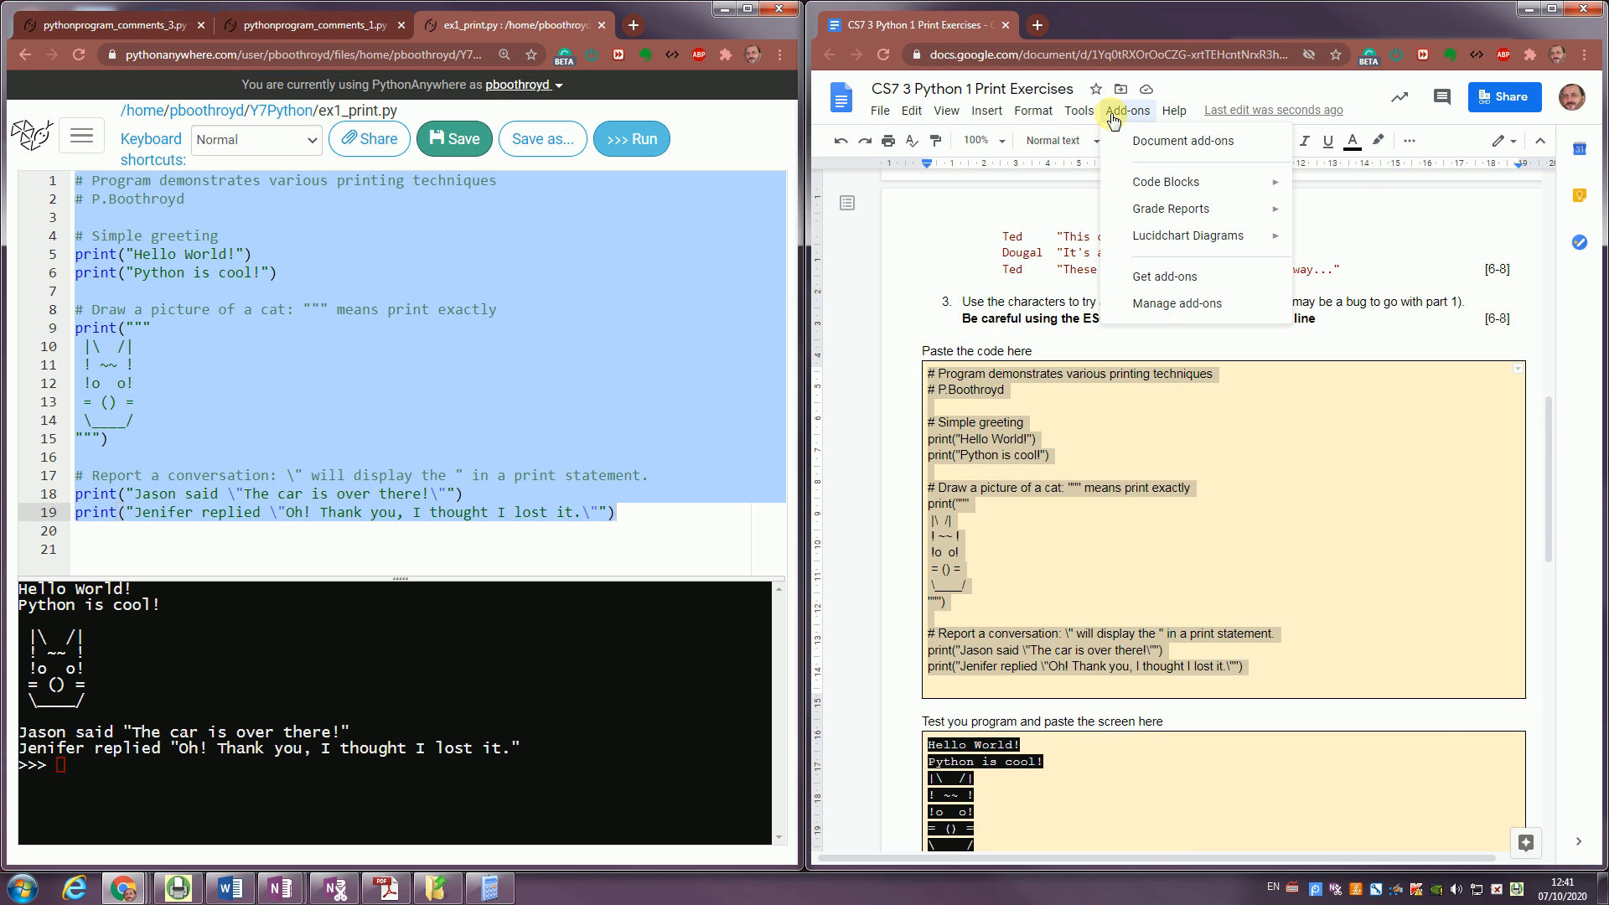
mouse_move(1164, 182)
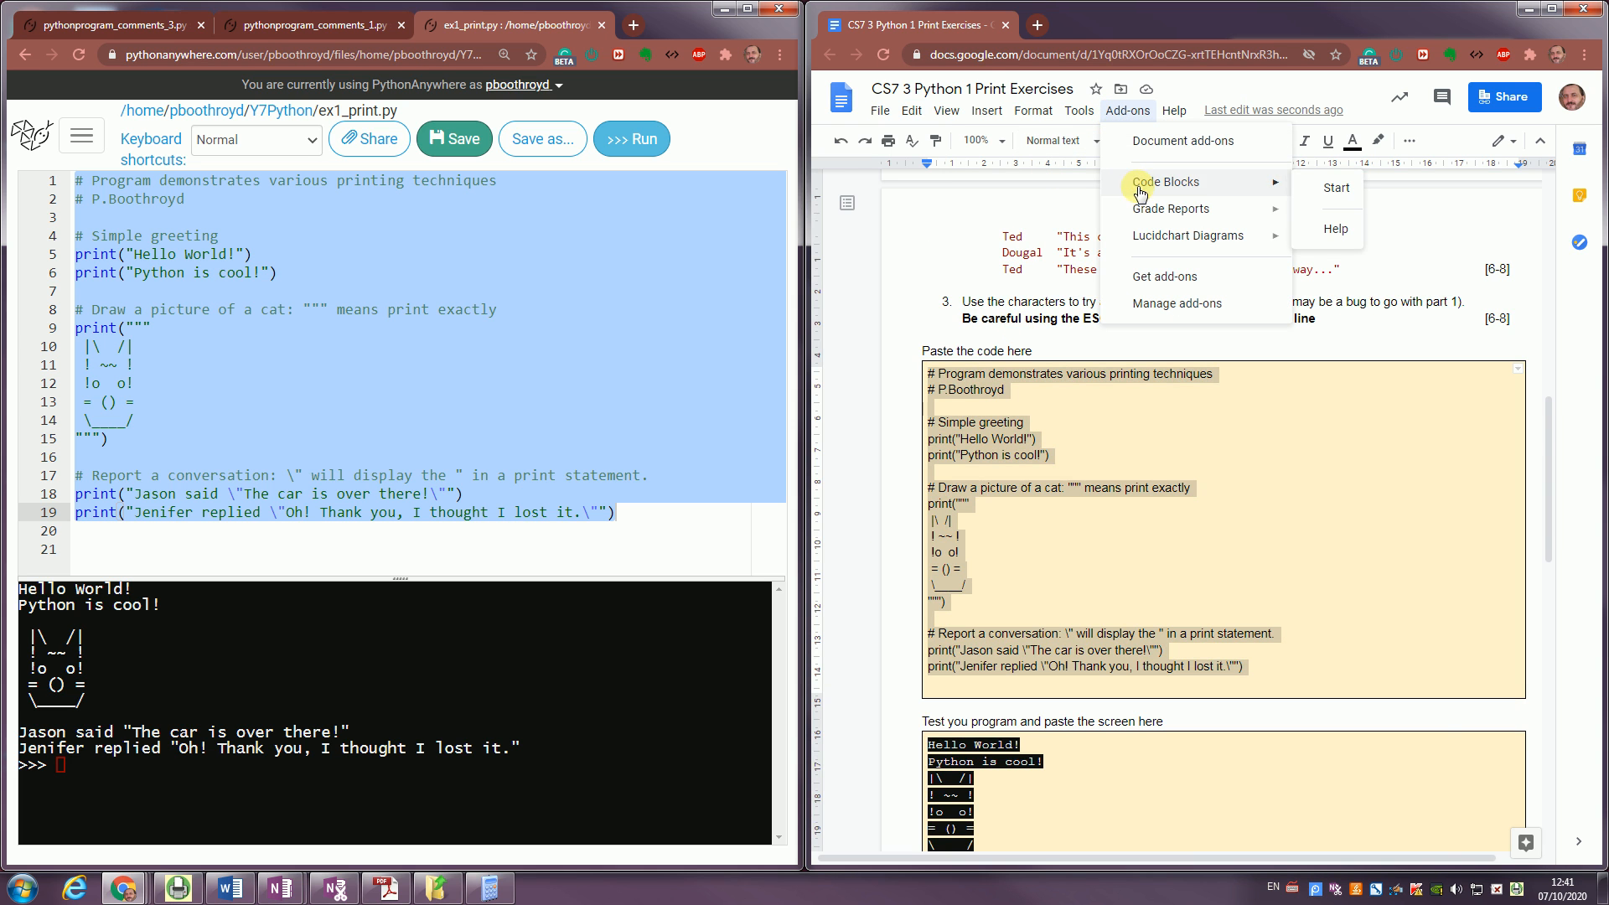
click(1335, 188)
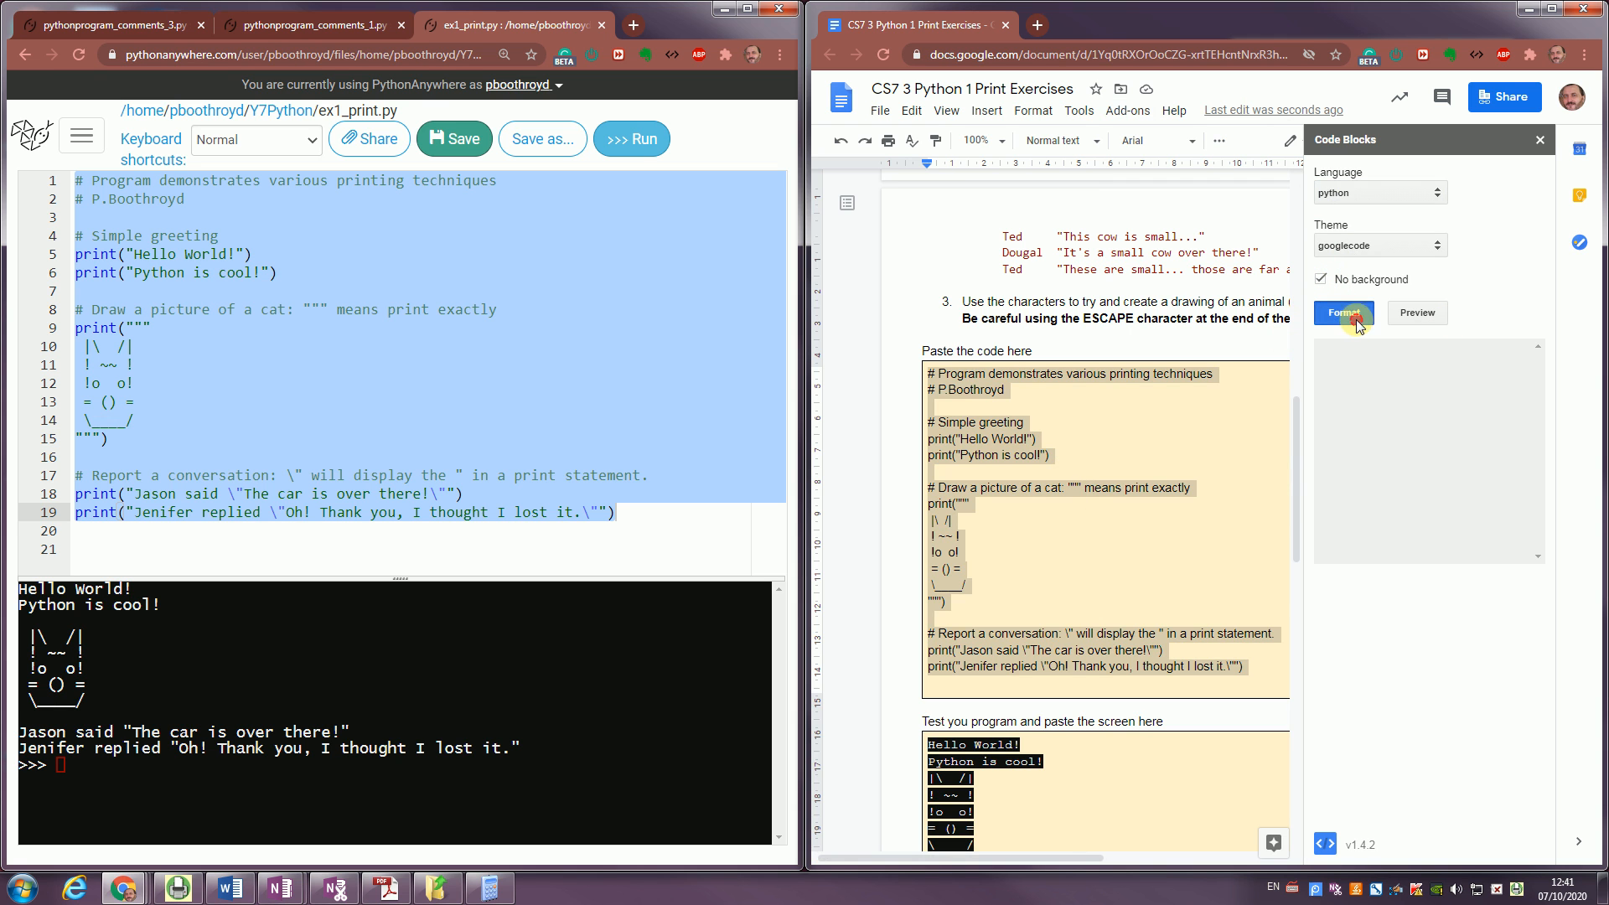
click(1343, 313)
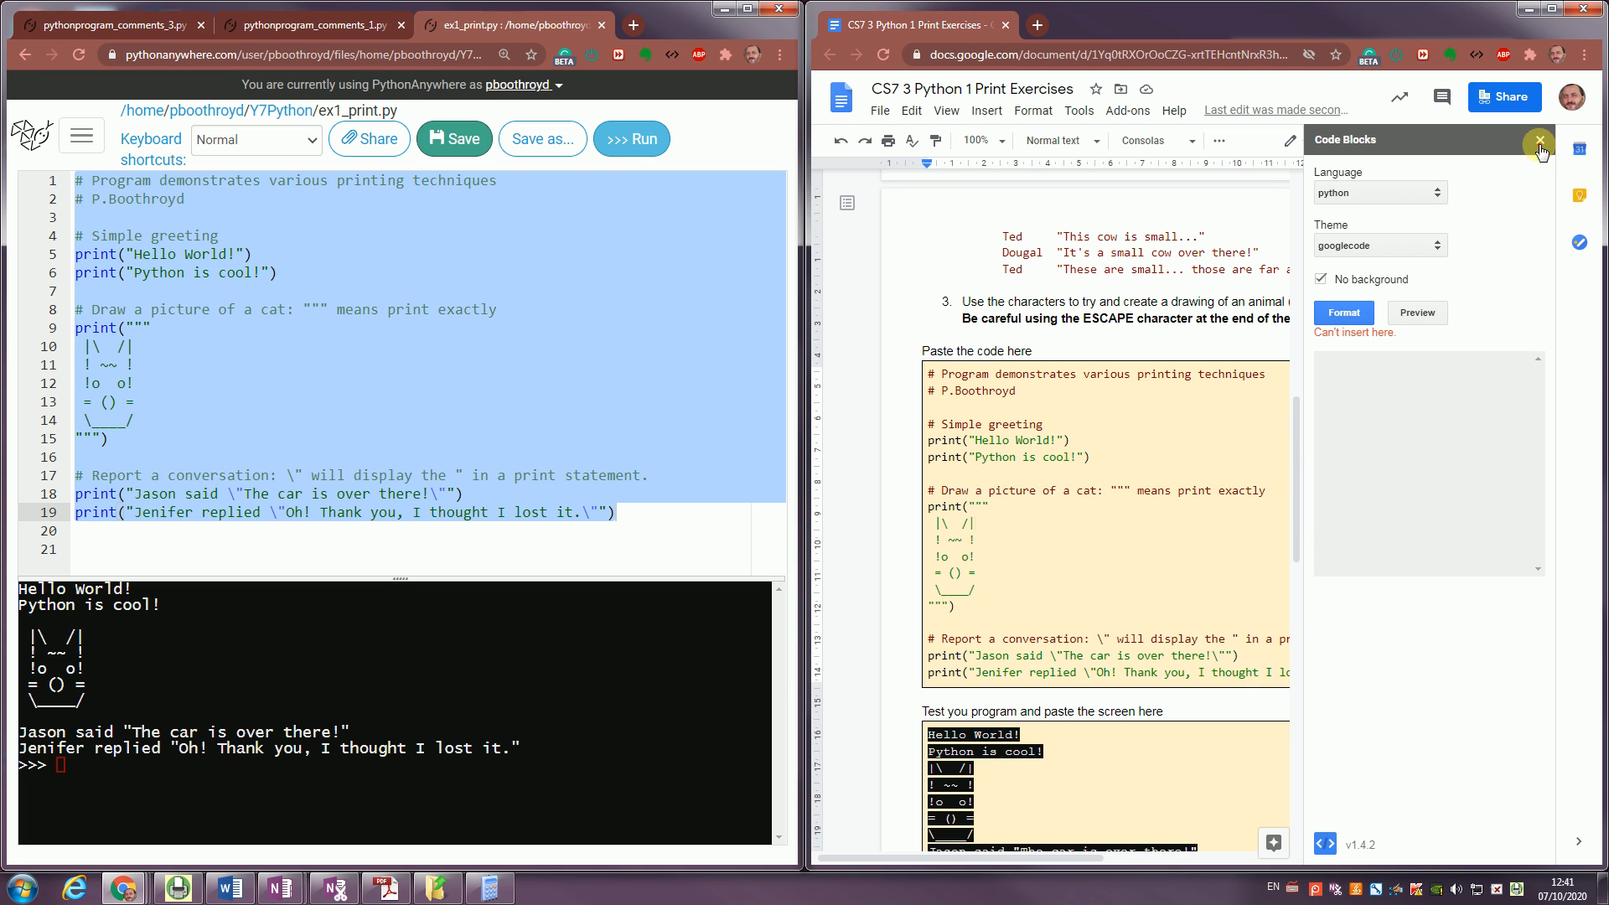
click(1538, 141)
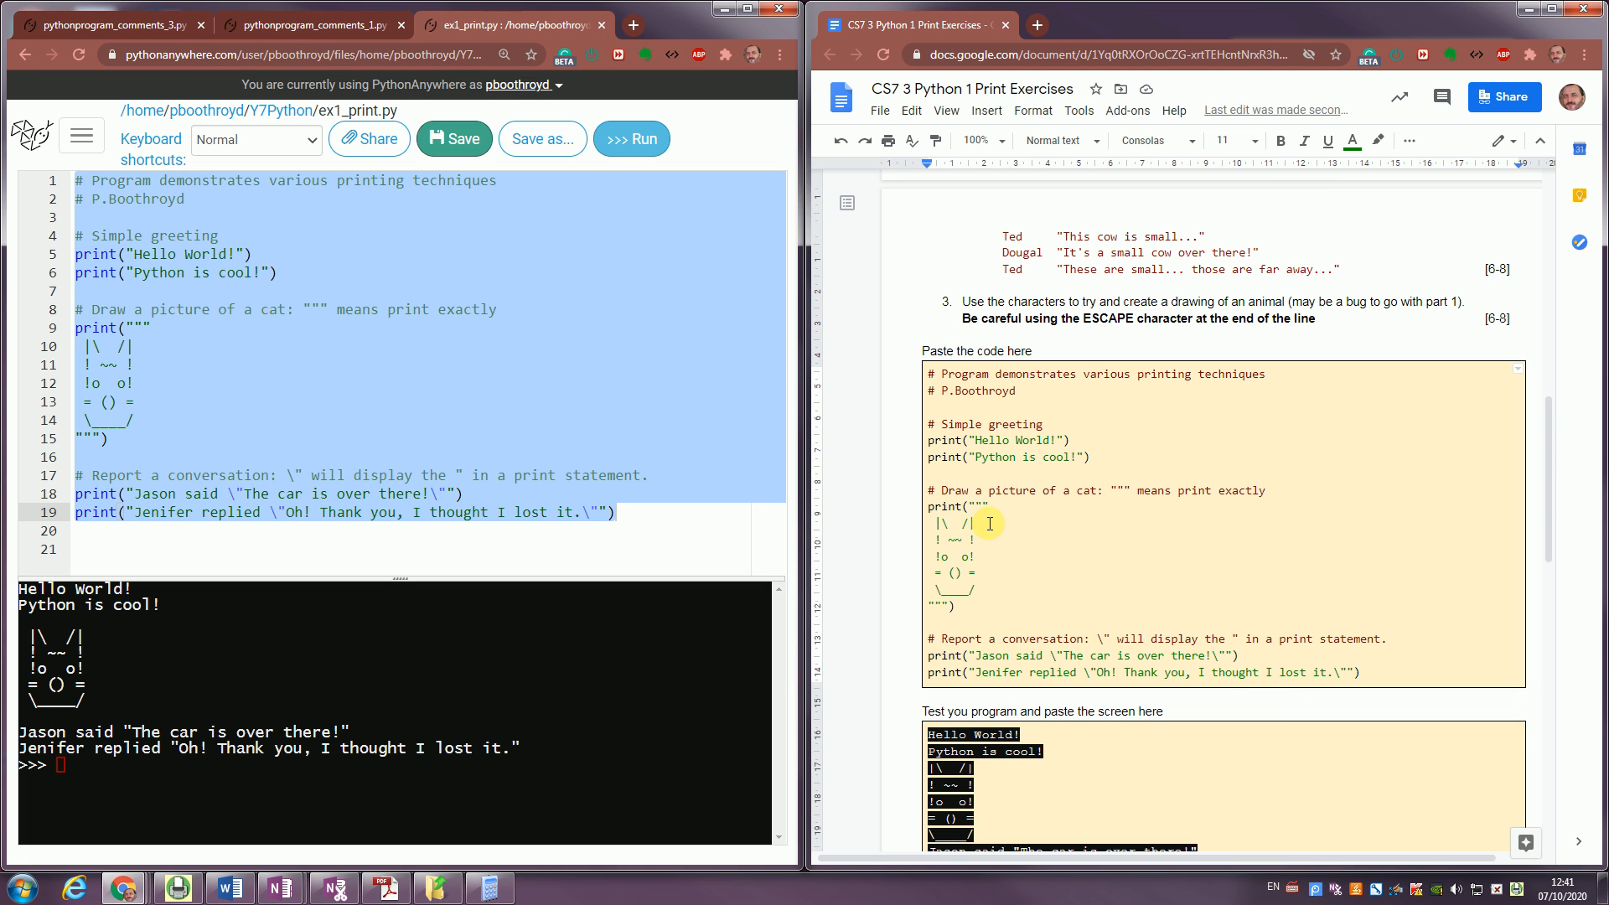
scroll(down, 3)
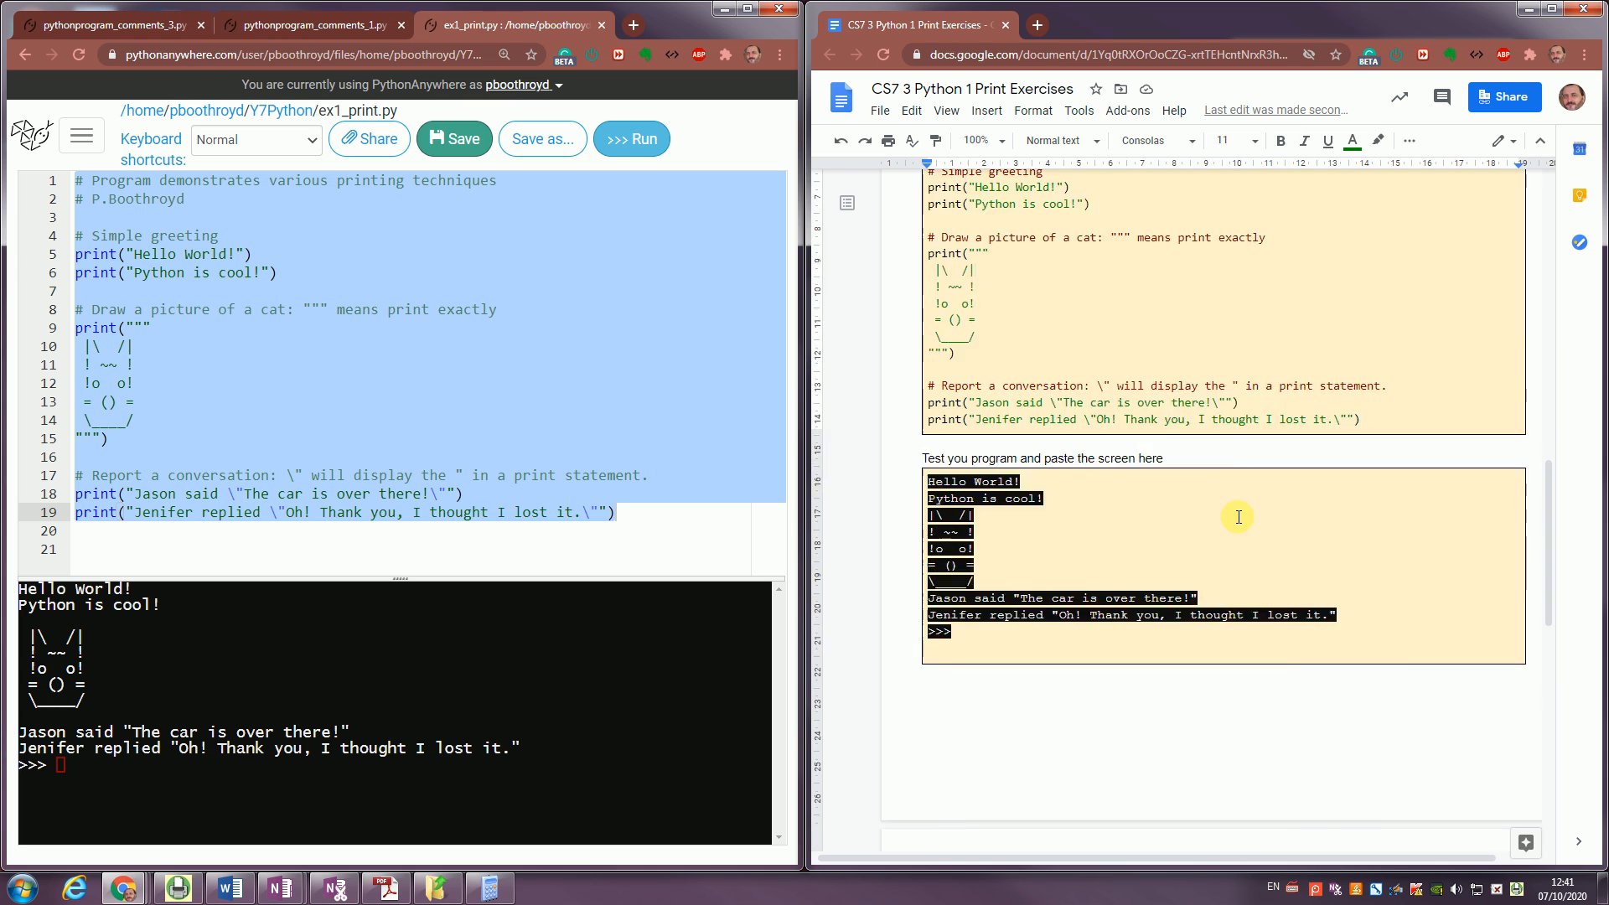
scroll(down, 3)
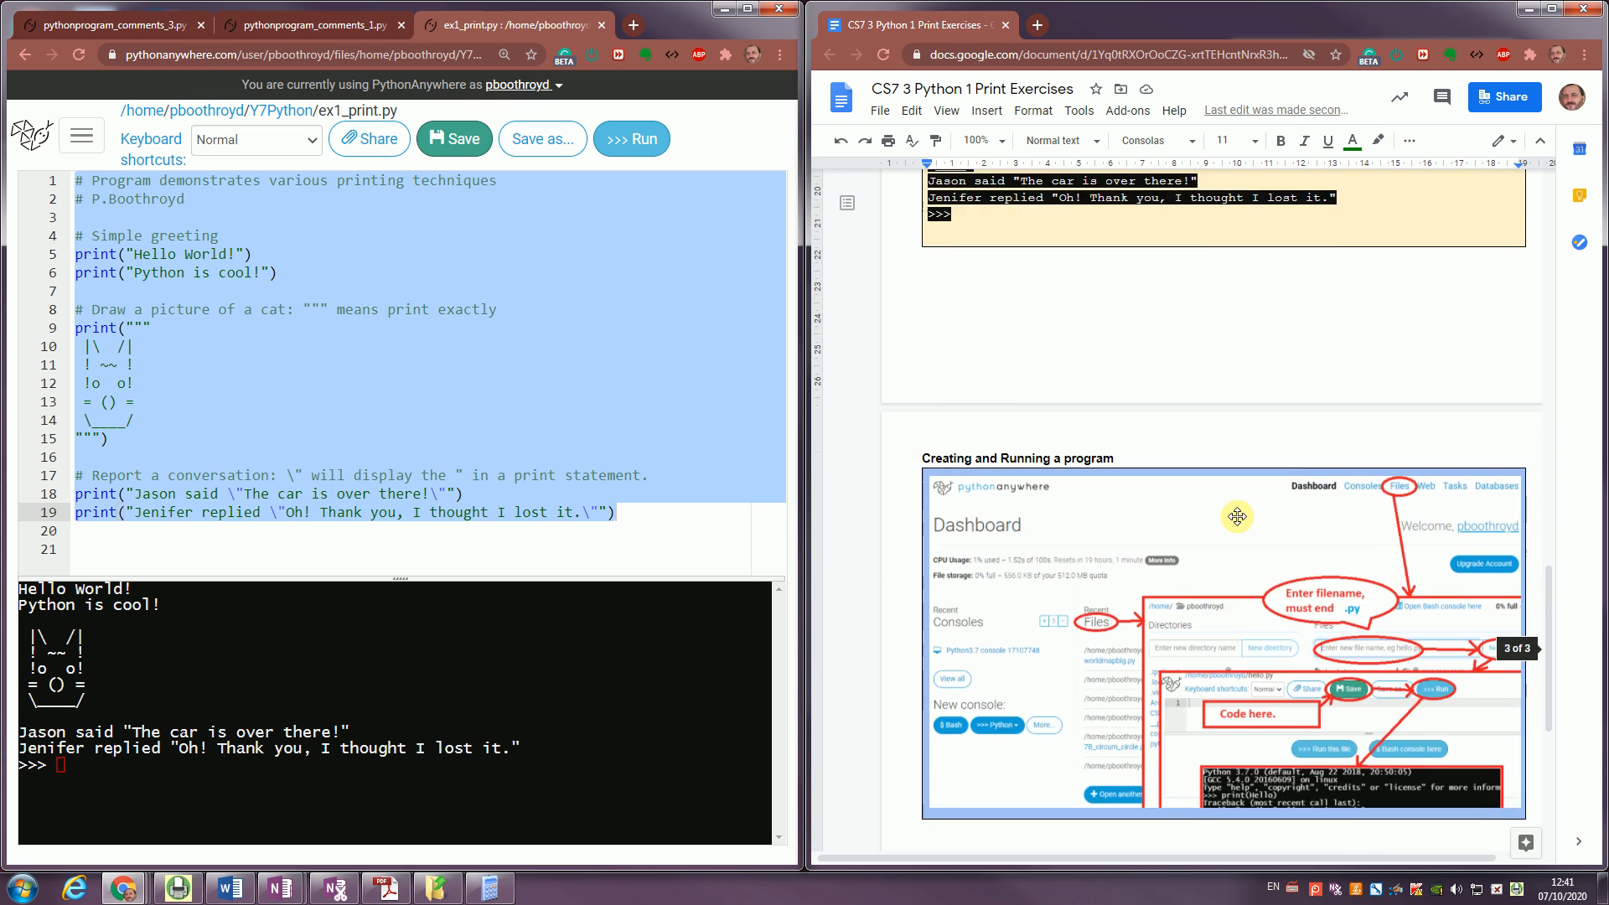
scroll(down, 3)
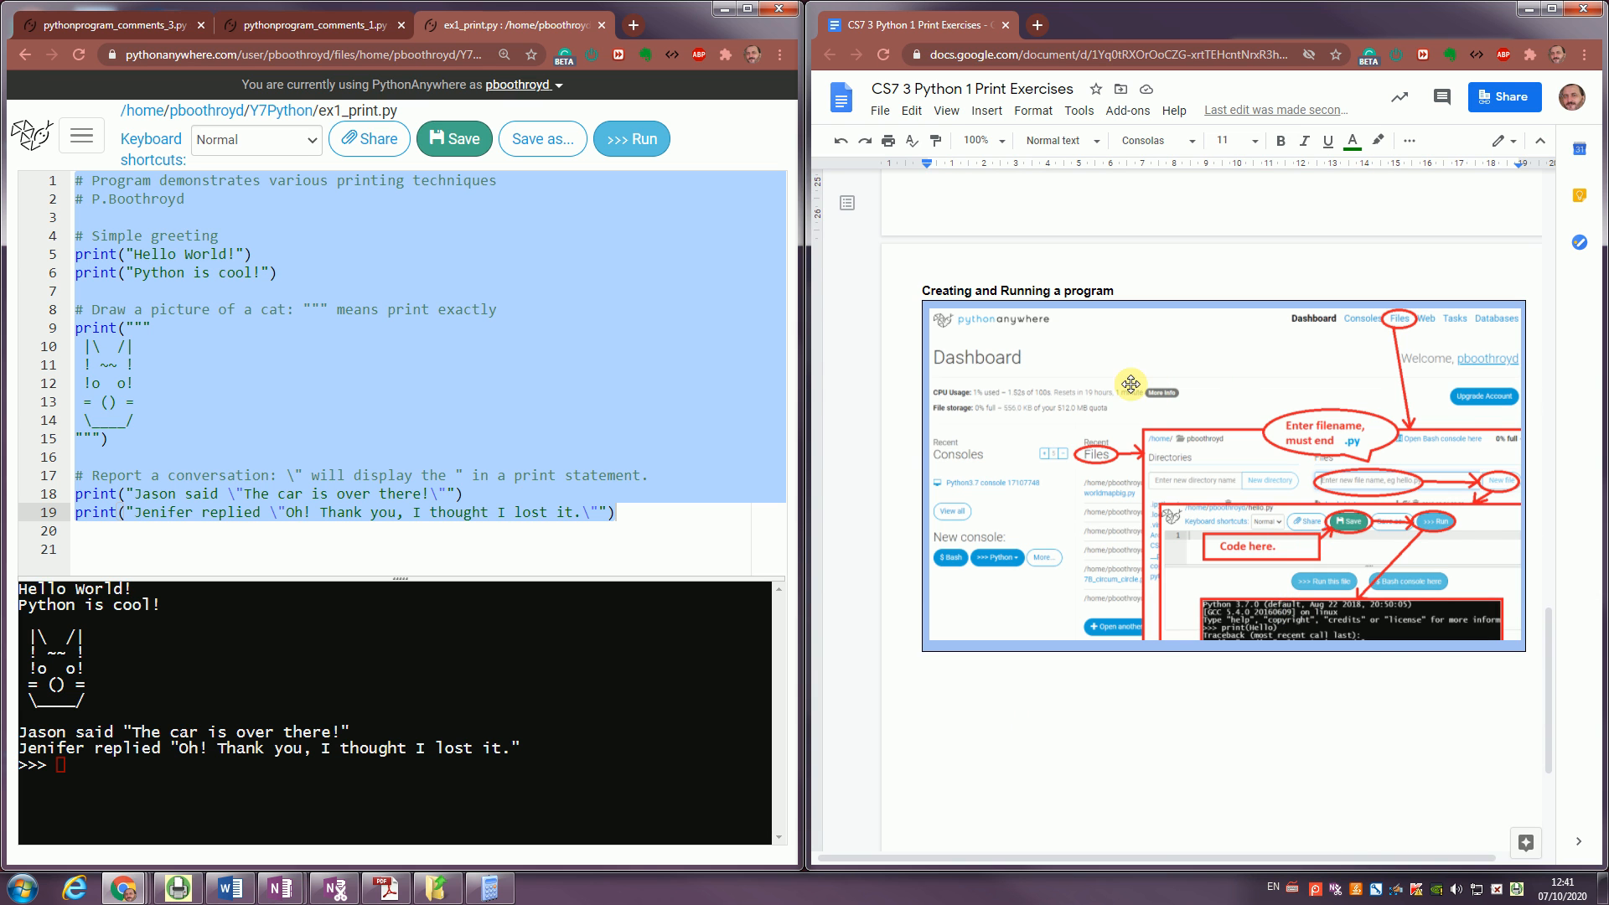
scroll(down, 3)
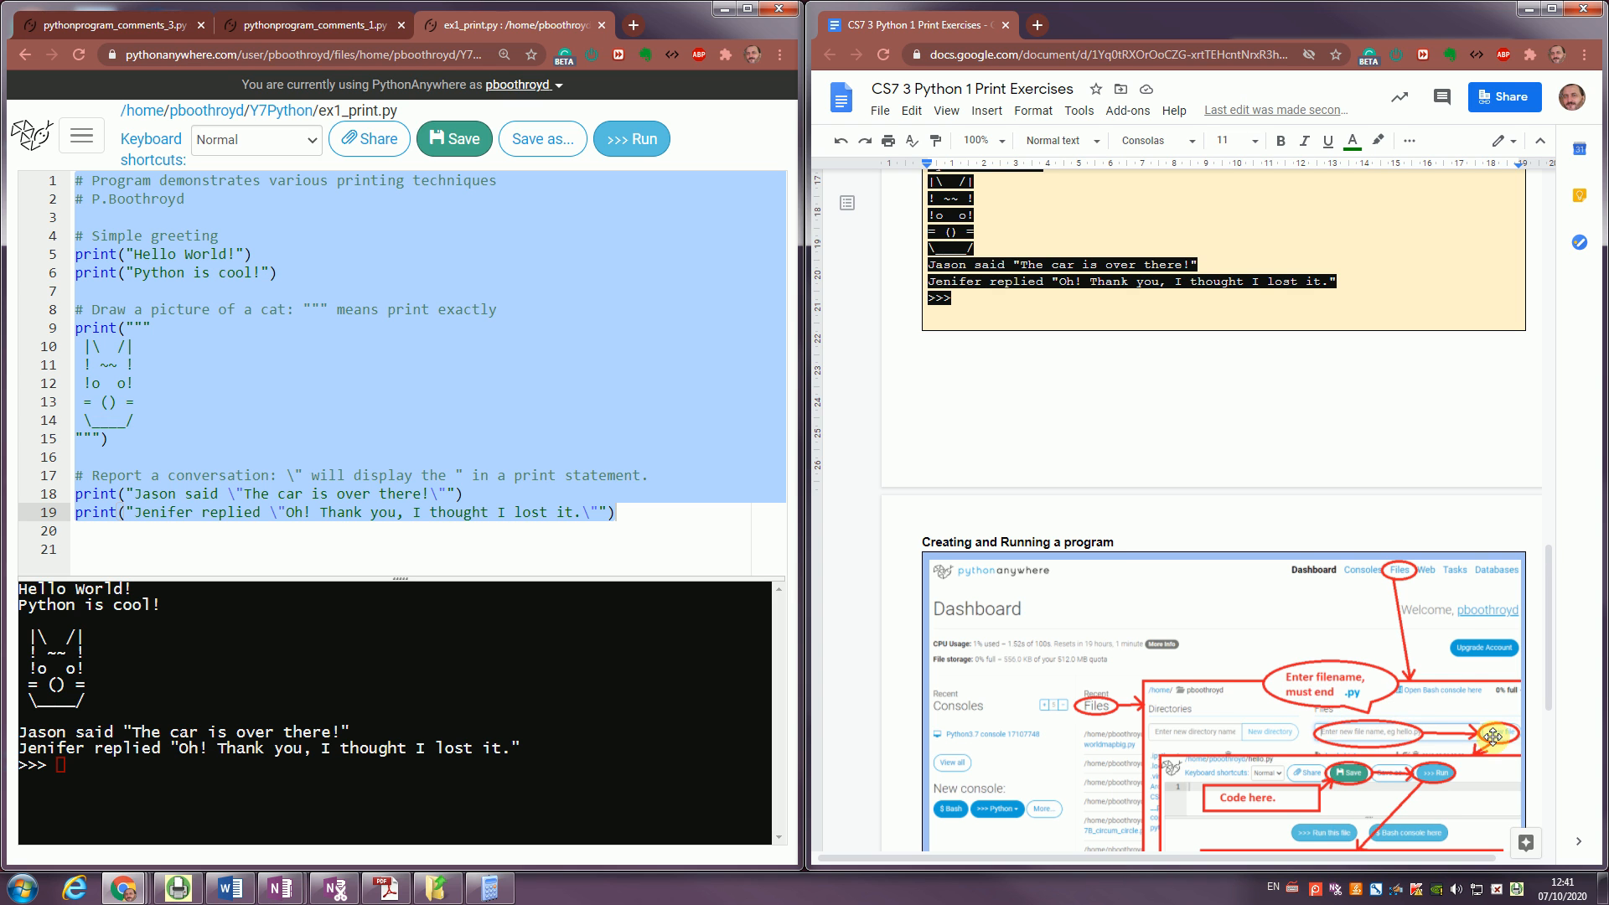
scroll(down, 3)
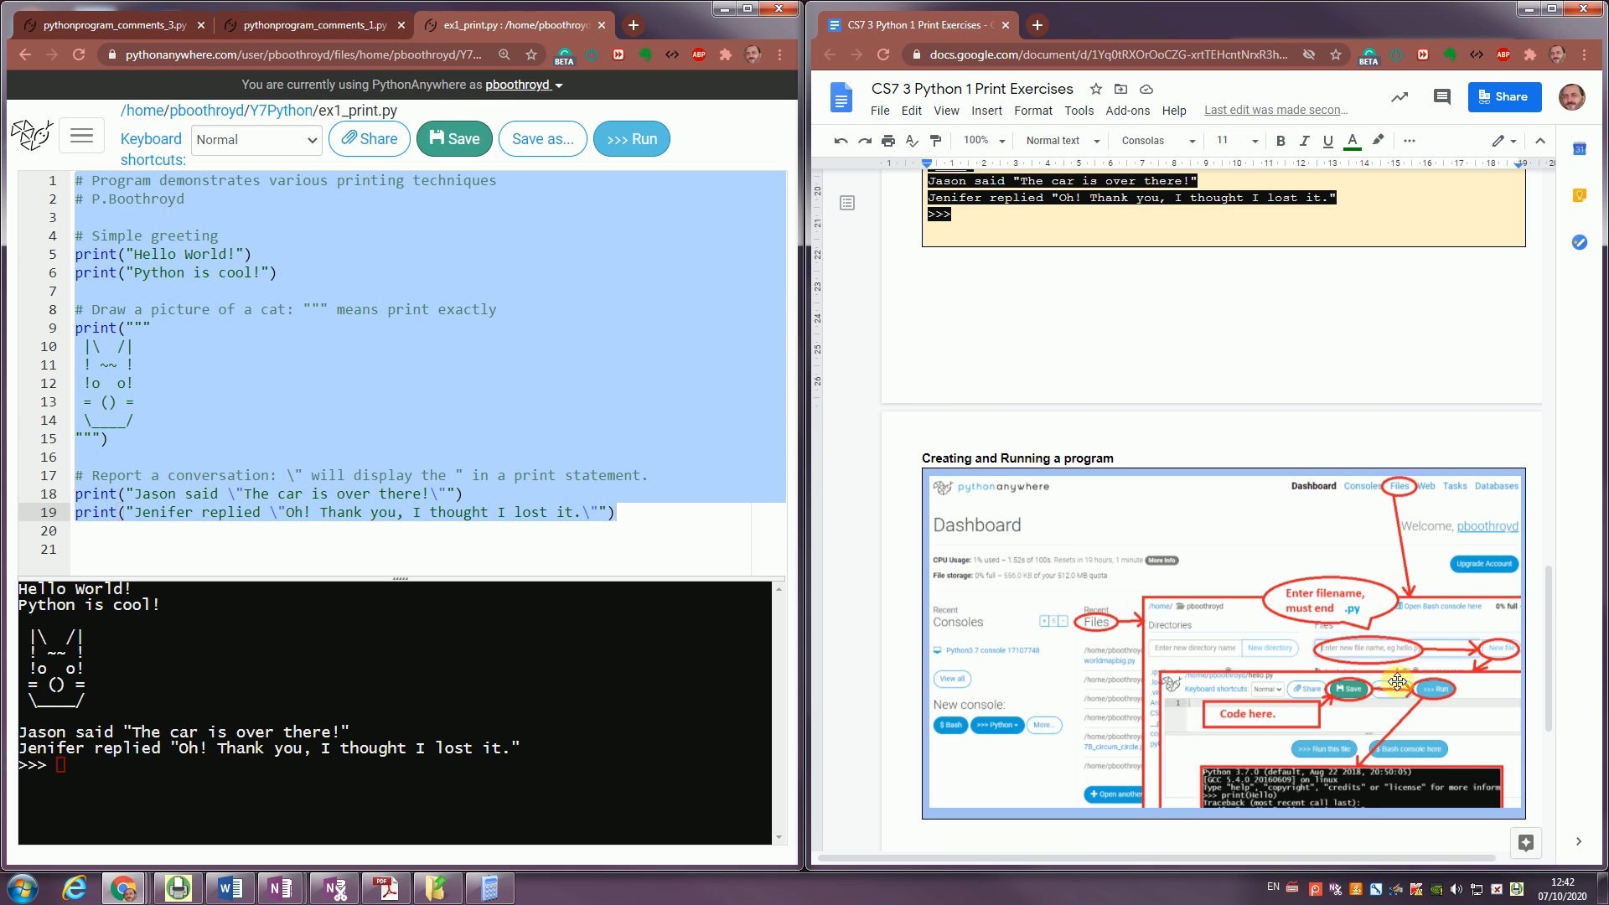
scroll(down, 3)
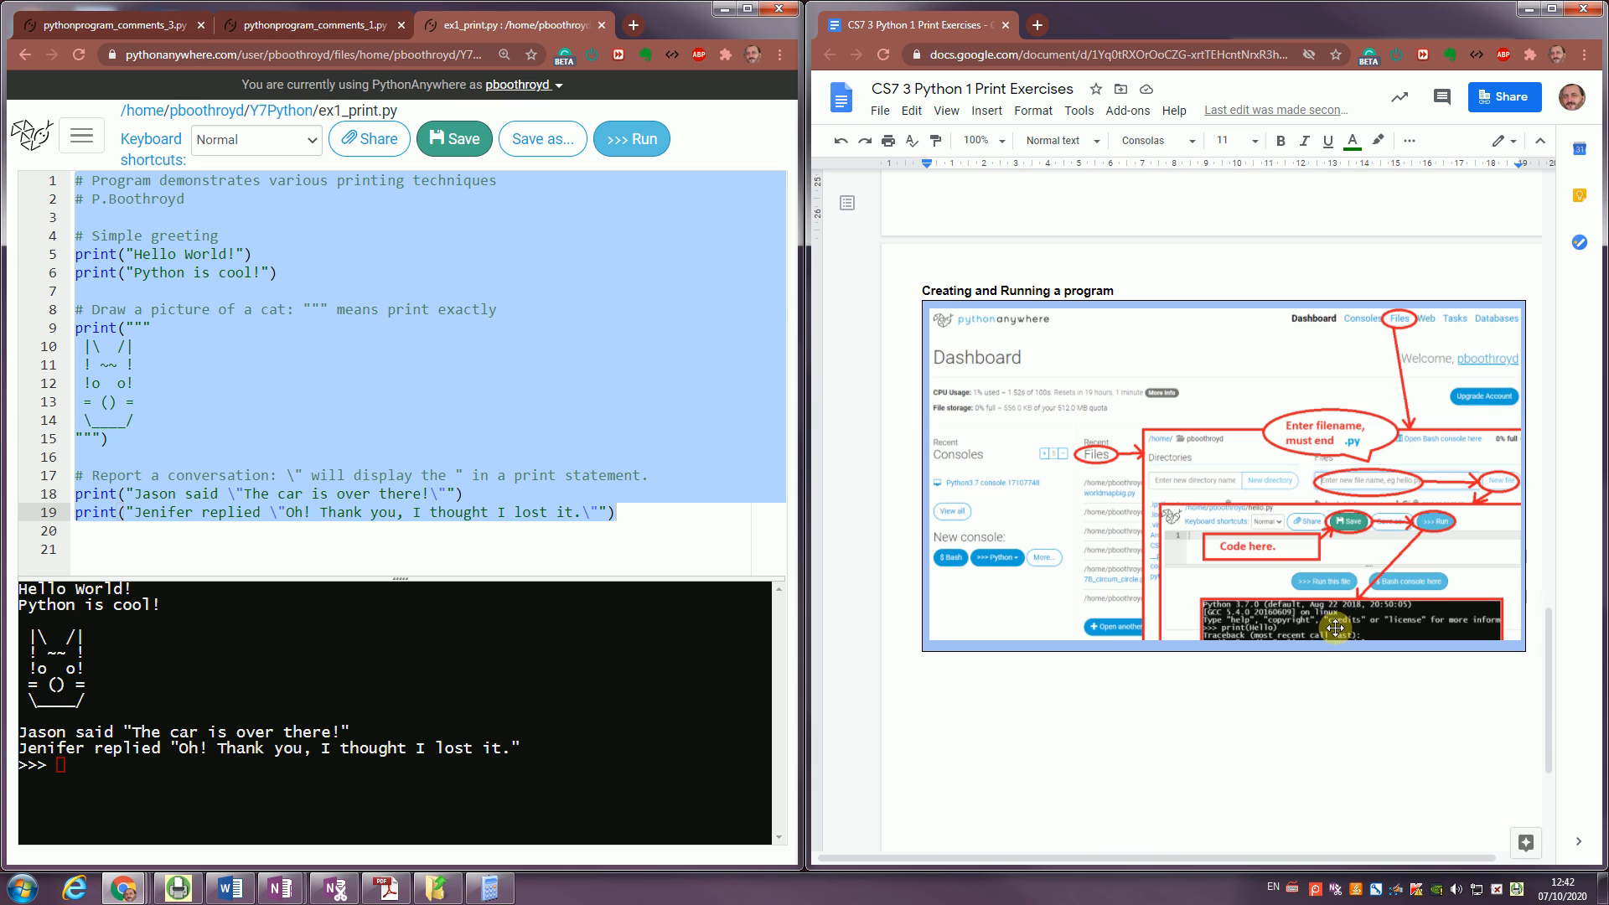
scroll(down, 3)
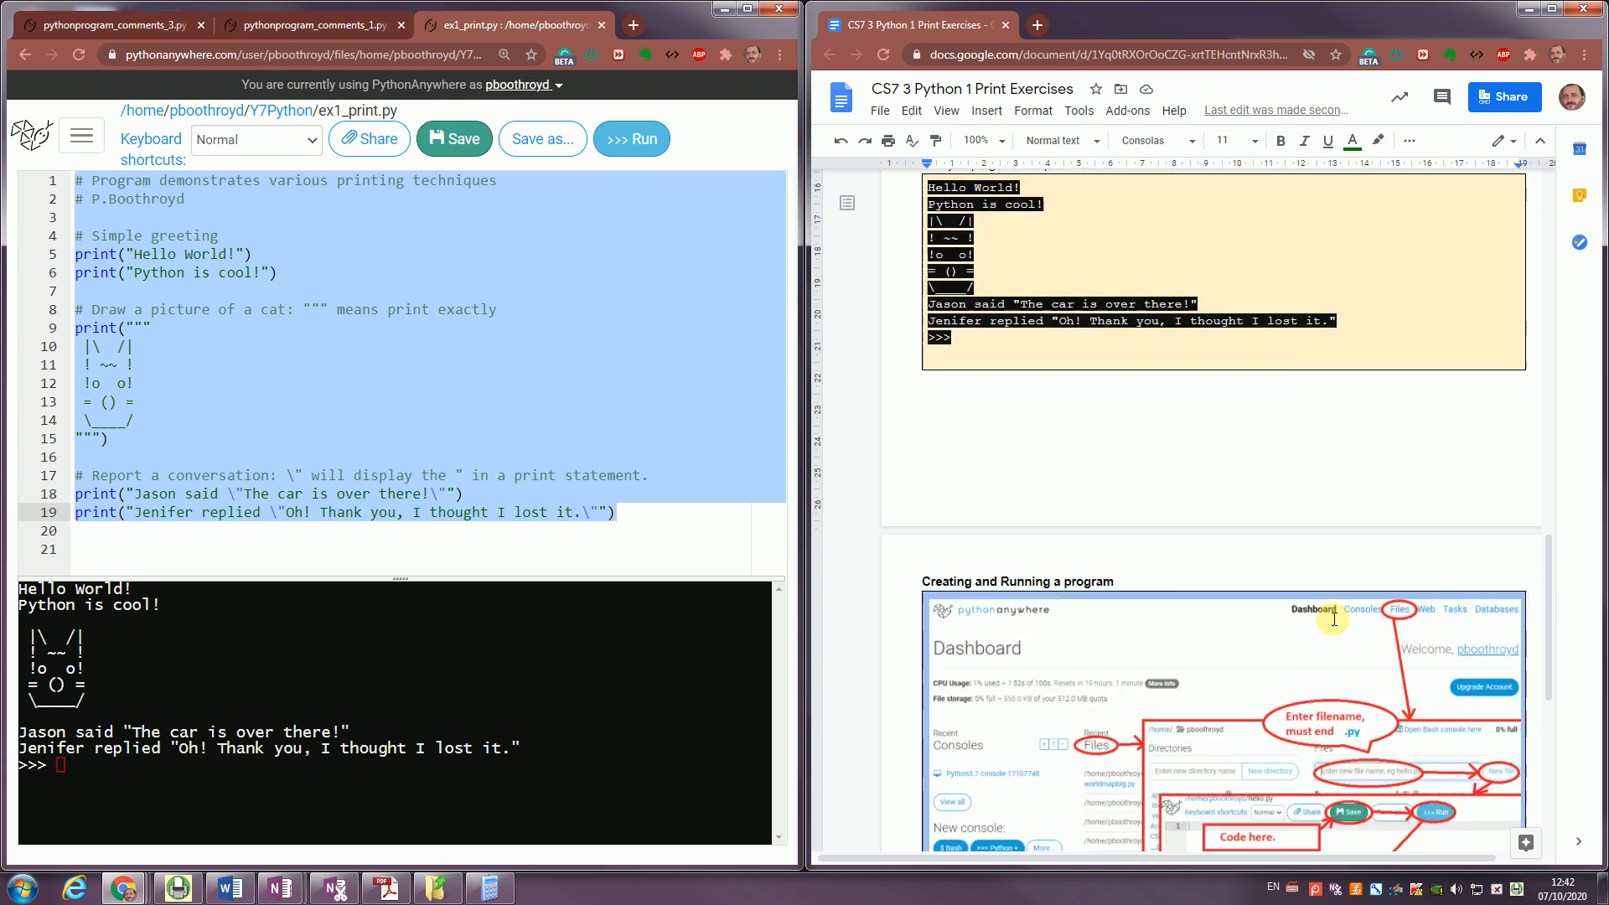
scroll(down, 3)
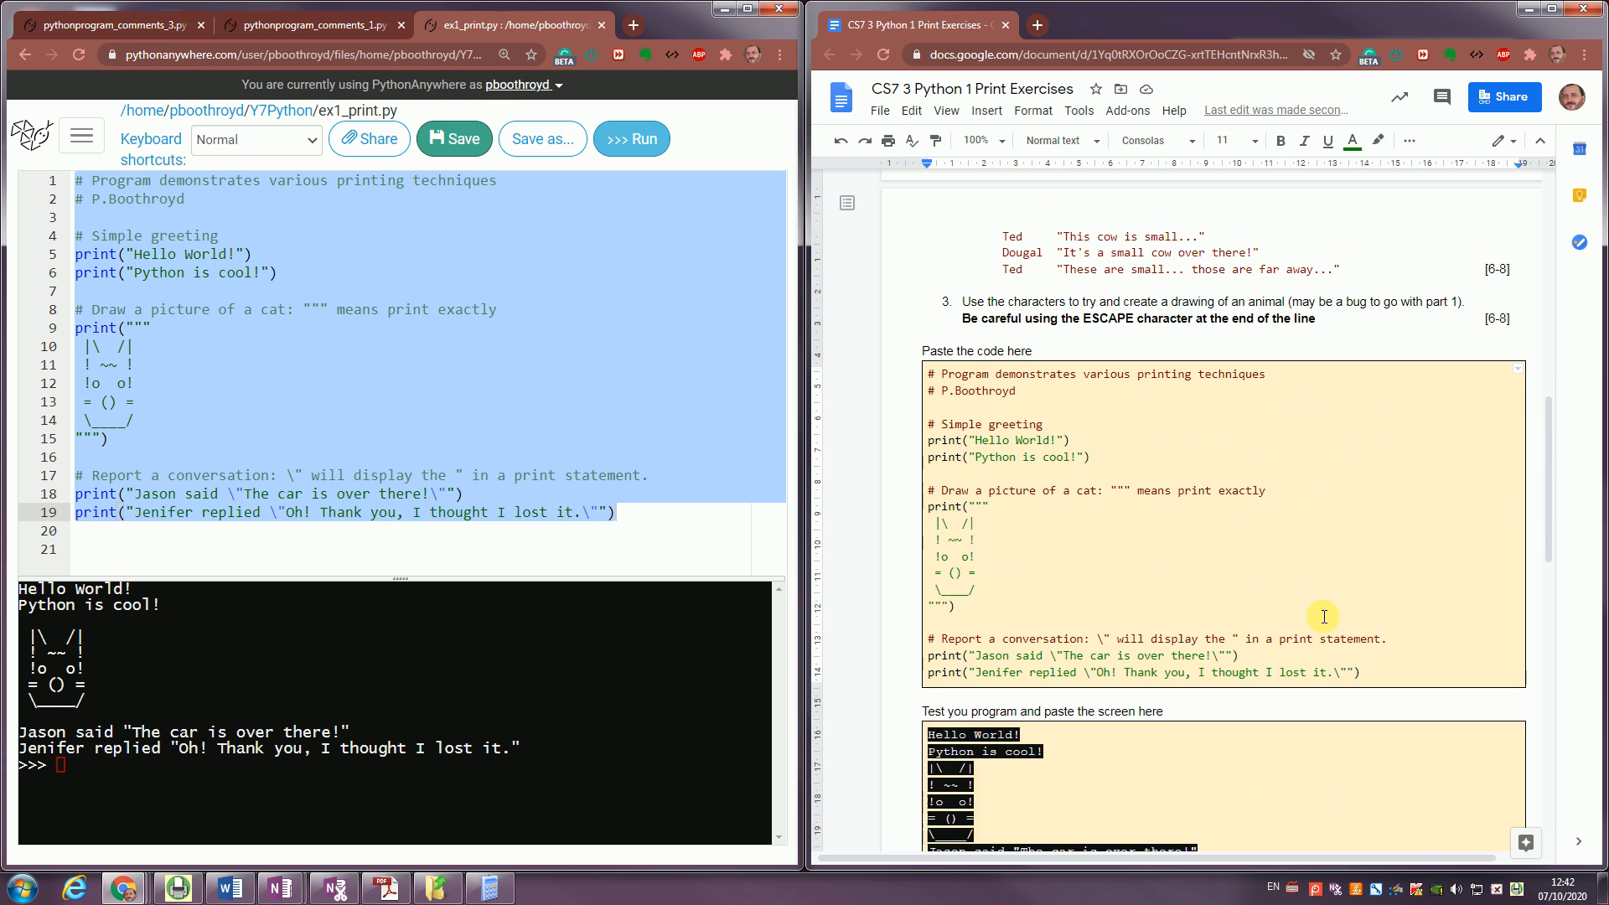